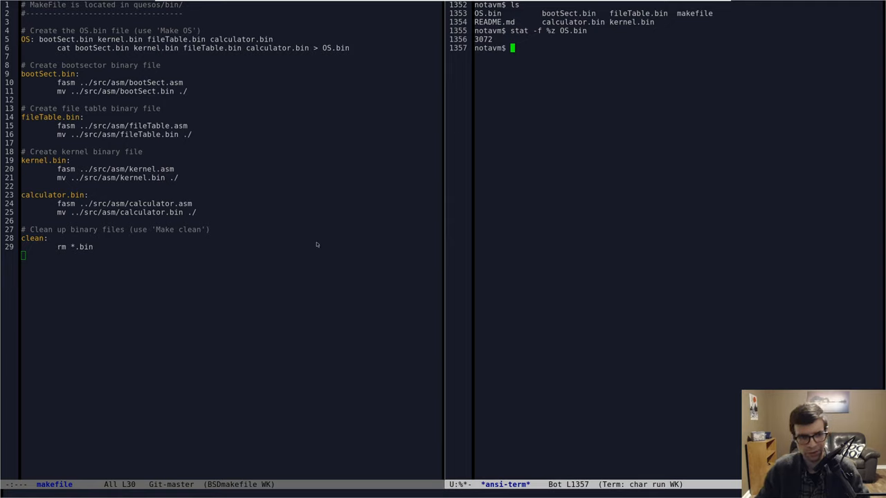
mouse_move(327, 256)
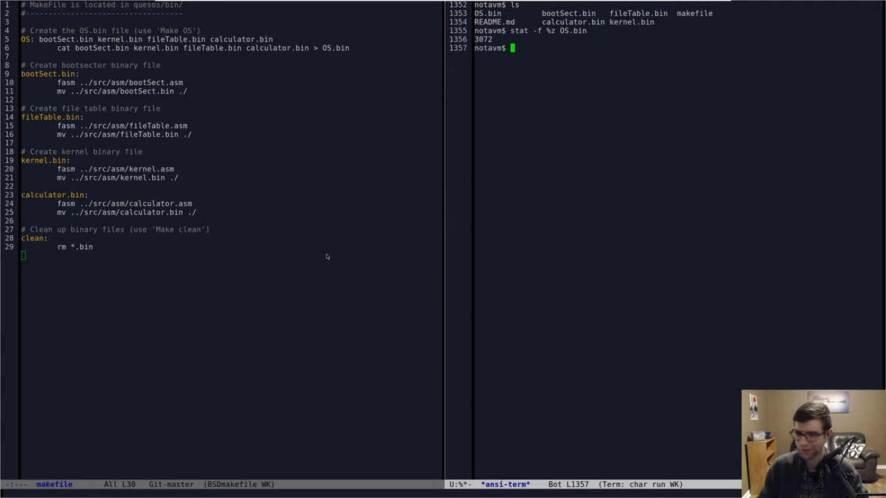
mouse_move(520, 99)
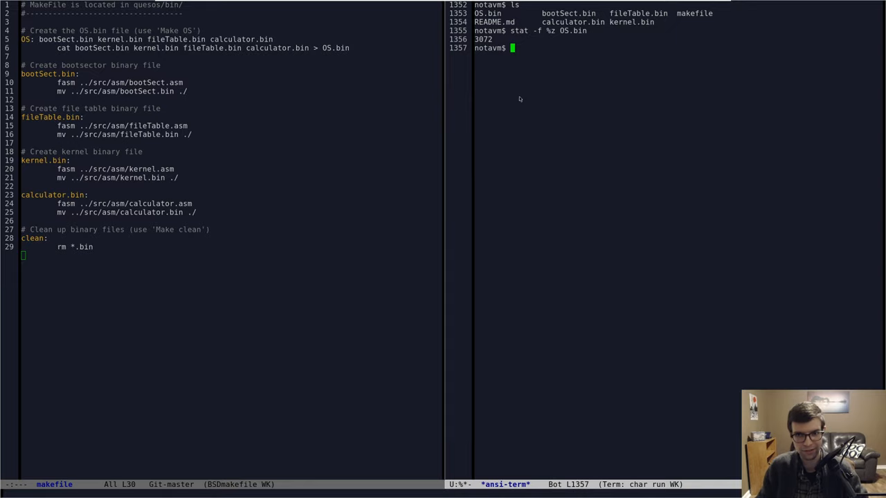
mouse_move(490, 119)
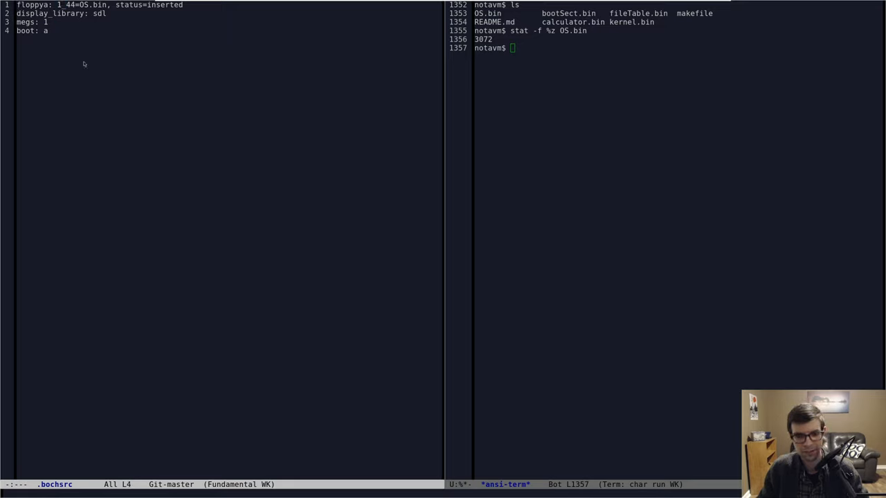
mouse_move(435, 118)
text(stat -f %z OS.bin)
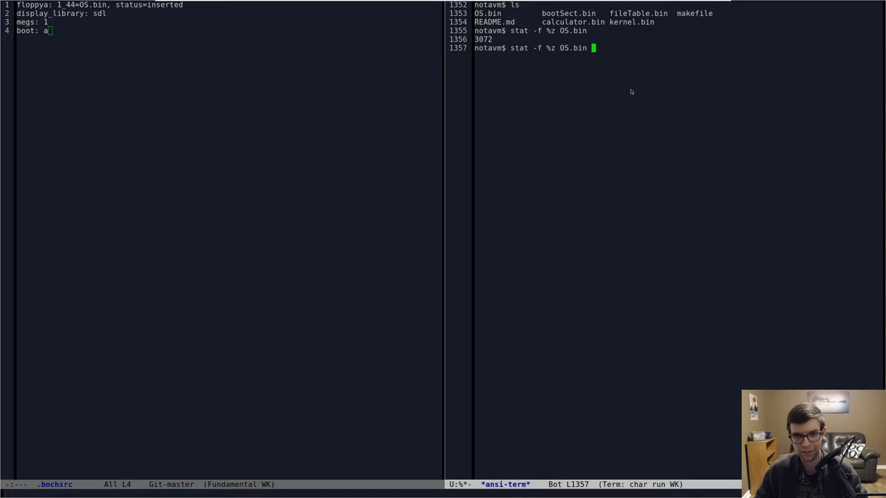
- Confirm in the terminal that OS.bin is 3072 bytes using stat and wc -c
key(Return)
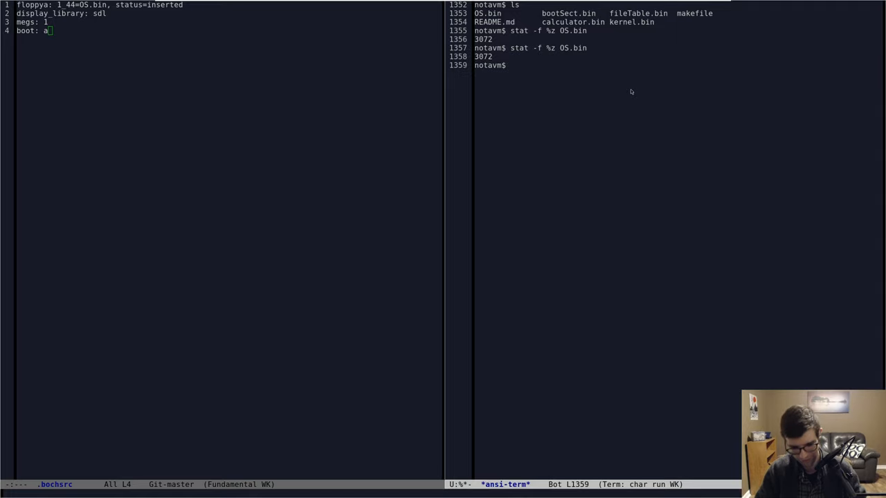
text(wc -c OS.)
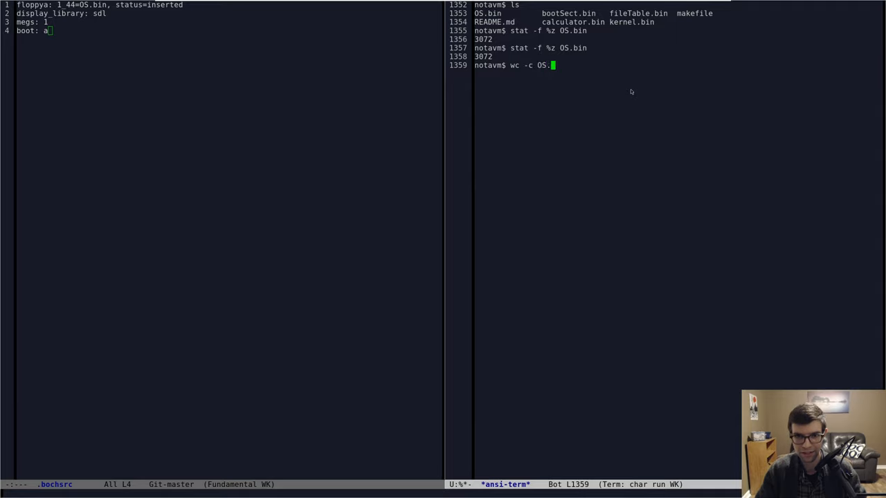
key(Return)
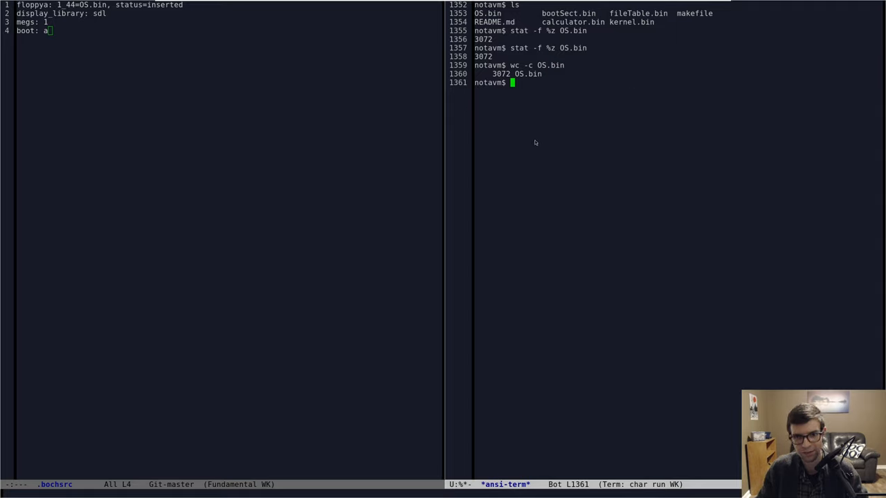
mouse_move(606, 88)
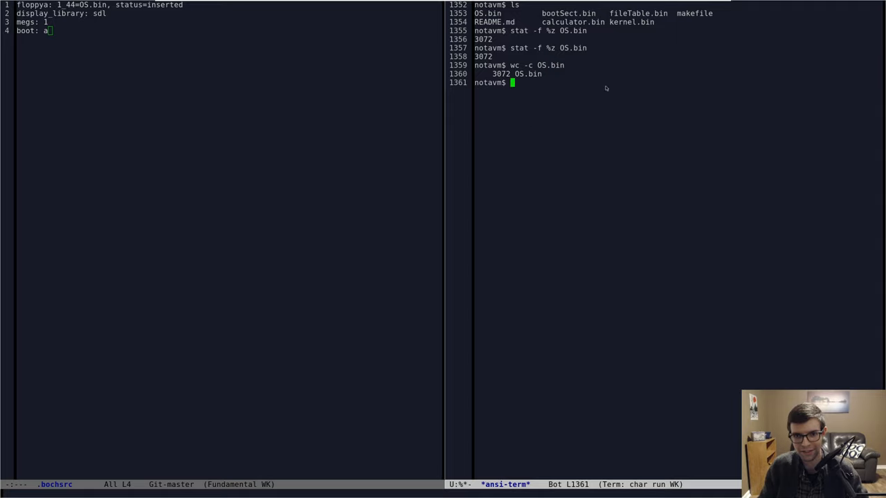
mouse_move(543, 117)
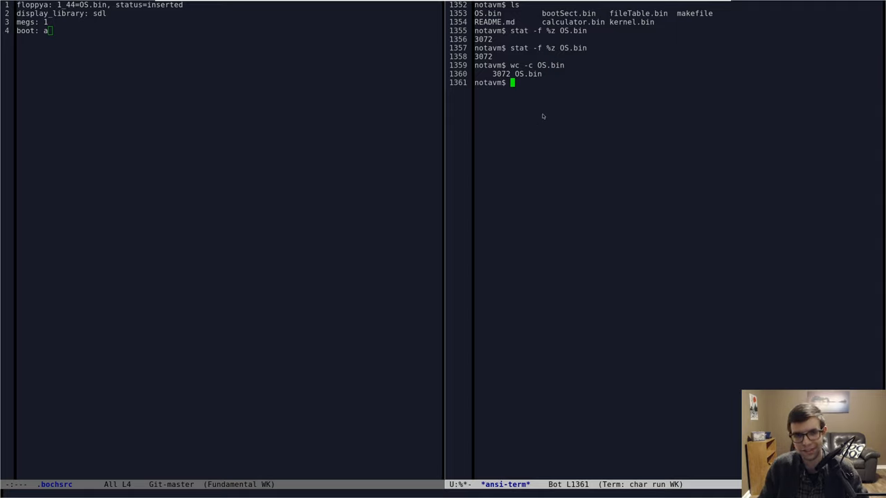
mouse_move(363, 6)
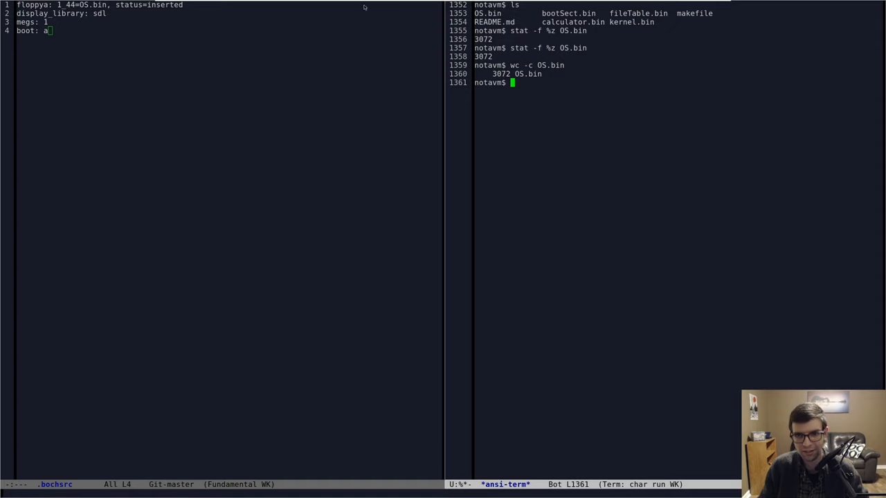
- Compute the 1.44 MB floppy size as 1474560 bytes in Calculator, then return to the makefile
key(Return)
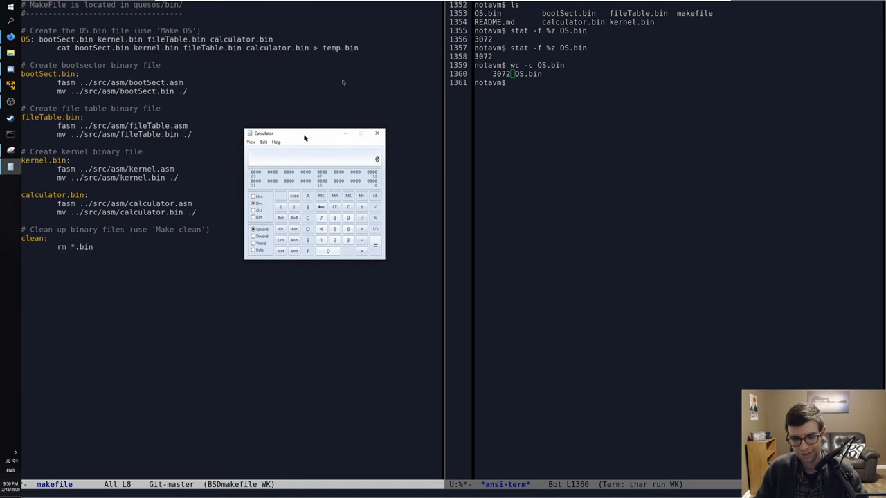
drag(304, 133, 300, 126)
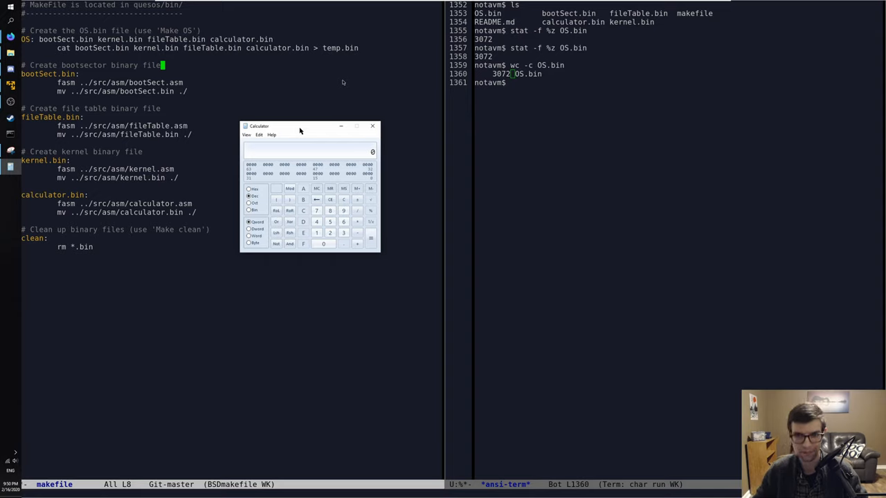
drag(299, 125, 298, 122)
text(8)
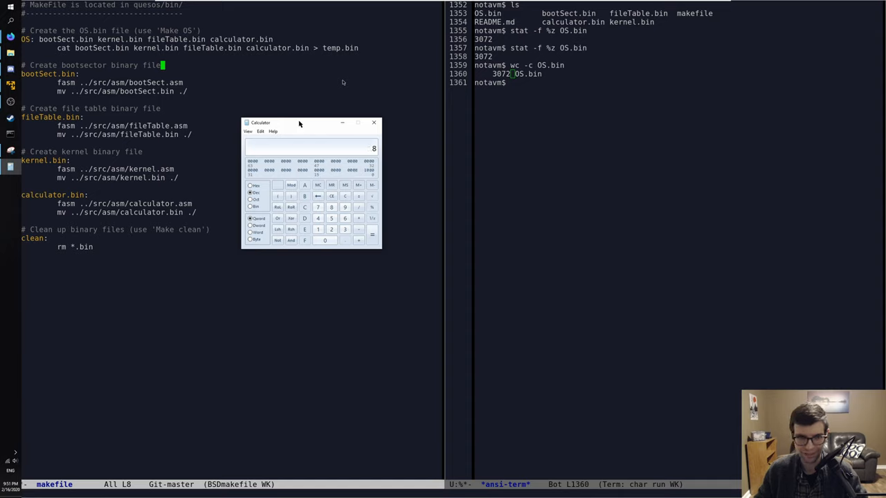
click(324, 241)
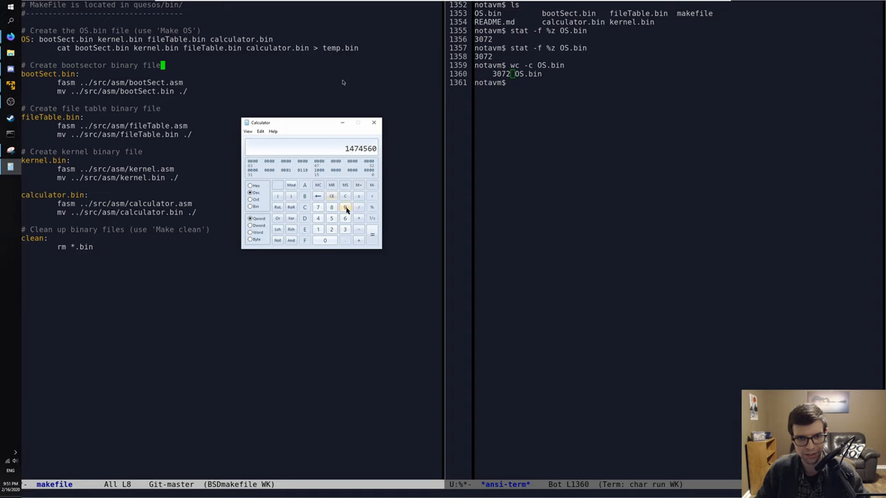
click(345, 196)
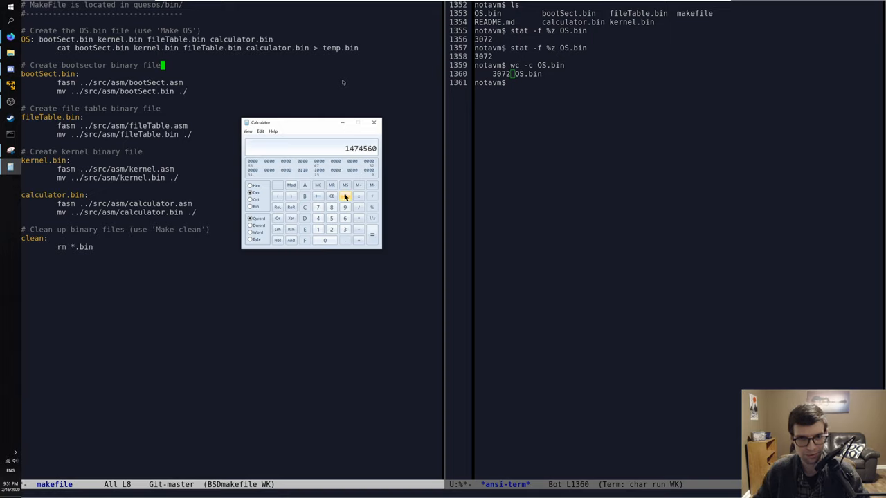
drag(310, 122, 327, 105)
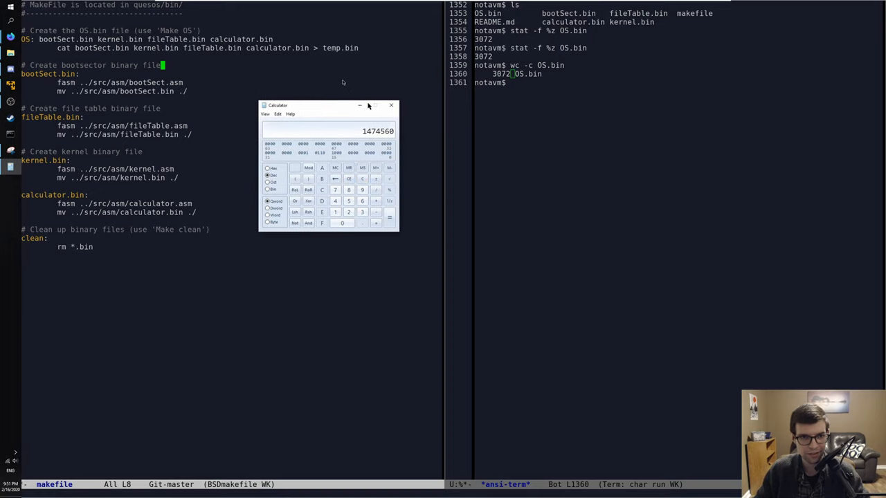
click(392, 105)
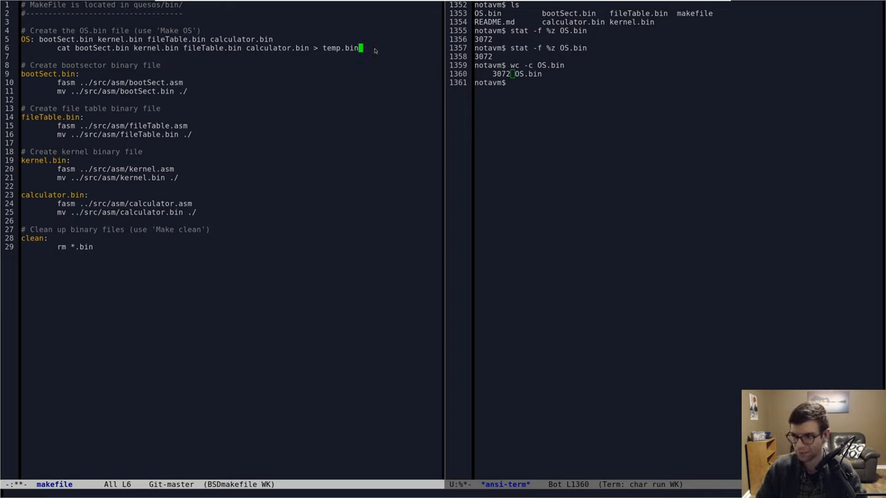
- Start a dd continuation line reading /dev/zero into OS.bin under the OS rule
text(;\)
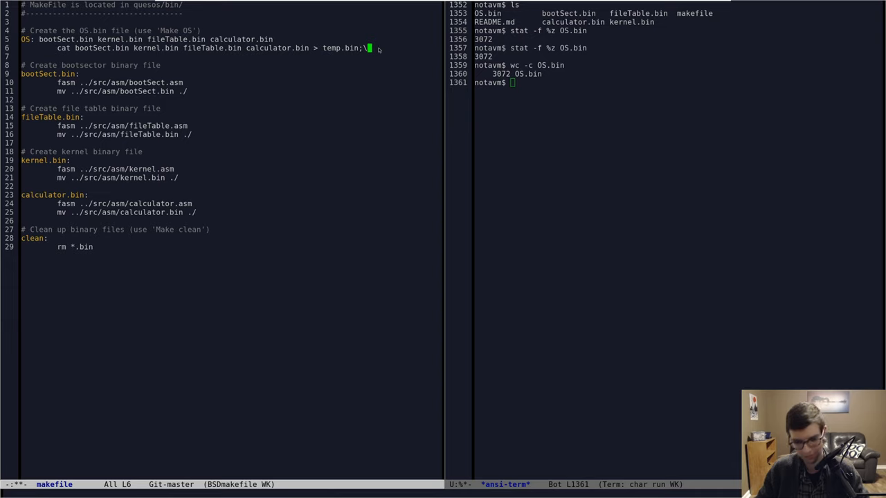
key(Return)
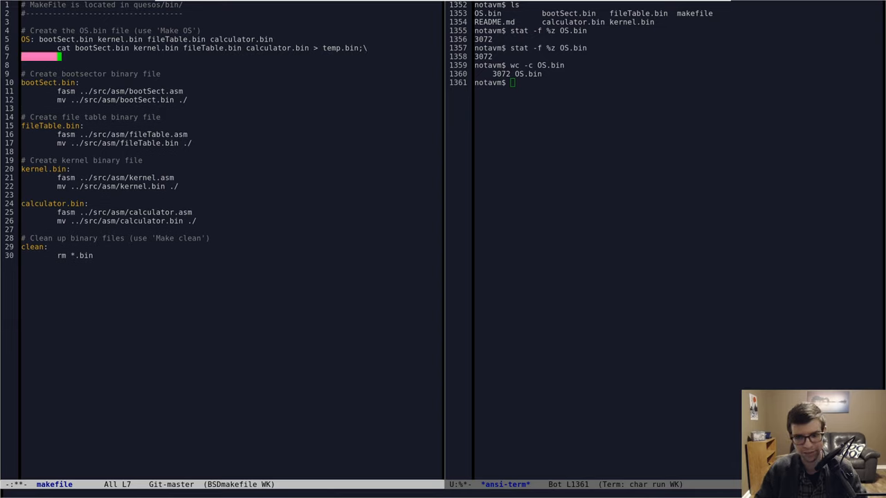
text(dd)
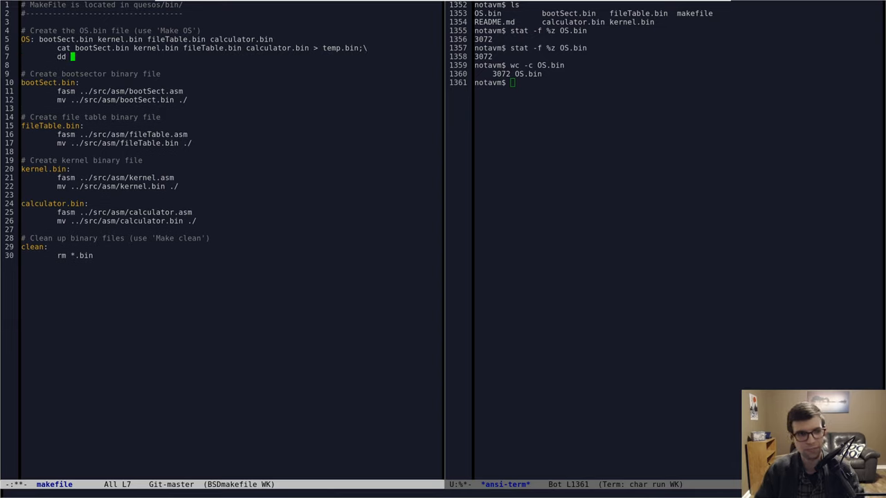
text(if=)
click(675, 82)
text(ls)
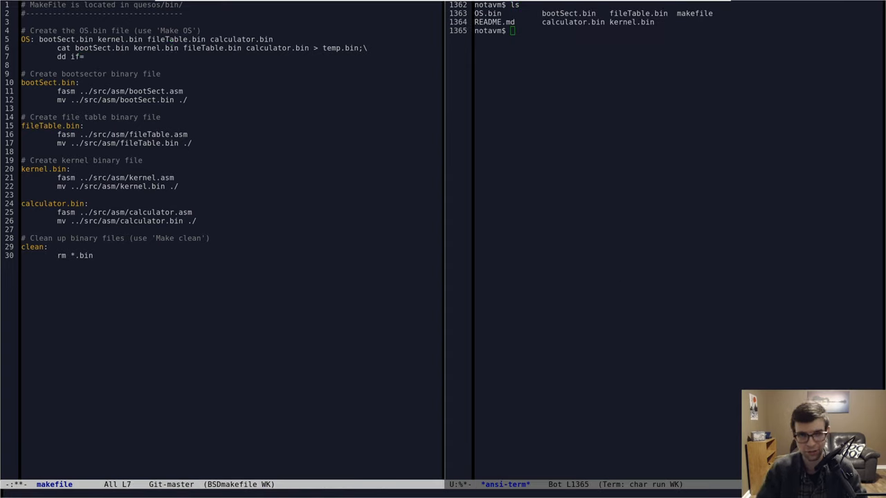
text(/dev/)
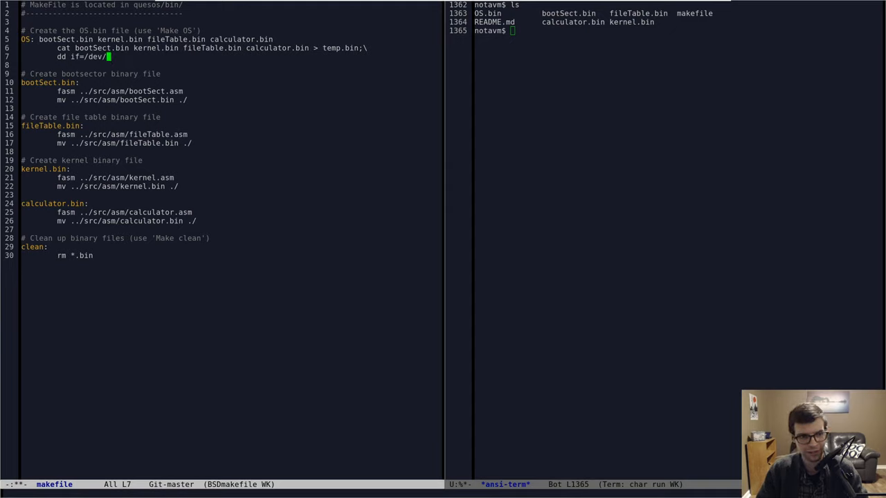
text(zero)
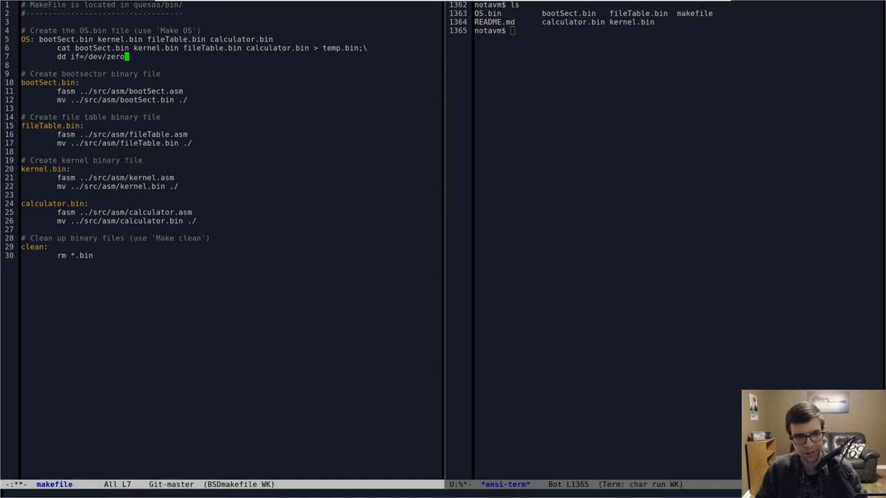
text(of=OS.bin)
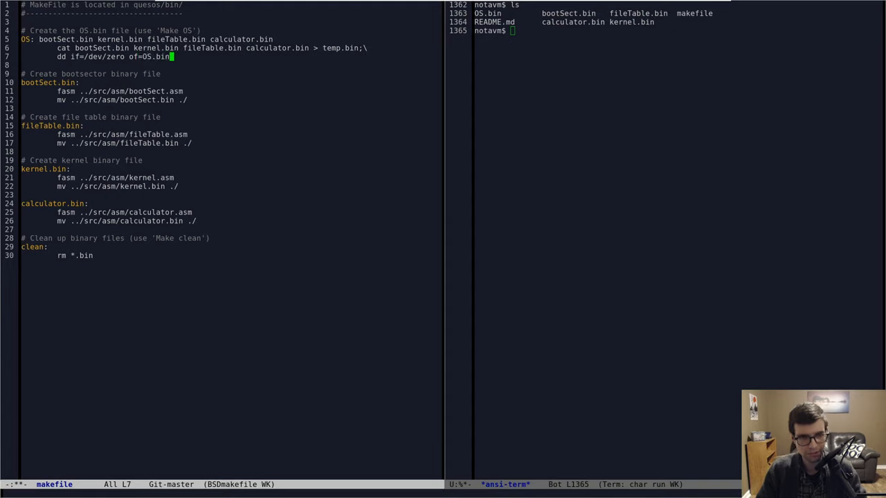
- Give the dd line bs=512 and count=2880, dividing 1474560 by 512 in Calculator
text(bs)
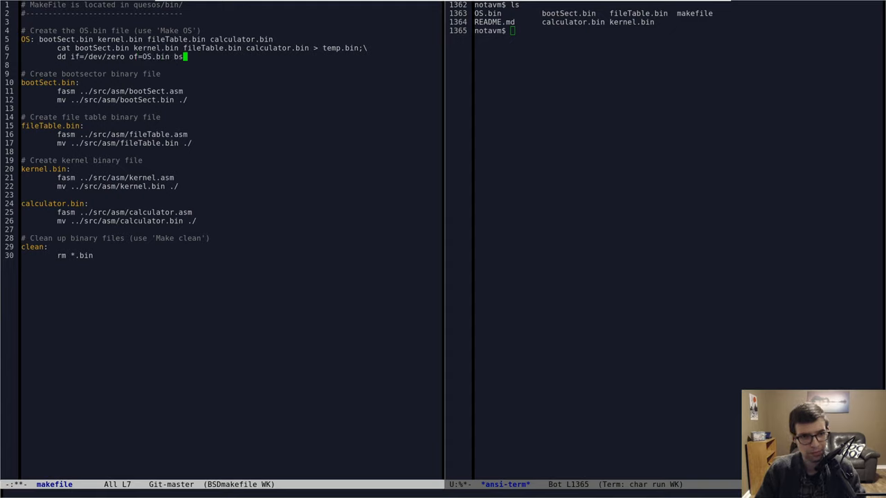
text(51)
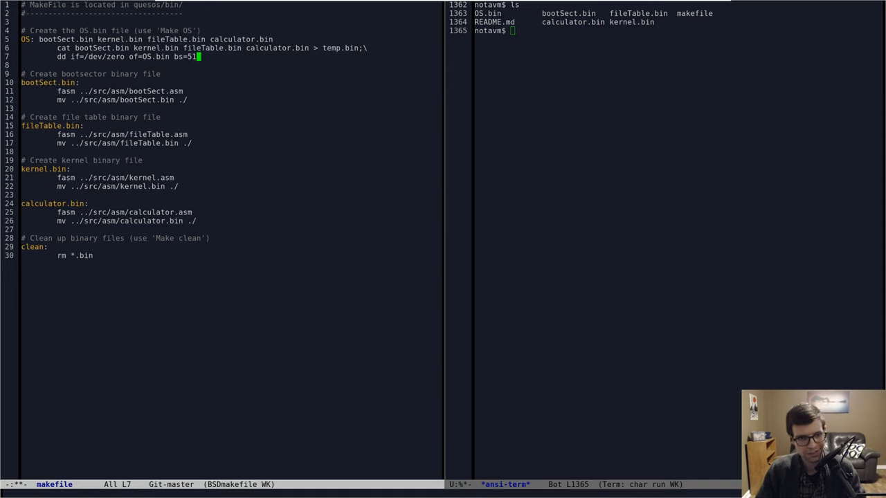
text(2)
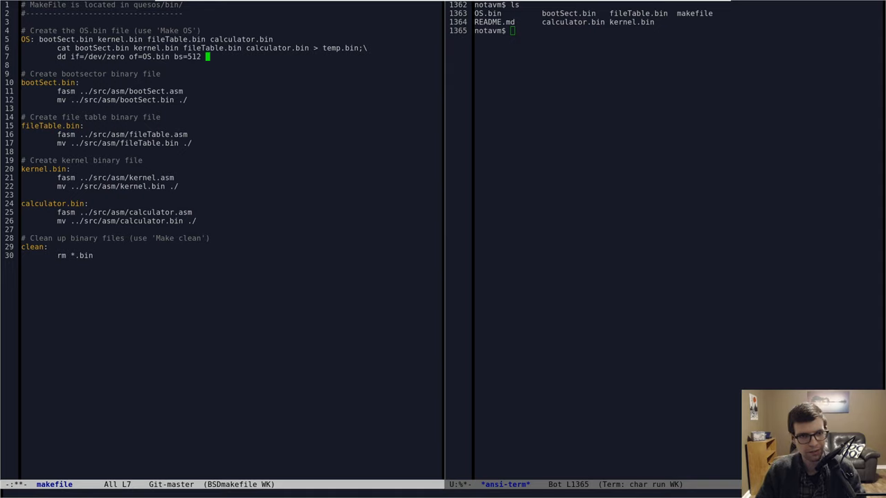
text(count=)
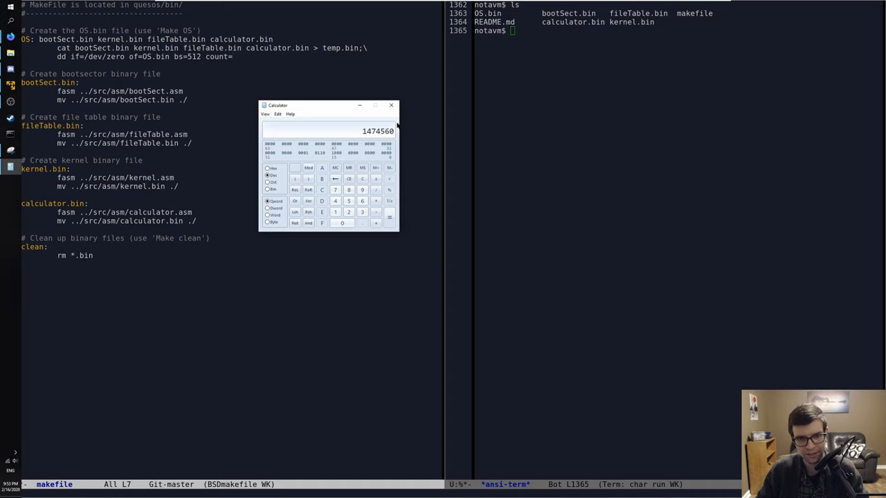
click(335, 211)
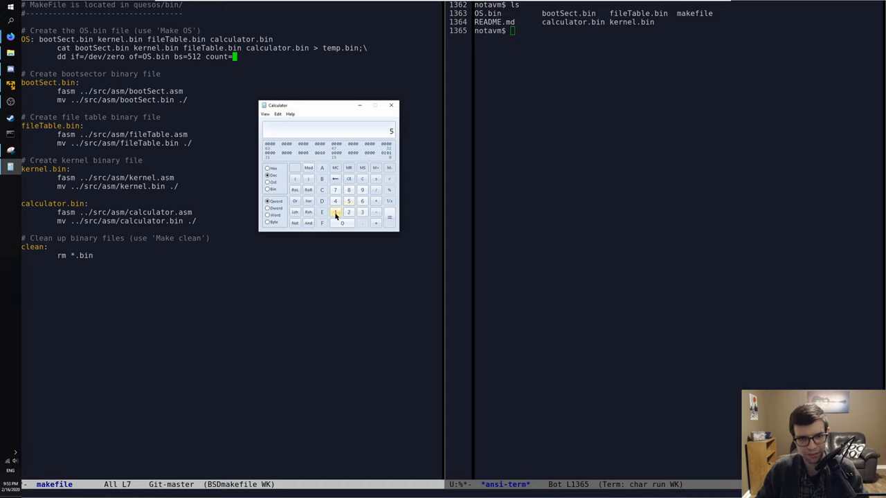
click(335, 212)
text(2880;\)
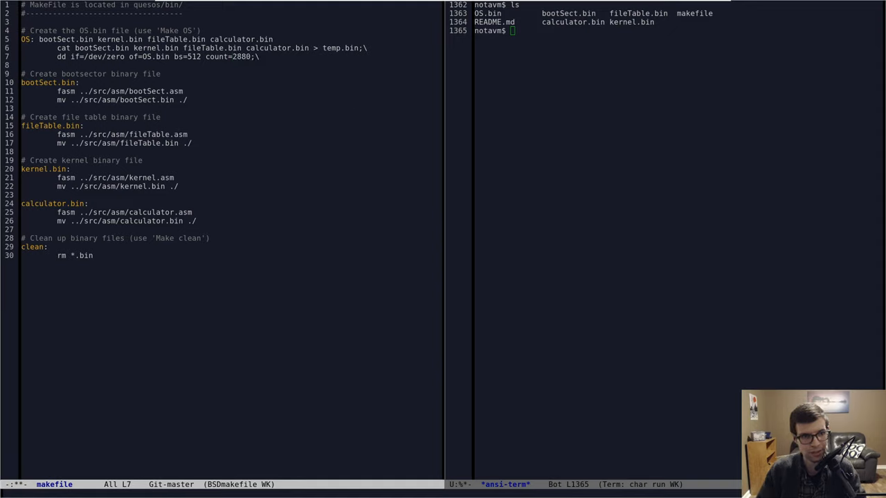
- Add 'dd if=temp.bin of=OS.bin conv=notrunc' to the OS rule and save the makefile
key(Return)
text(dd)
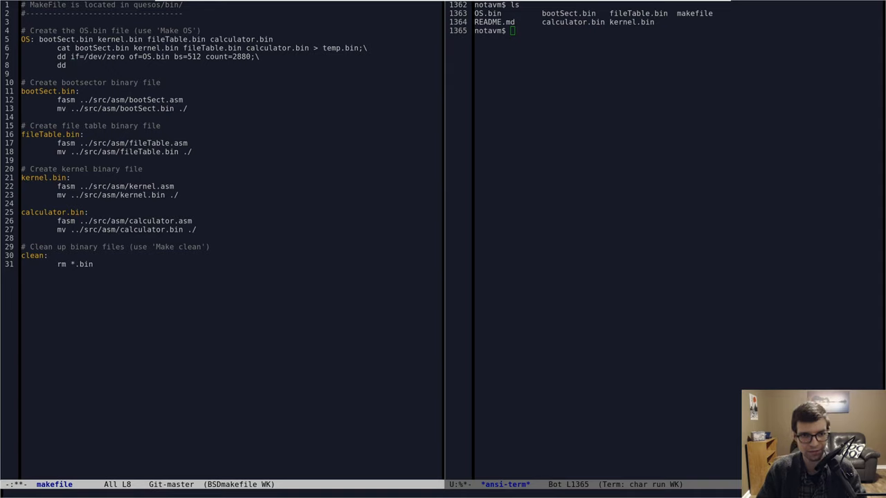
text(if=temp)
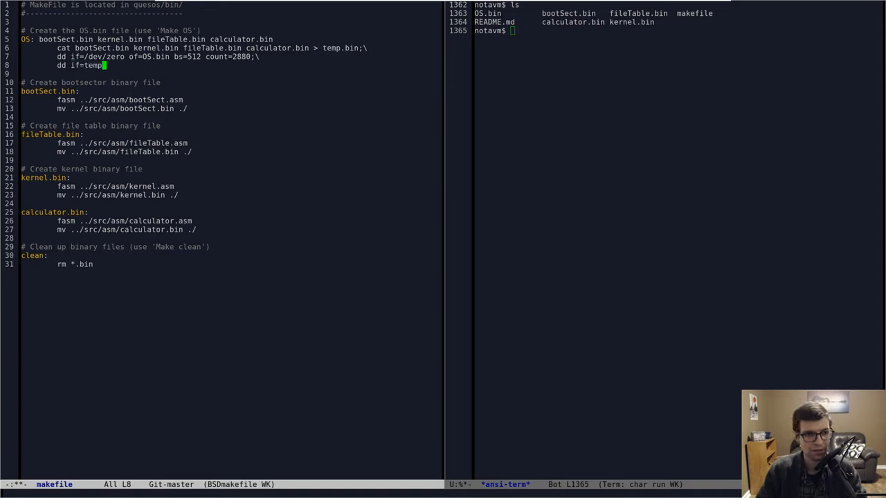
text(.bin)
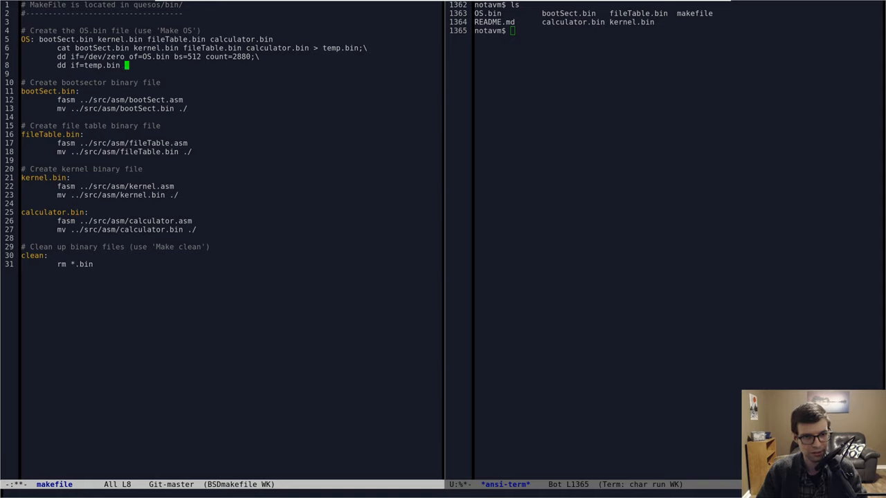
text(of=)
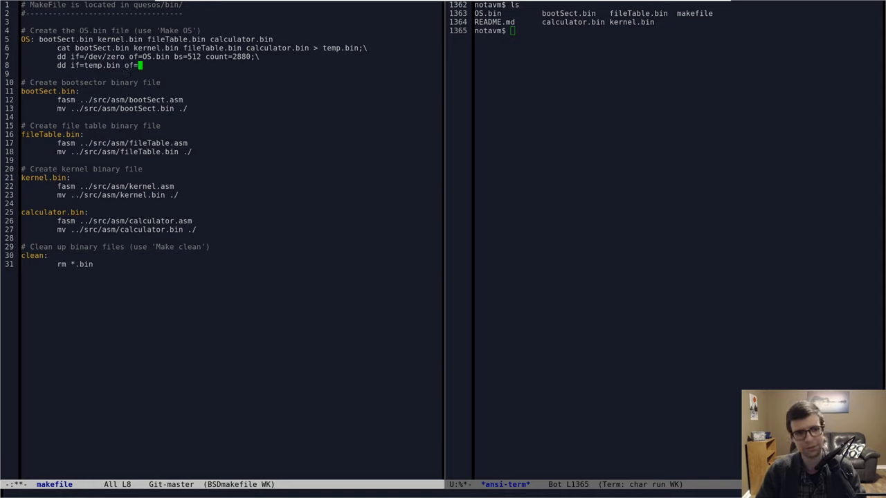
text(OS.b)
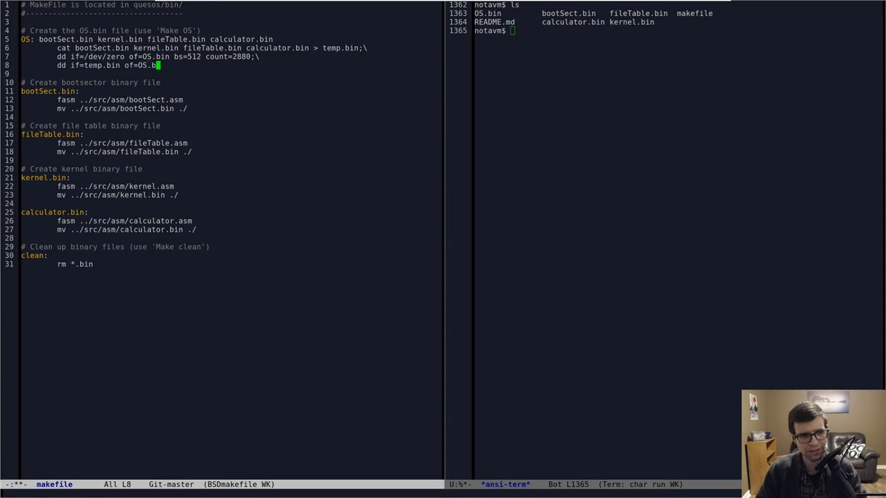
text(conv=)
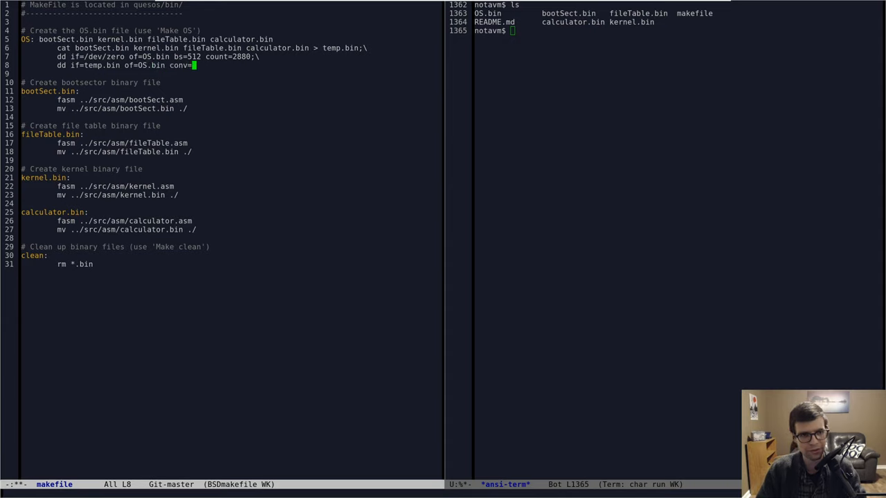
text(notrunc)
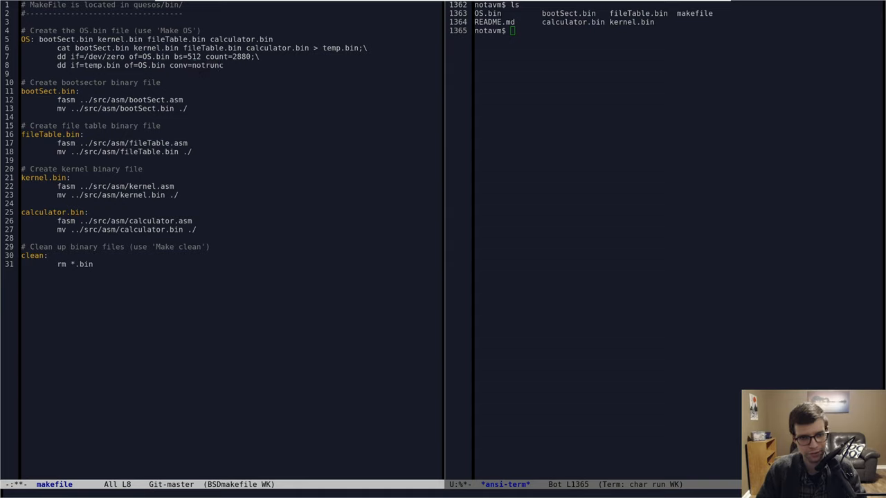
key(Down)
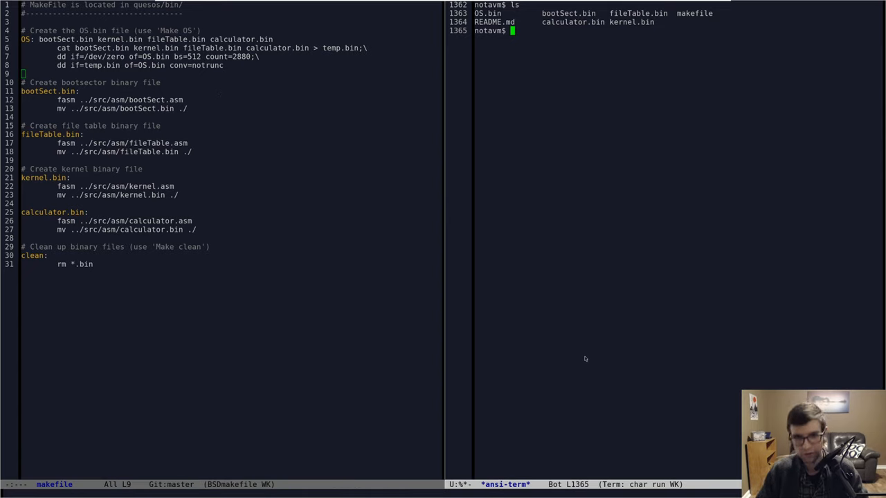
- Run 'make clean && make OS' in the terminal to rebuild OS.bin
text(make cle)
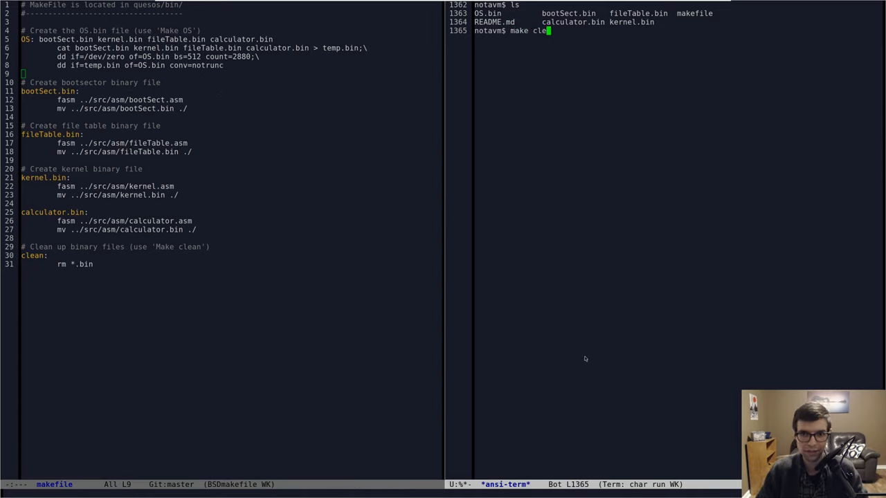
text(an ^)
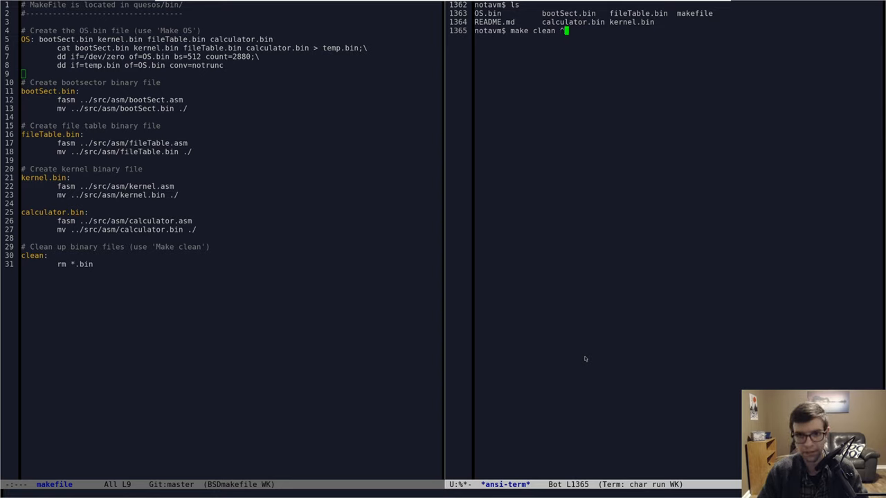
text(& ma)
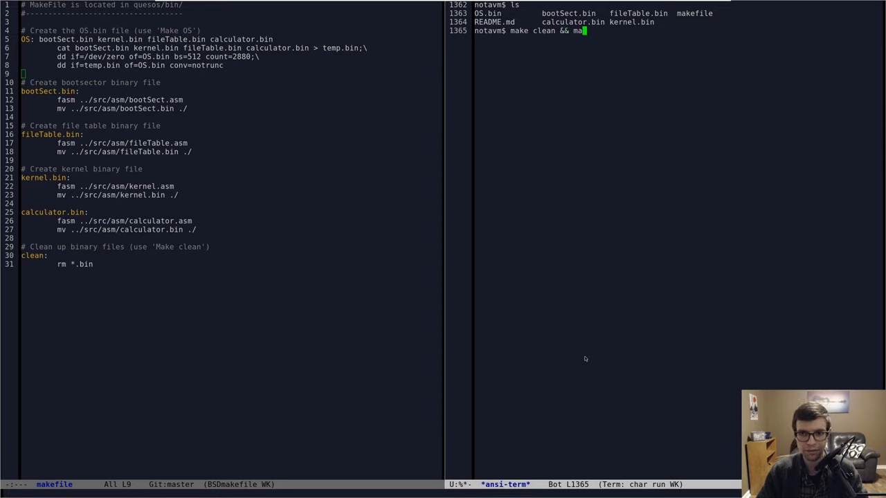
key(Return)
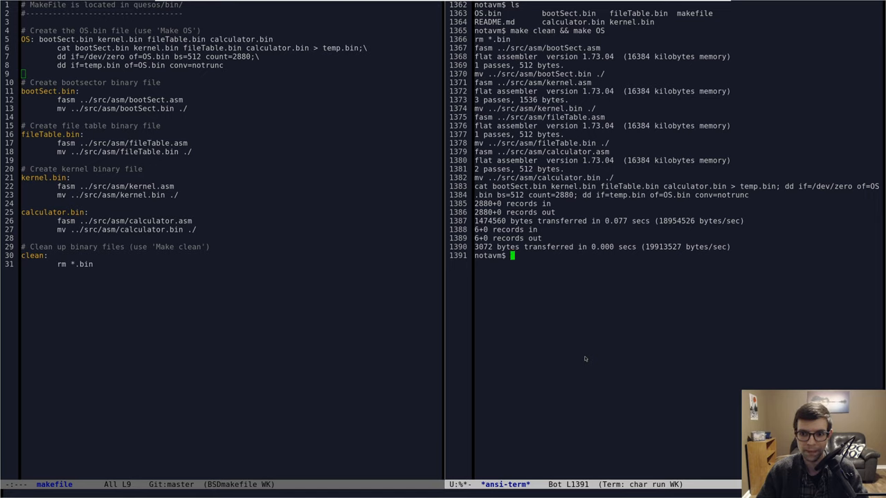
mouse_move(498, 184)
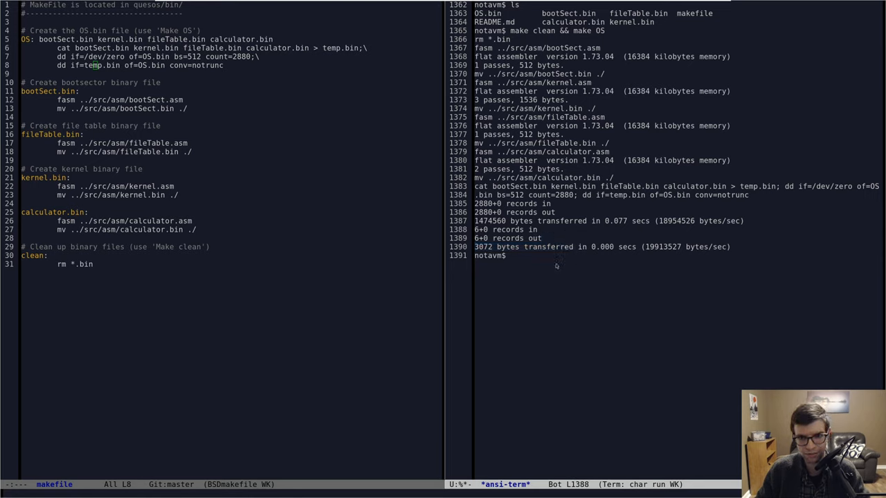
- Run 'hexdump OS.bin' to view the padded image in hex
text(hexdump)
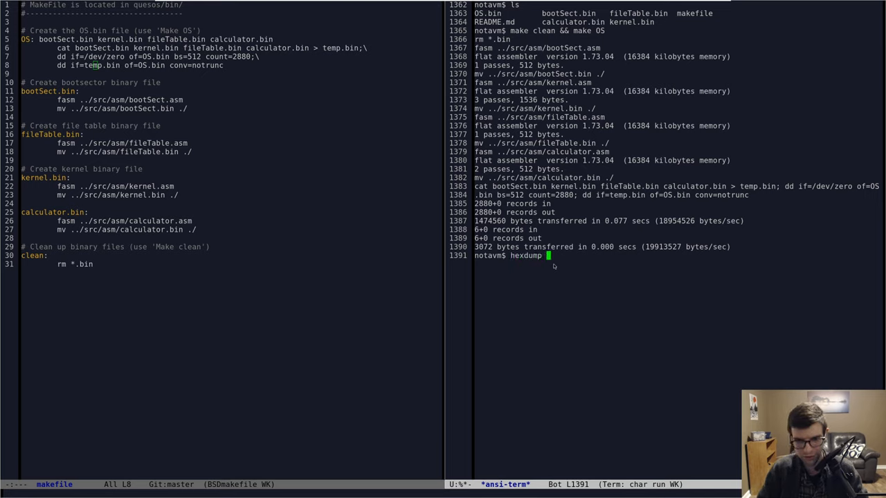
text(OS.bin)
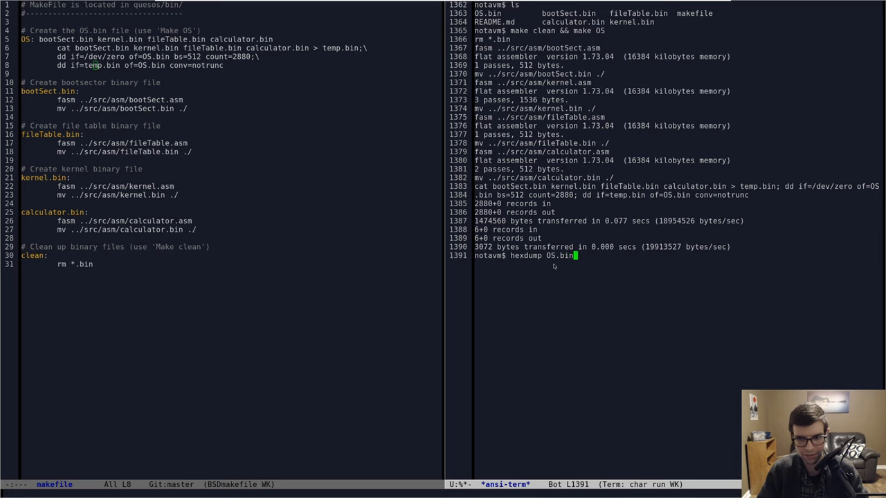
key(Return)
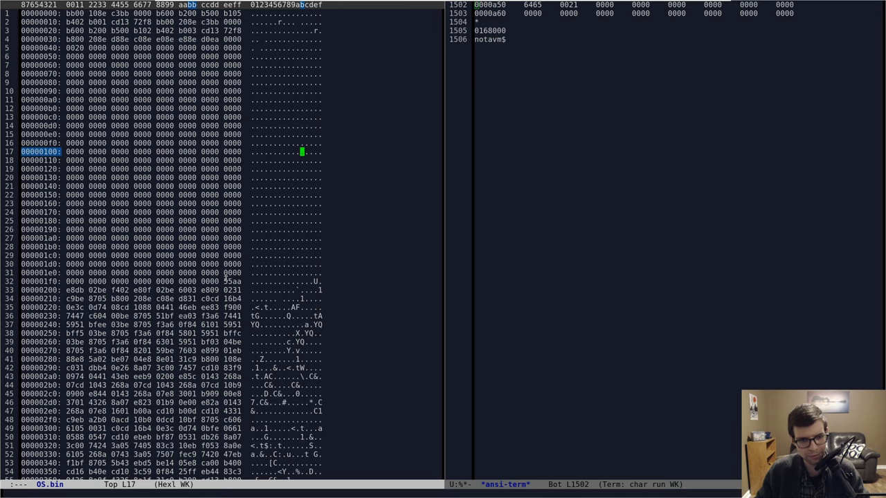
- Scroll the hex view from the boot sector through the kernel strings to the file table
scroll(down, 3)
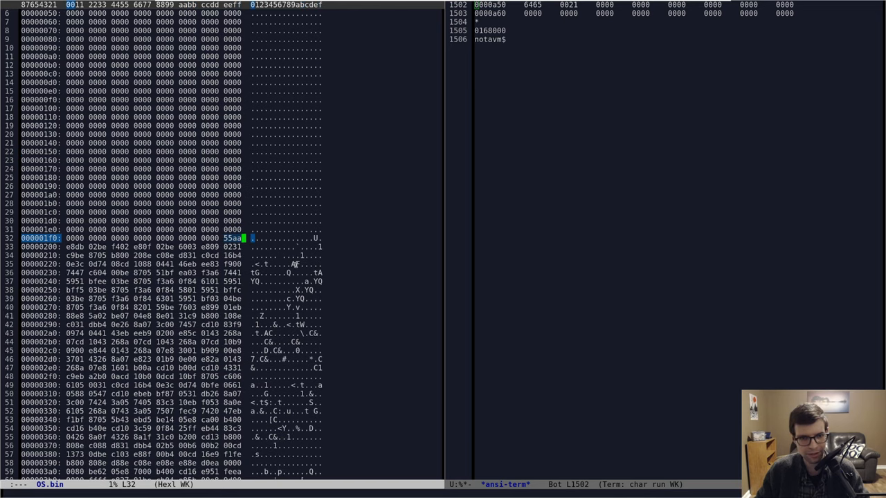
scroll(down, 3)
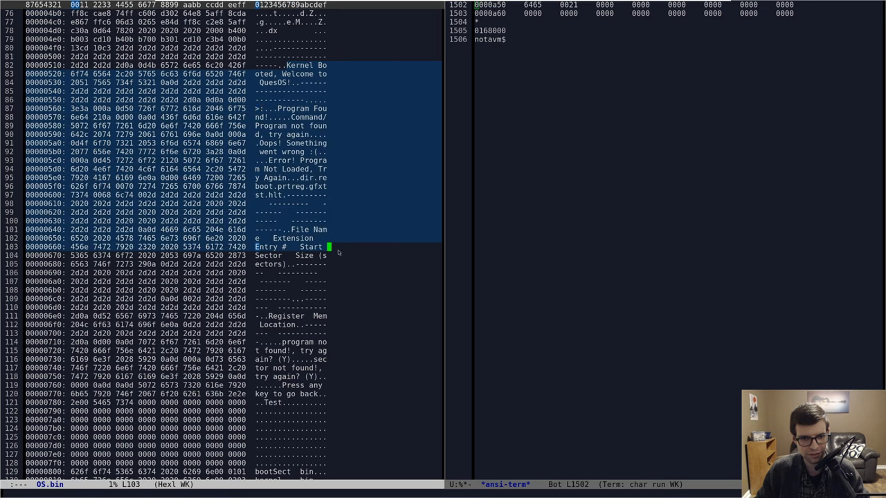
scroll(down, 3)
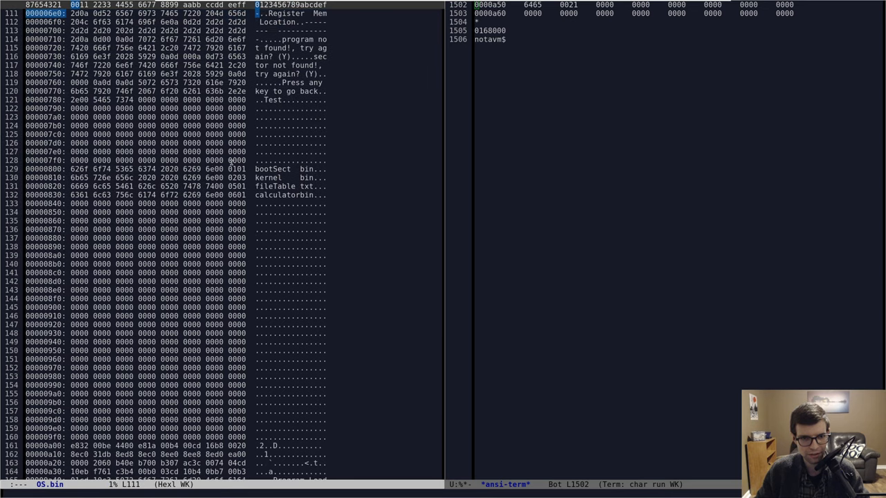
scroll(down, 3)
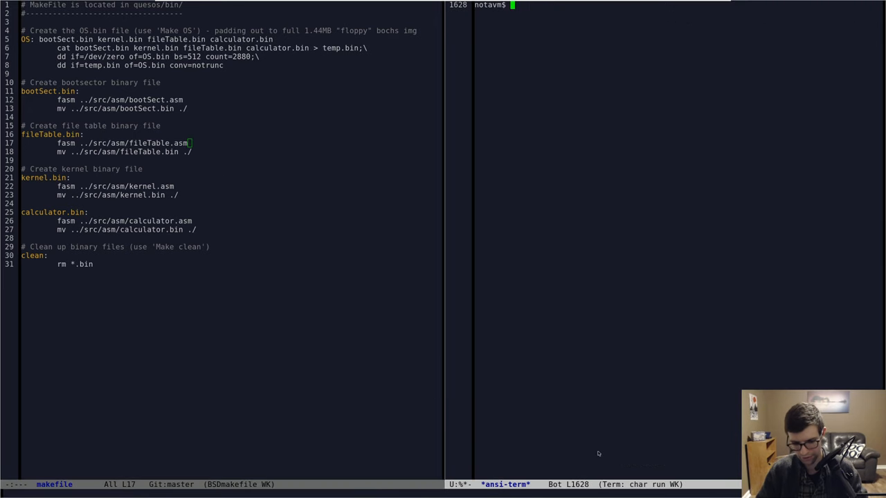
- Launch Bochs from the terminal with 'bochs -q'
text(bochs -q)
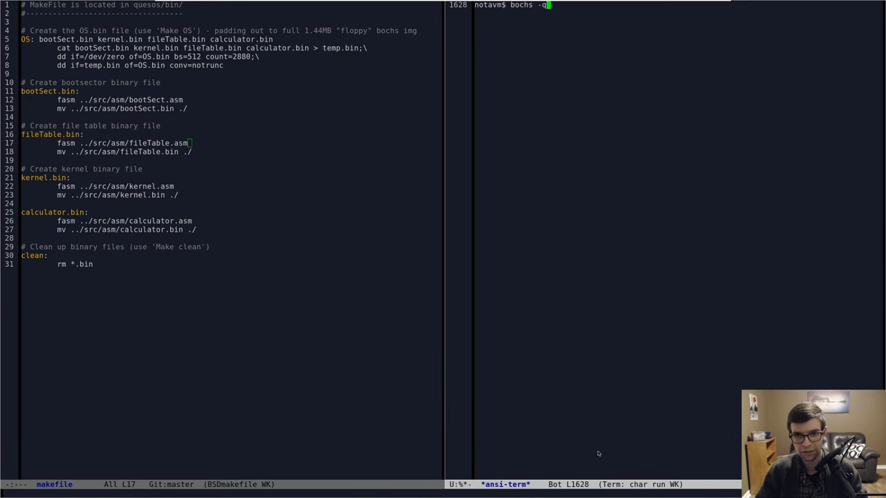
key(Return)
text(run:)
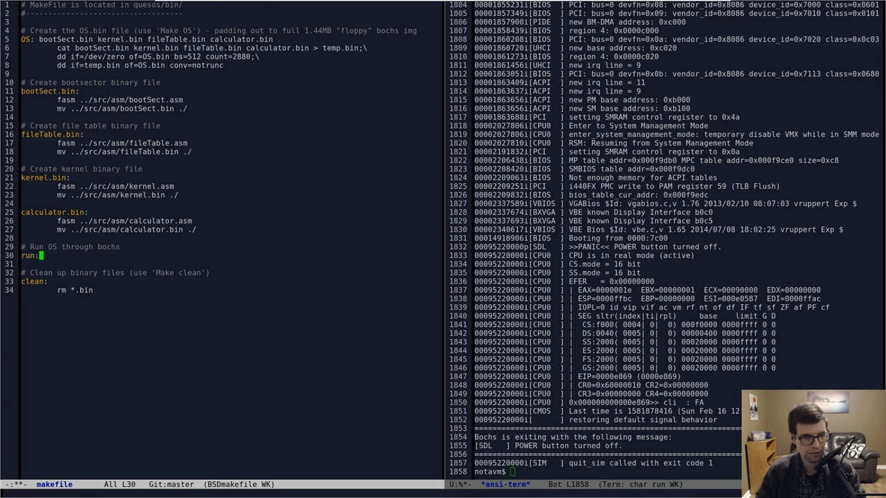
- Add a 'run: OS' rule running 'bochs -q' with a "use 'Make run'" comment, and save
text((use 'Make run'))
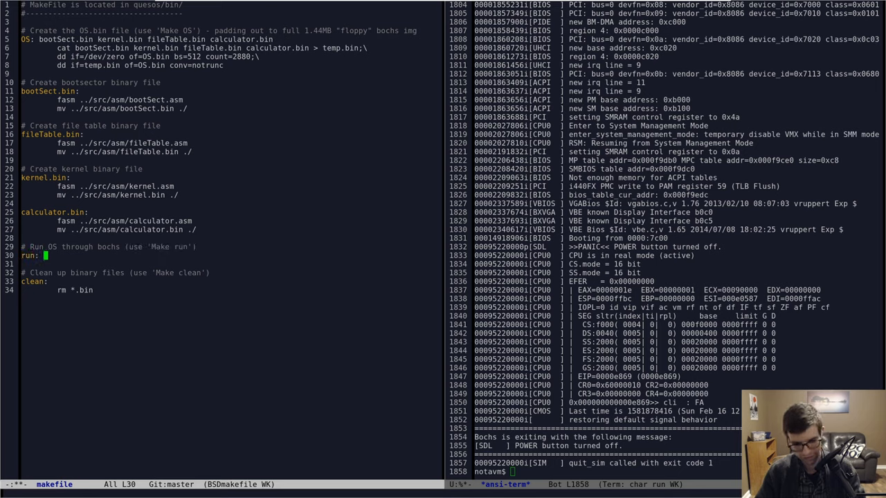
text(OS)
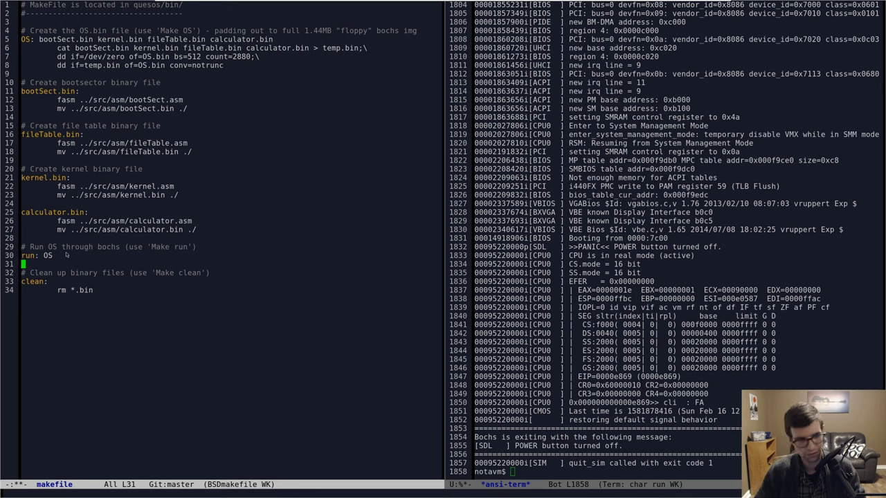
text(bochs -q)
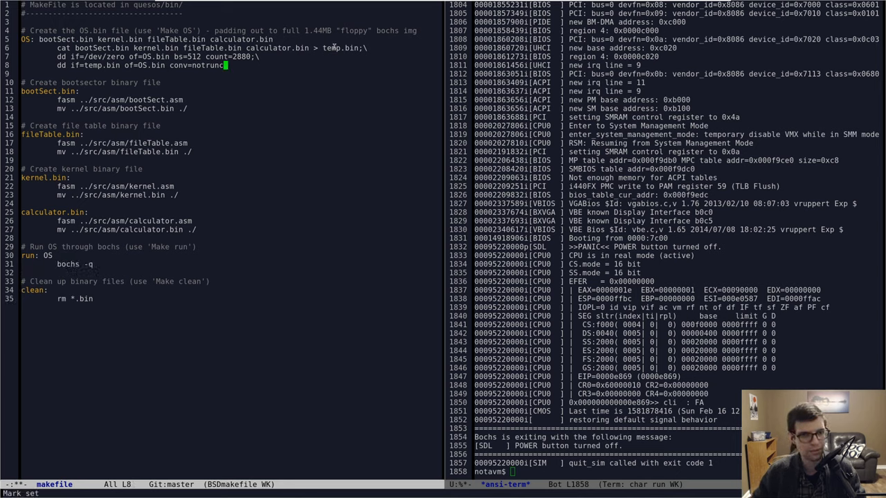
mouse_move(224, 79)
text(ls)
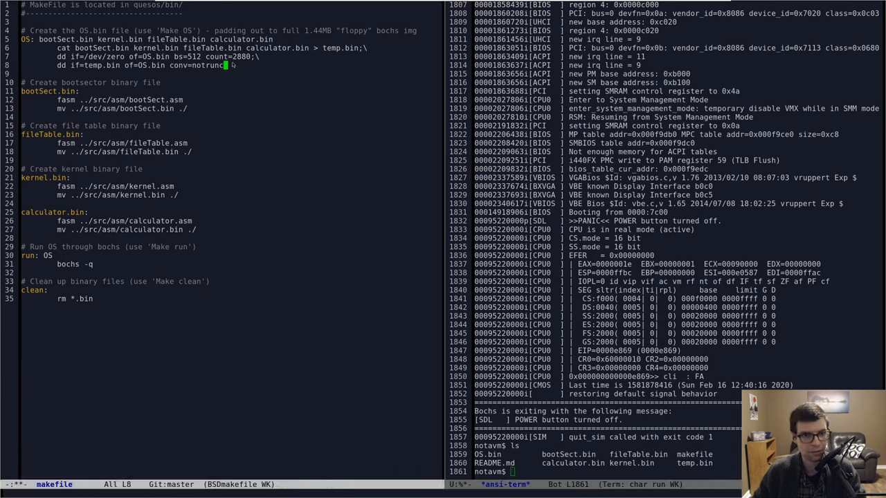
text(;\)
key(Return)
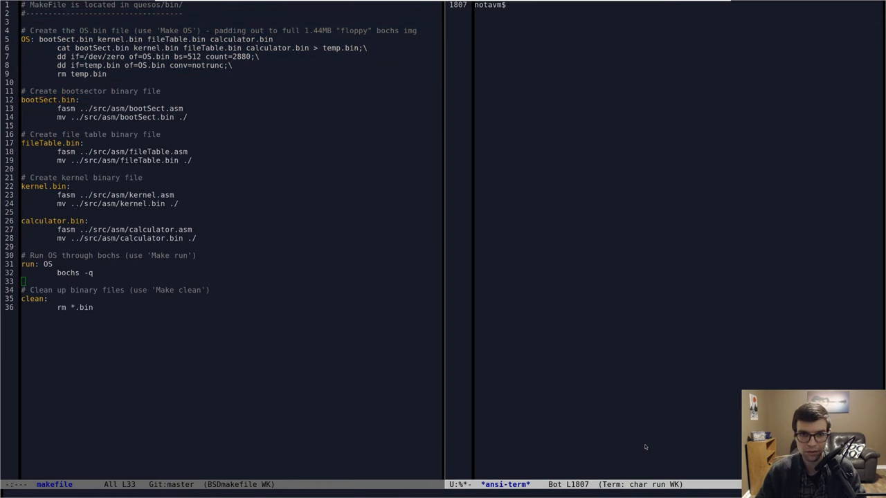
- Run 'make run' to build the OS and boot it in Bochs
text(make)
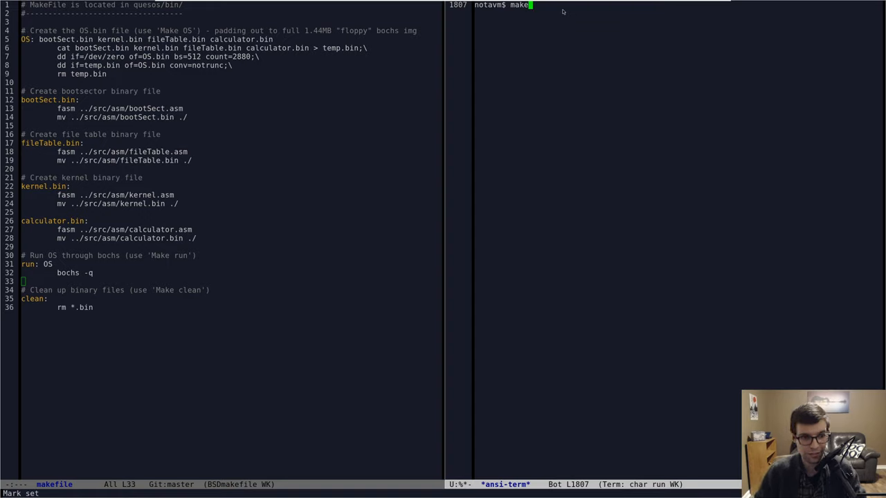
key(Return)
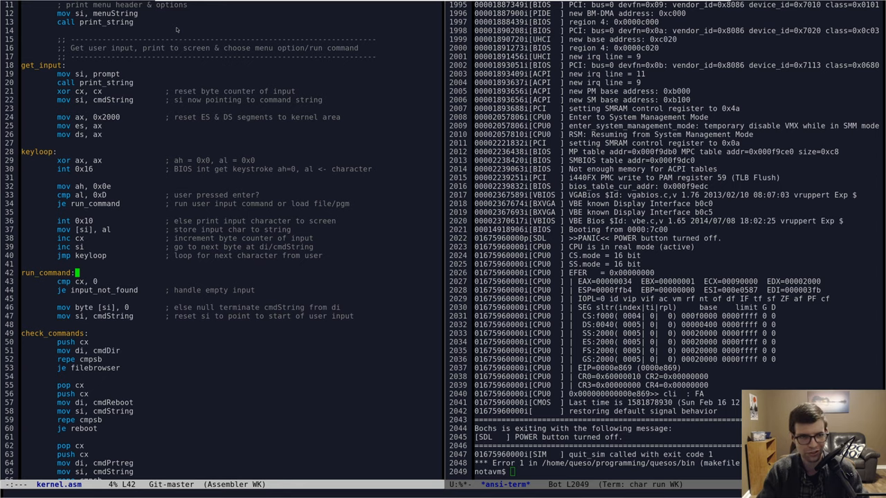
scroll(up, 3)
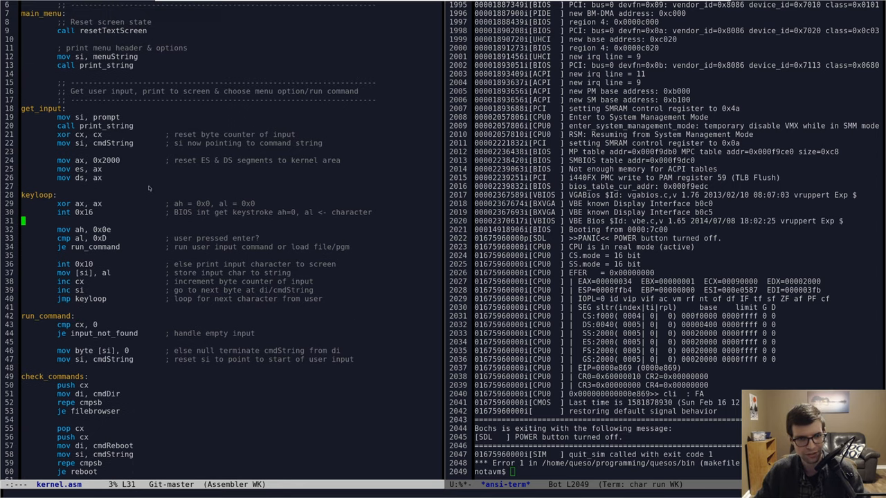
scroll(up, 3)
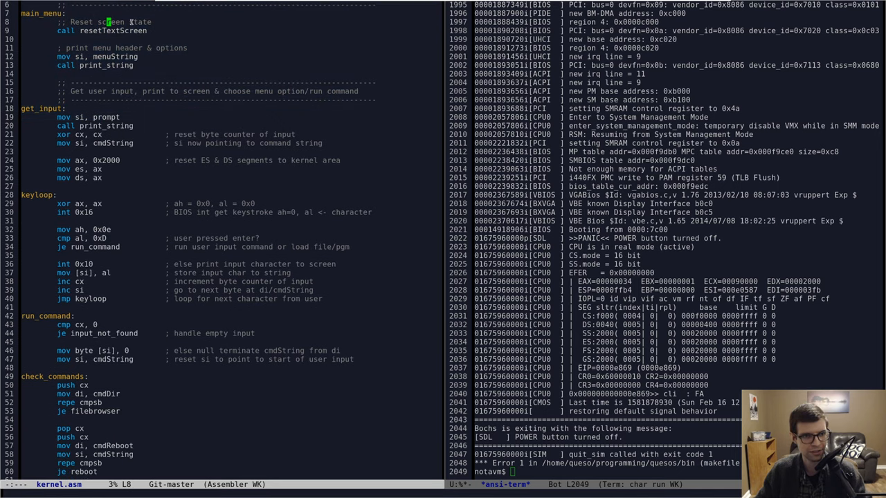
scroll(down, 3)
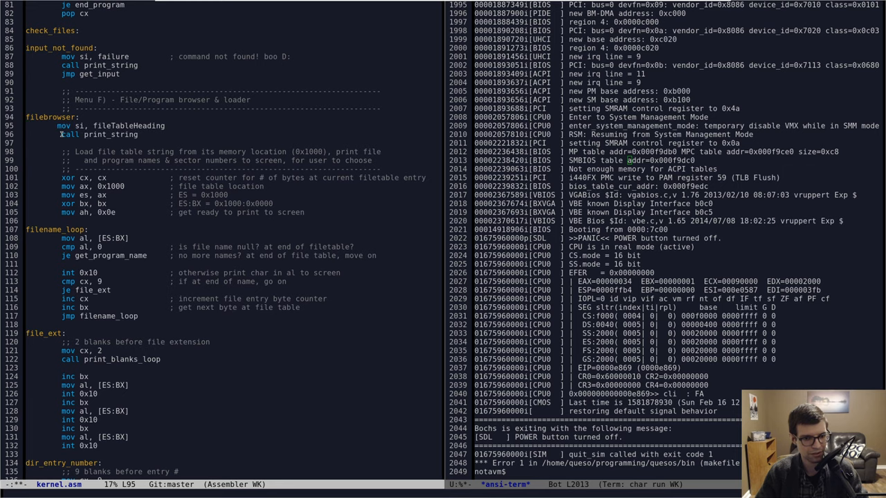
scroll(down, 3)
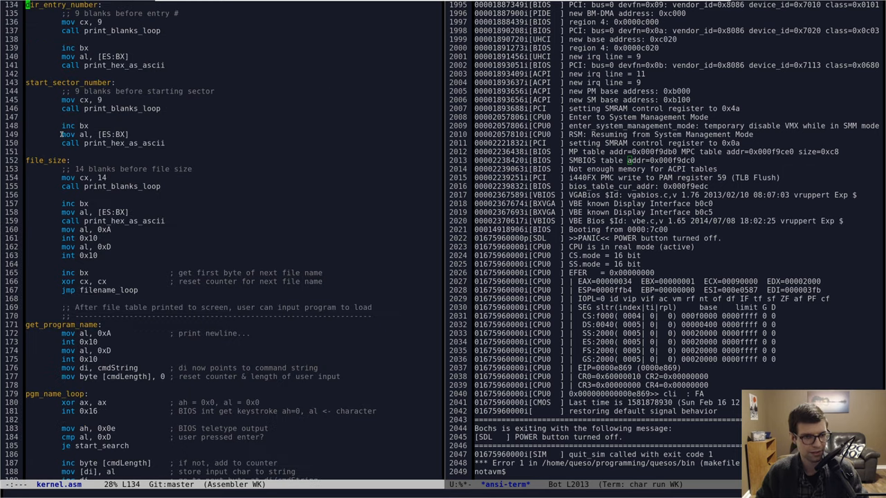
scroll(down, 3)
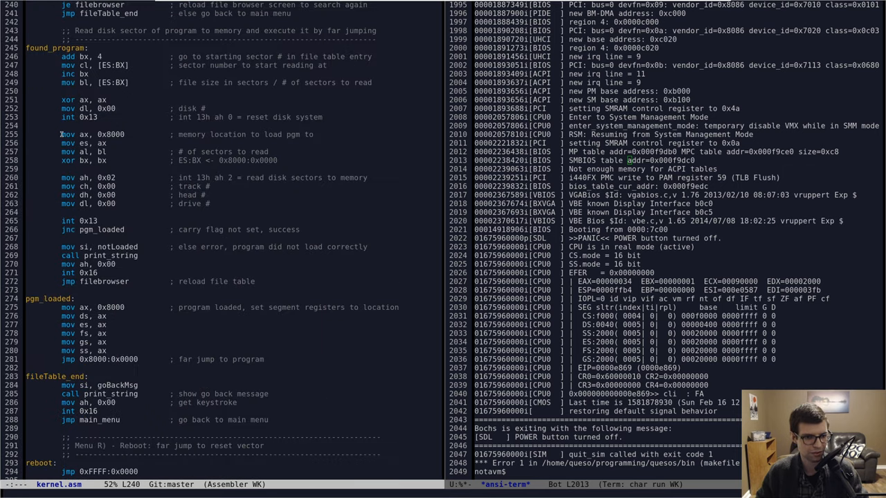
scroll(down, 3)
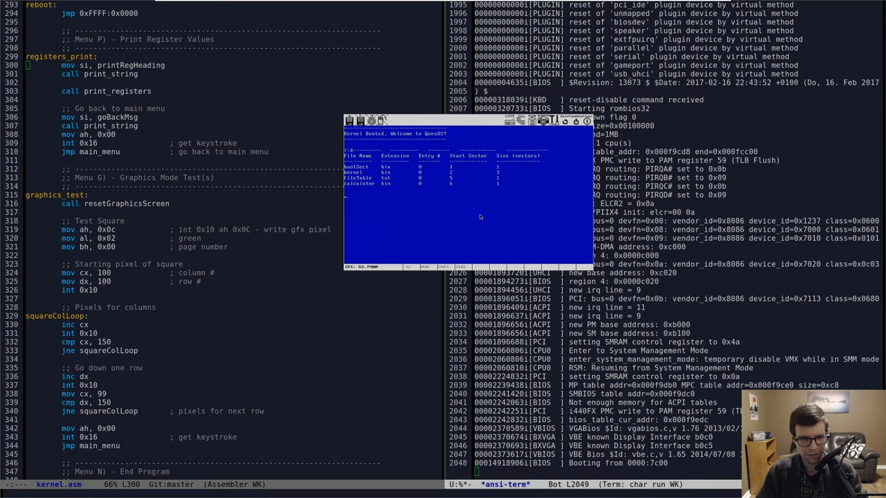
- List the file table with dir at the QuesOS prompt
text(dir)
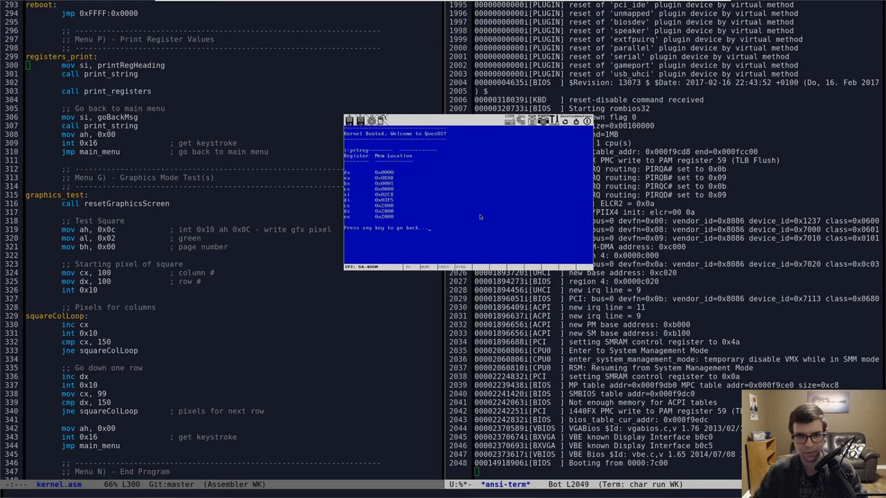
mouse_move(436, 238)
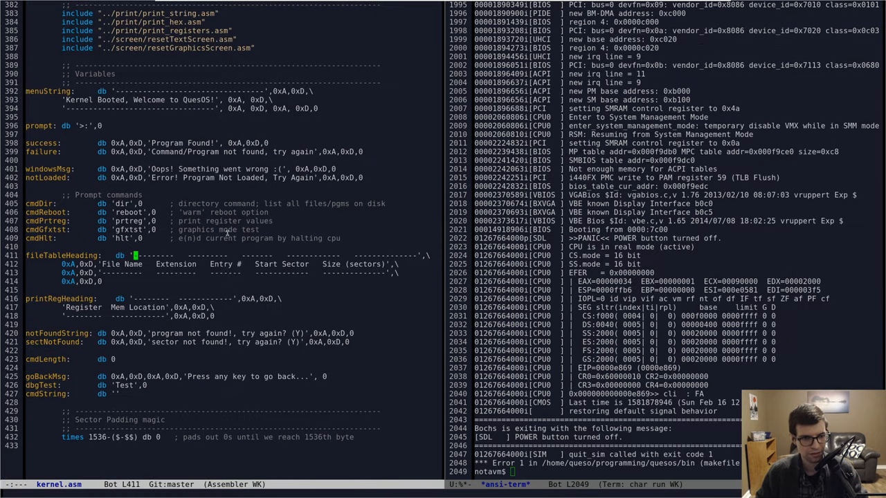
- Define 'nl equ 0xA,0' on a new line above menuString in the Variables section
click(136, 108)
text(nl)
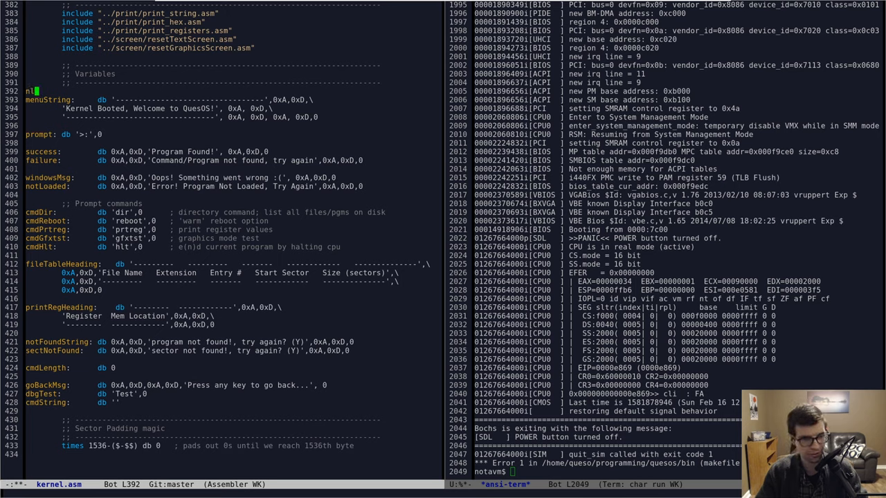
text(equ)
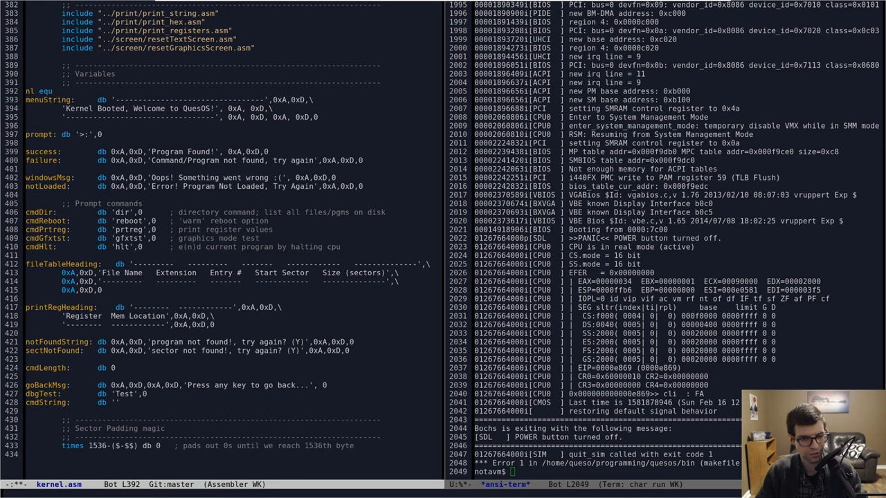
text(0xA,0)
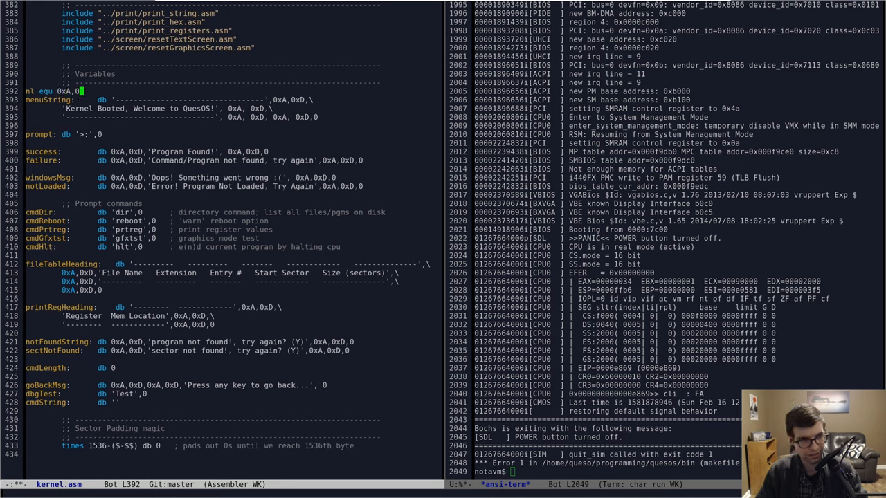
key(Return)
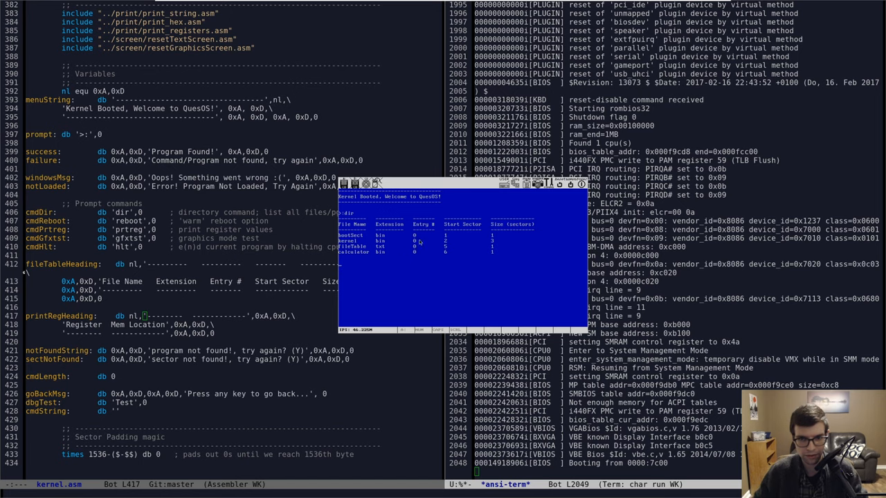
mouse_move(396, 238)
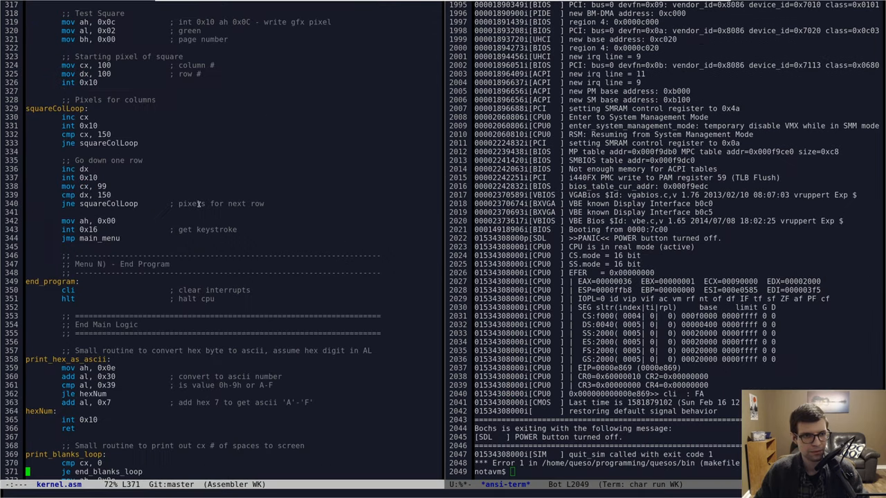
- Delete the fileTable_end block with its go-back message and main-menu return from kernel.asm
scroll(up, 3)
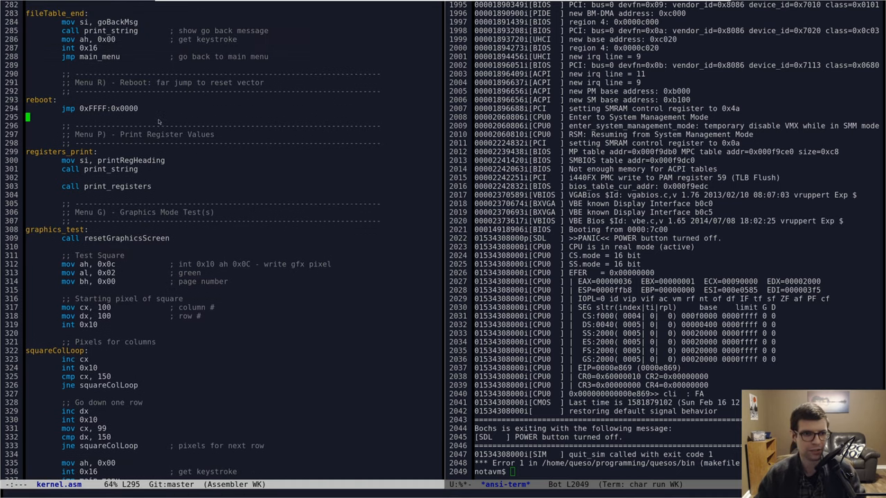
scroll(up, 3)
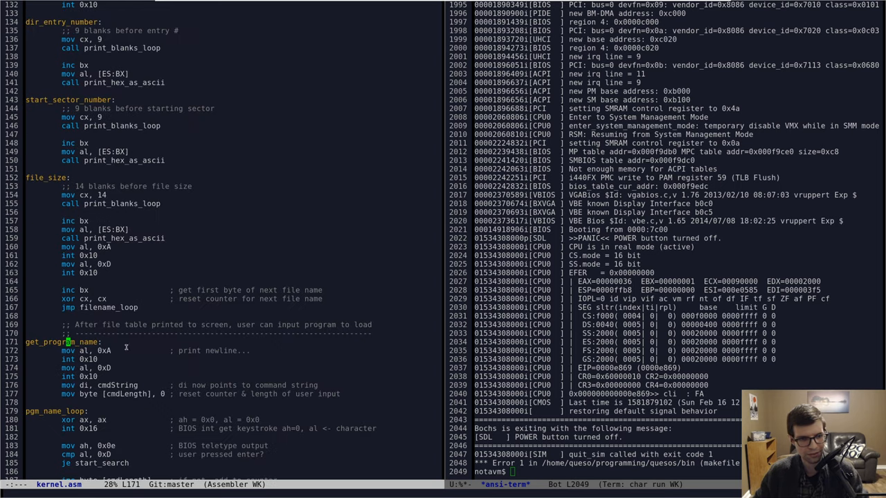
scroll(up, 3)
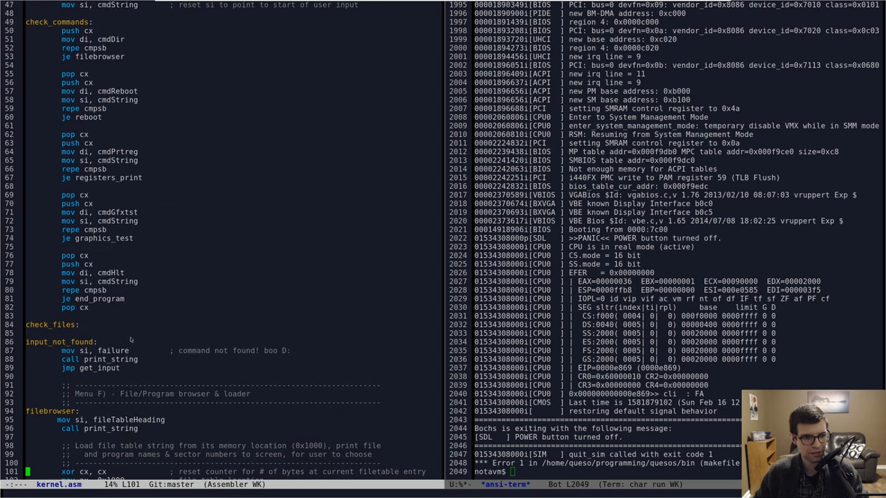
scroll(up, 3)
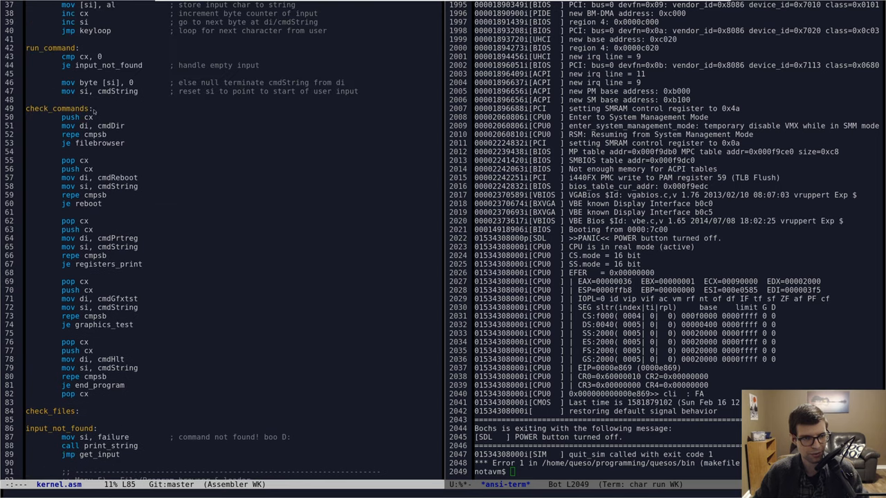
scroll(down, 3)
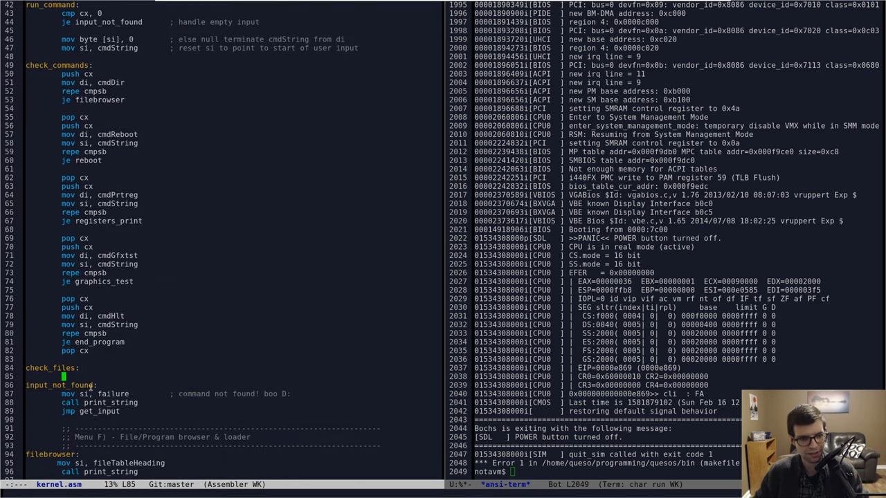
scroll(down, 3)
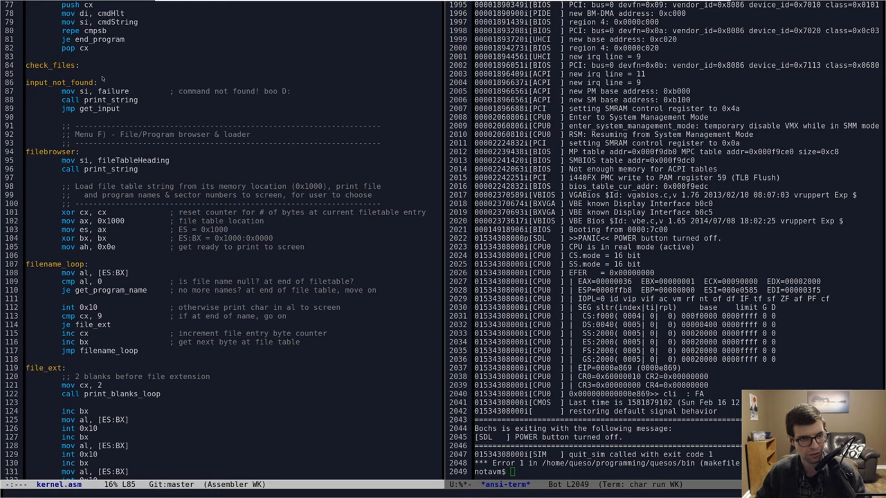
scroll(down, 3)
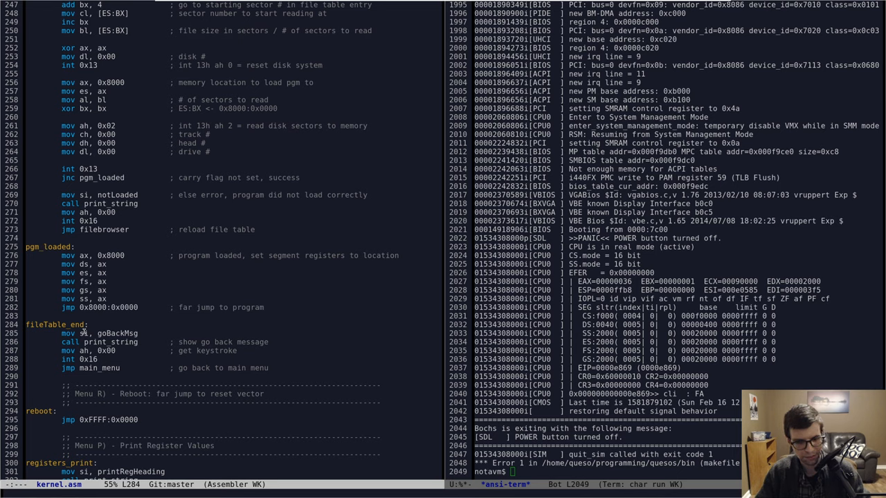
key(down)
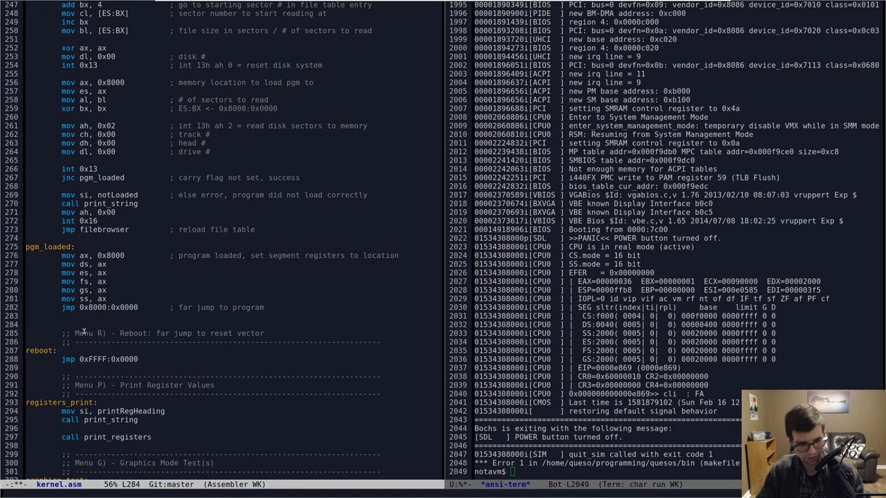
scroll(up, 3)
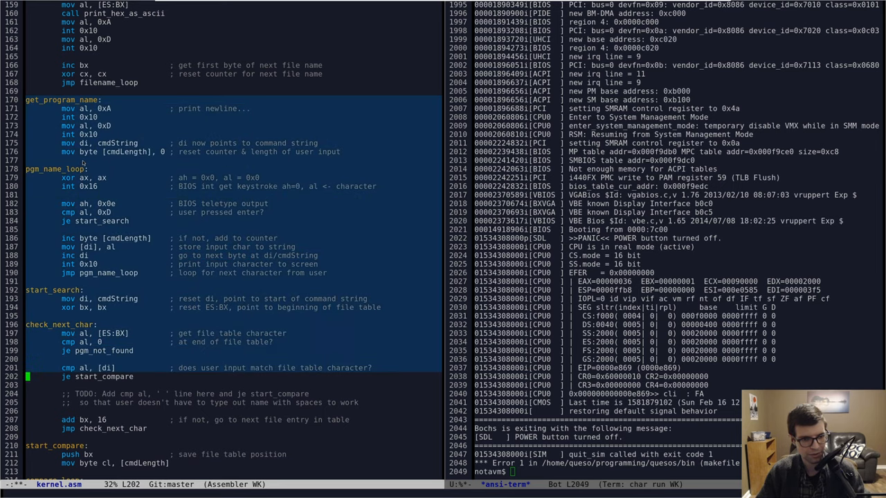
scroll(down, 3)
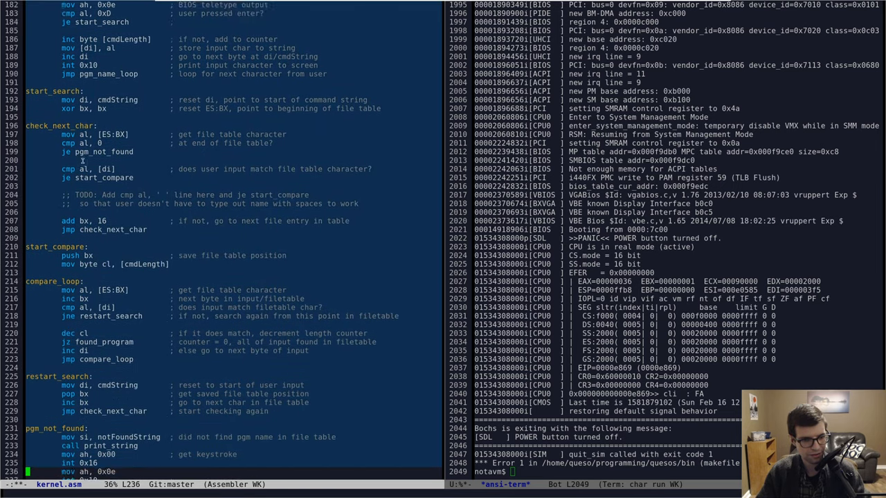
scroll(down, 3)
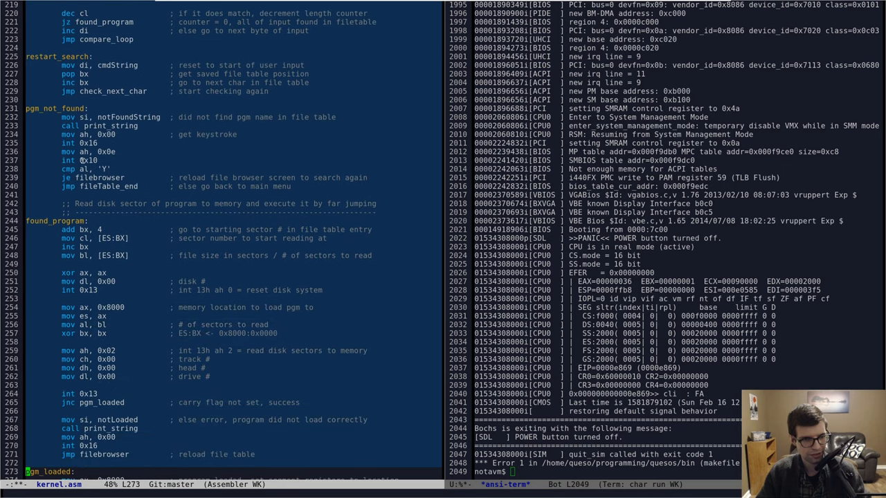
scroll(down, 3)
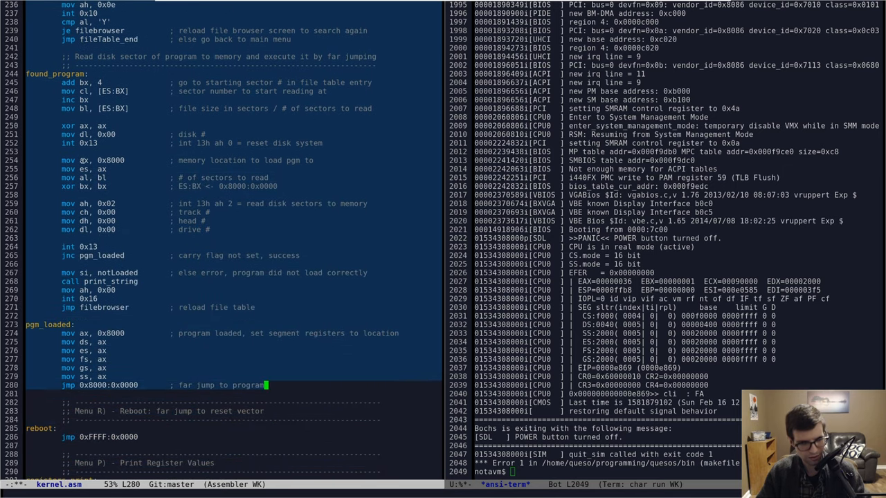
scroll(up, 3)
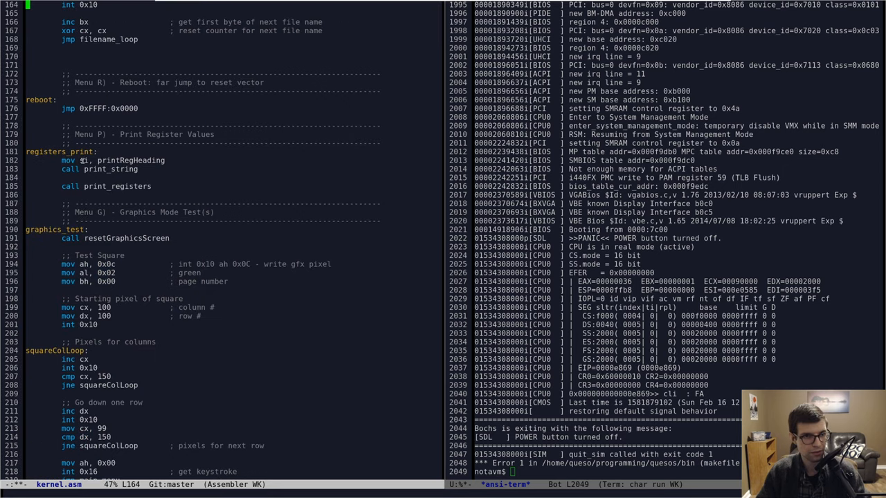
scroll(up, 3)
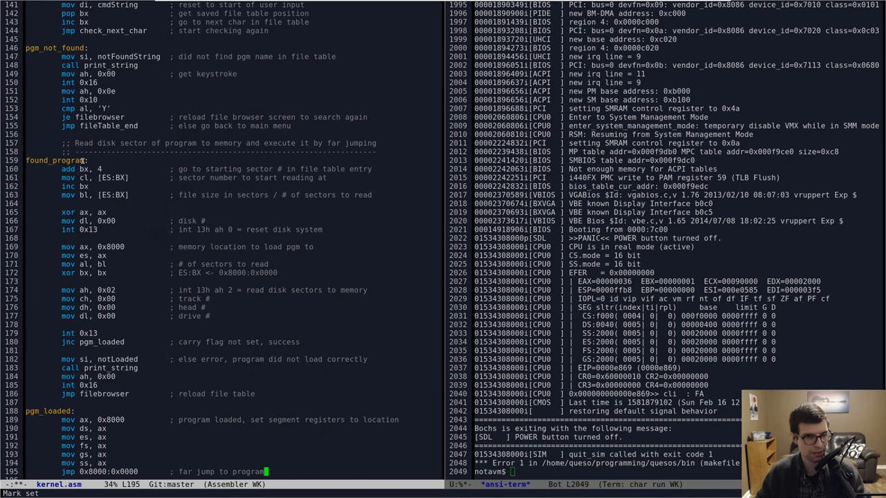
scroll(down, 3)
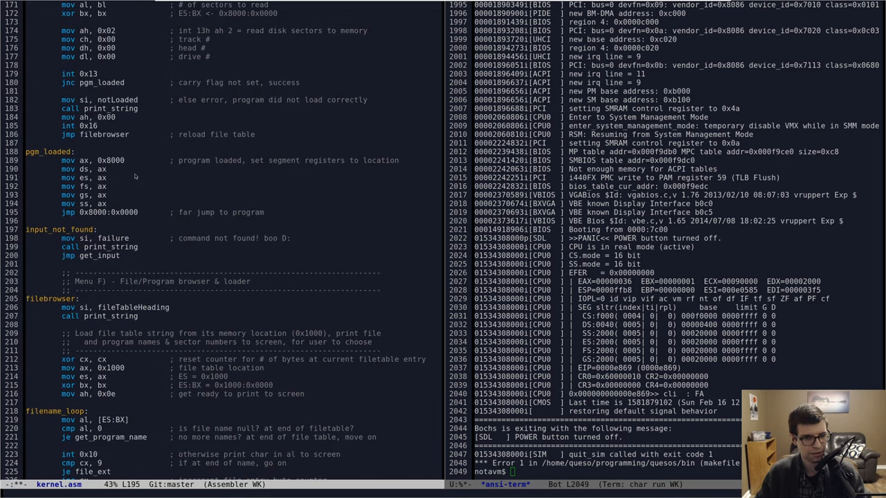
mouse_move(107, 235)
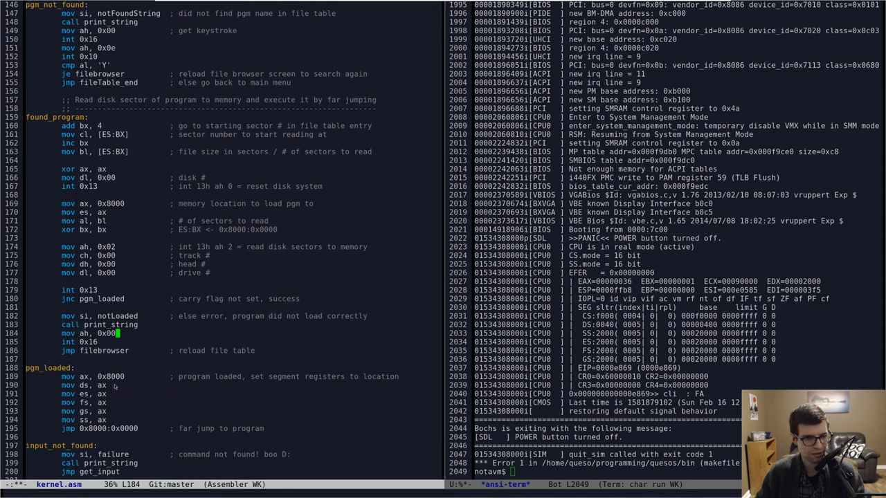
scroll(up, 3)
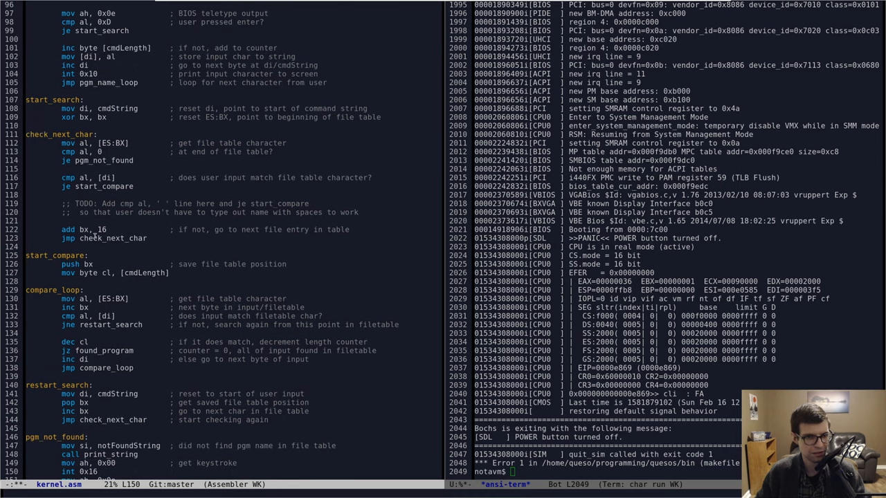
scroll(up, 3)
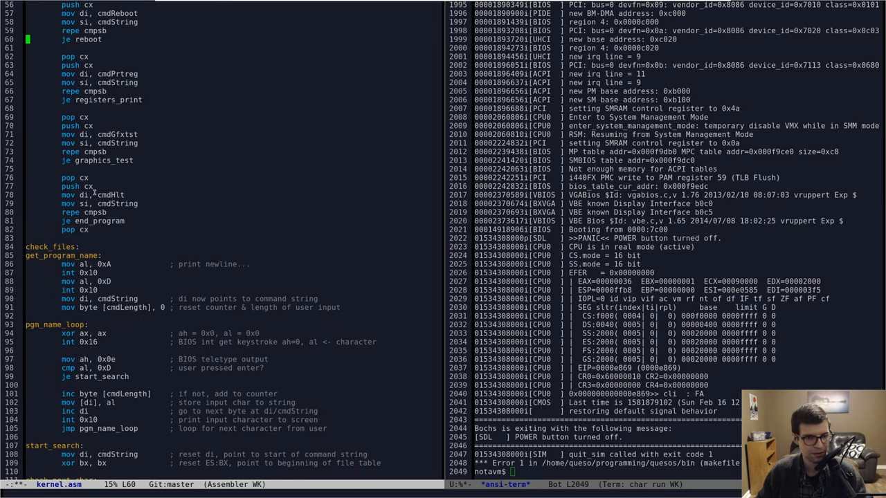
scroll(down, 3)
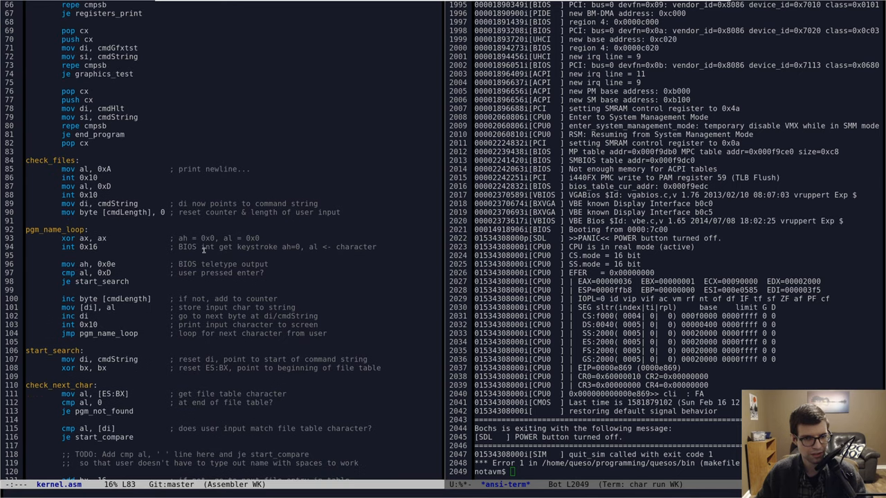
scroll(down, 3)
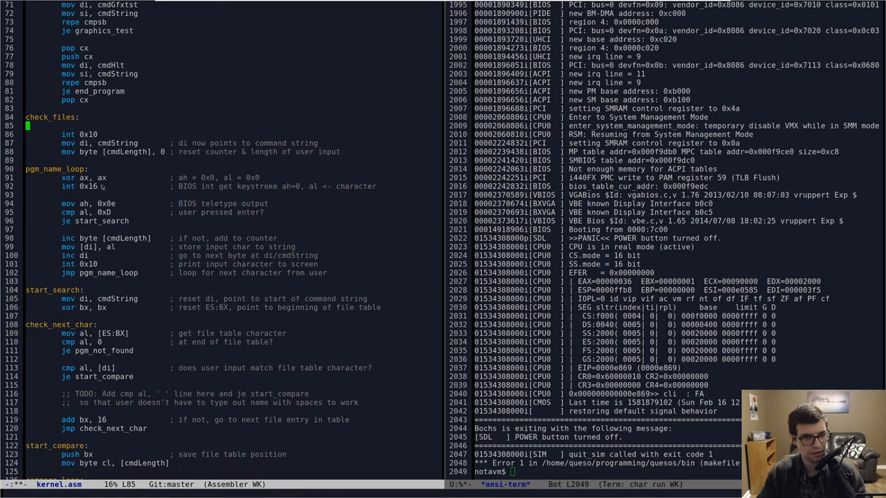
scroll(down, 3)
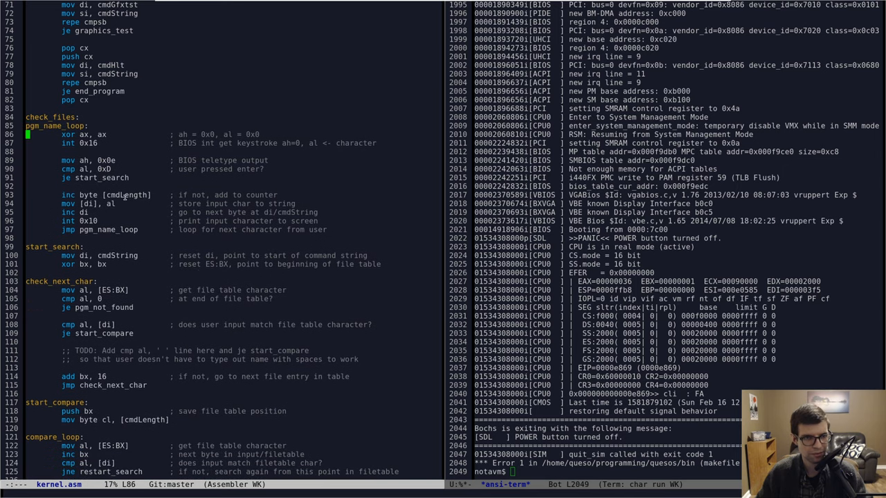
scroll(up, 3)
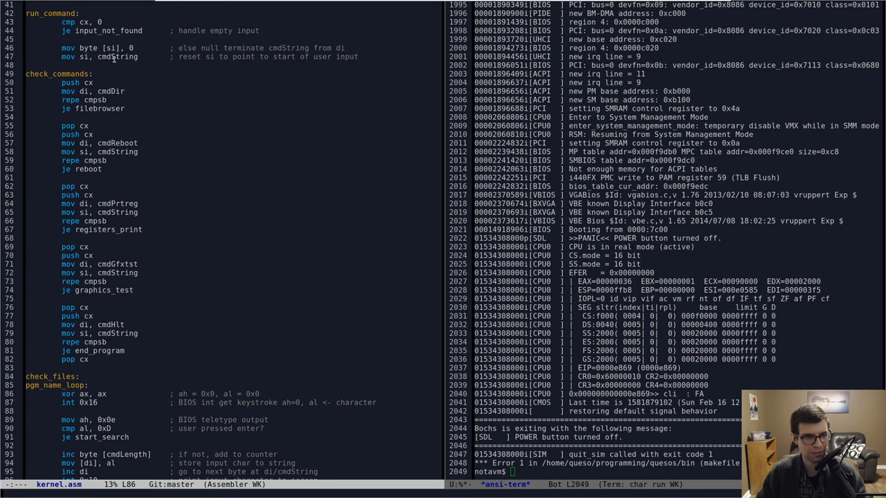
scroll(down, 3)
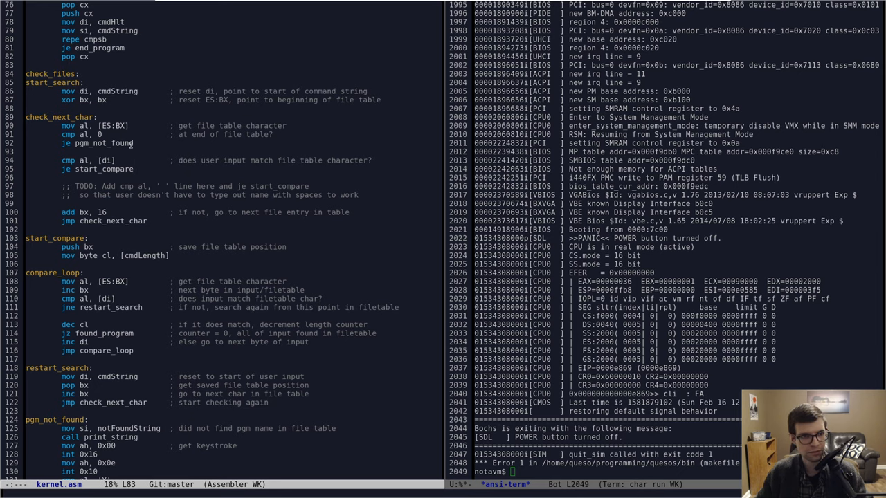
scroll(down, 3)
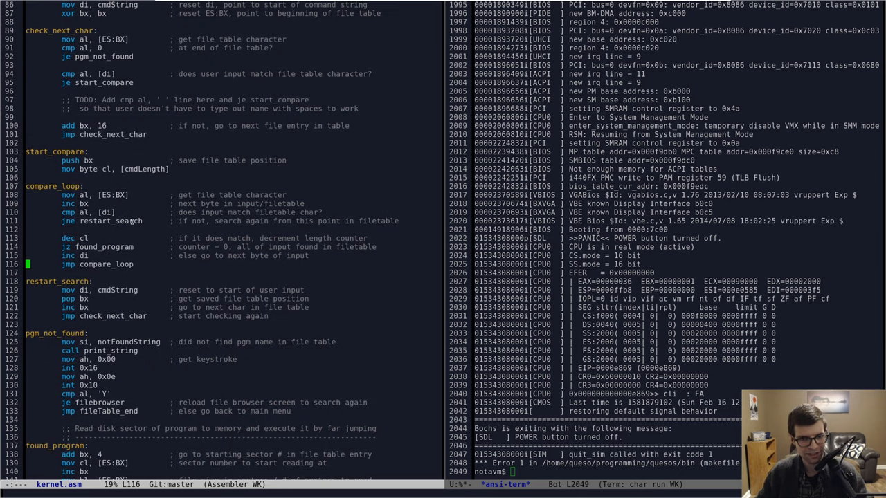
scroll(down, 3)
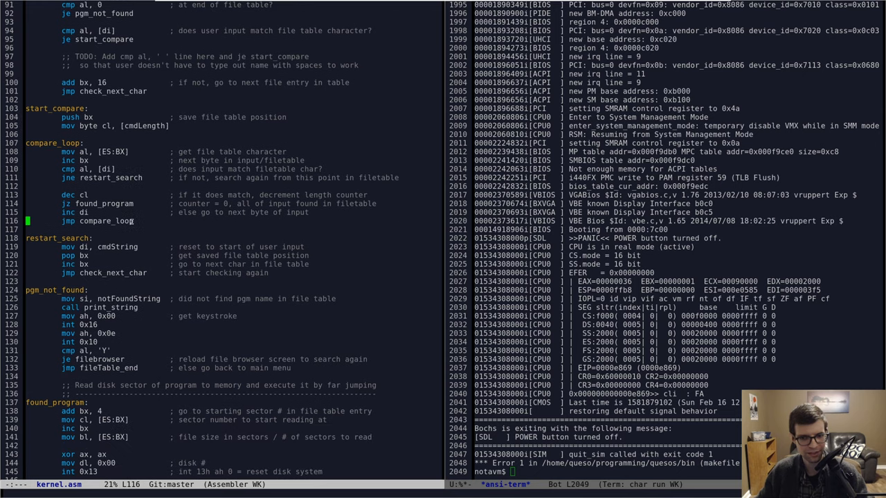
scroll(up, 3)
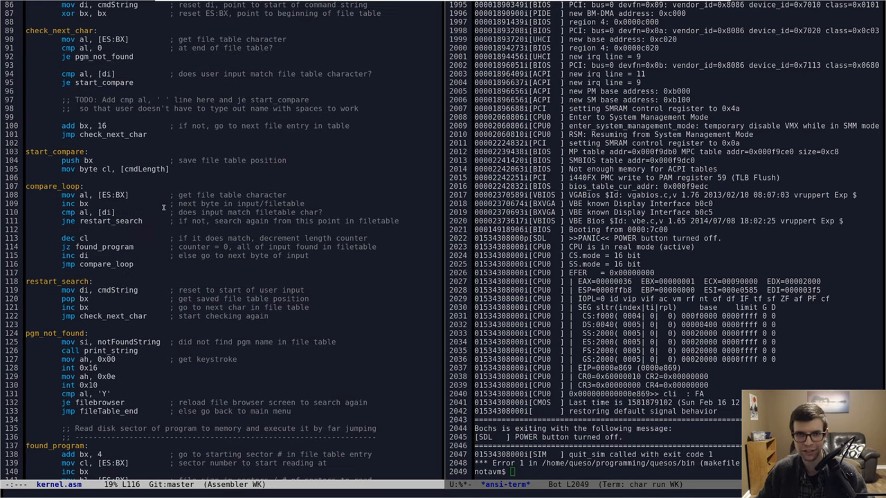
scroll(up, 3)
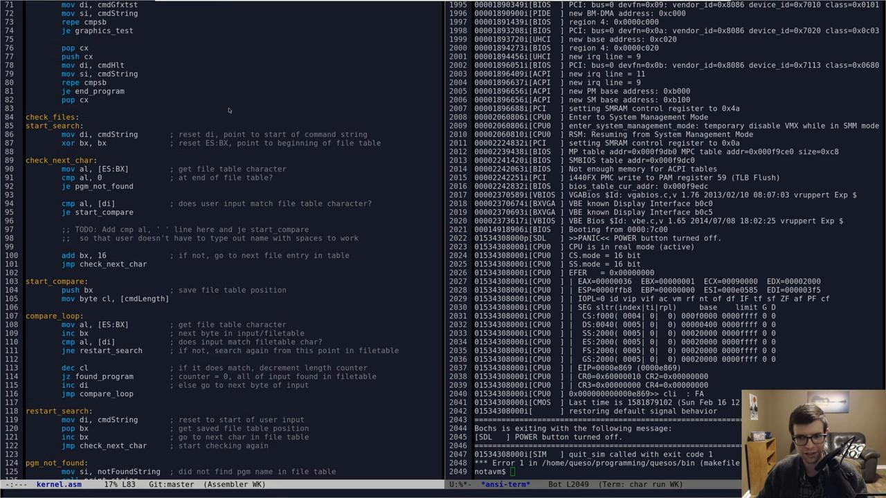
mouse_move(127, 86)
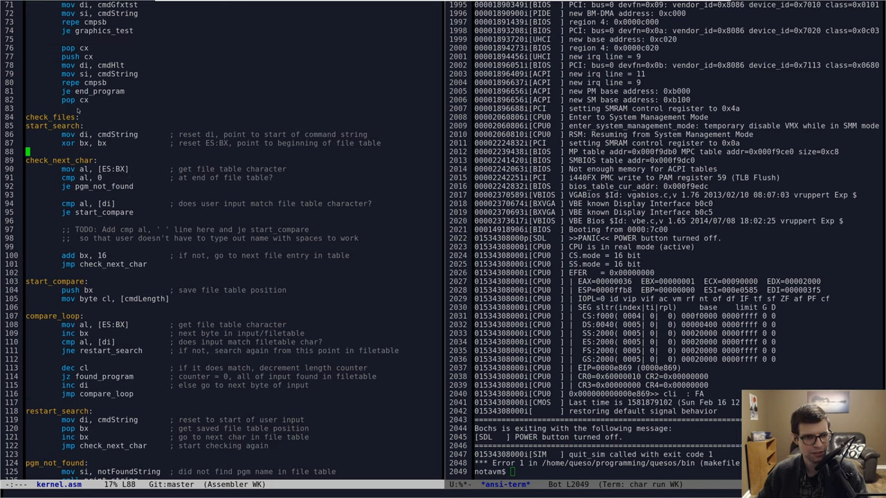
scroll(down, 3)
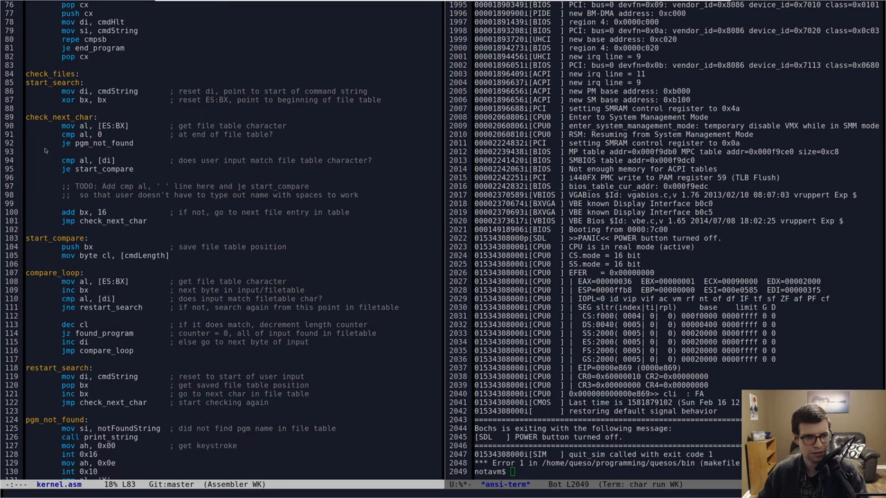
scroll(up, 3)
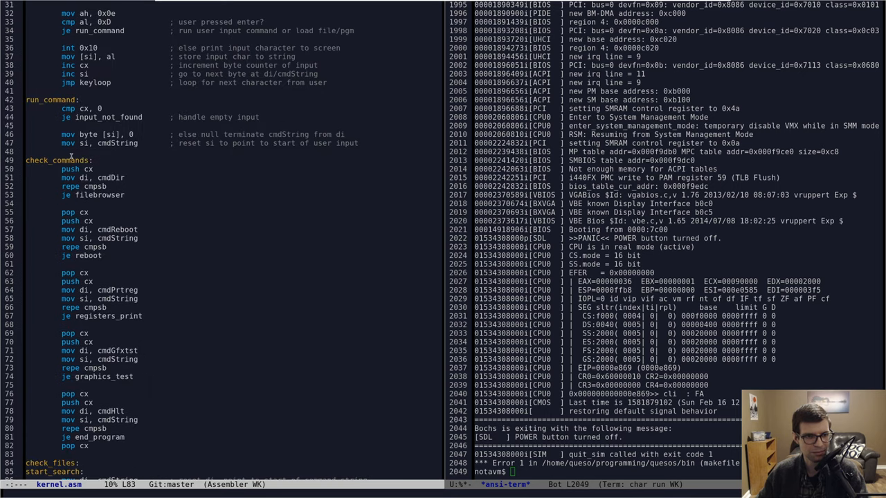
- Scroll through start_search, compare_loop, restart_search and pgm_not_found reviewing the si-based search and get_input jump
scroll(down, 3)
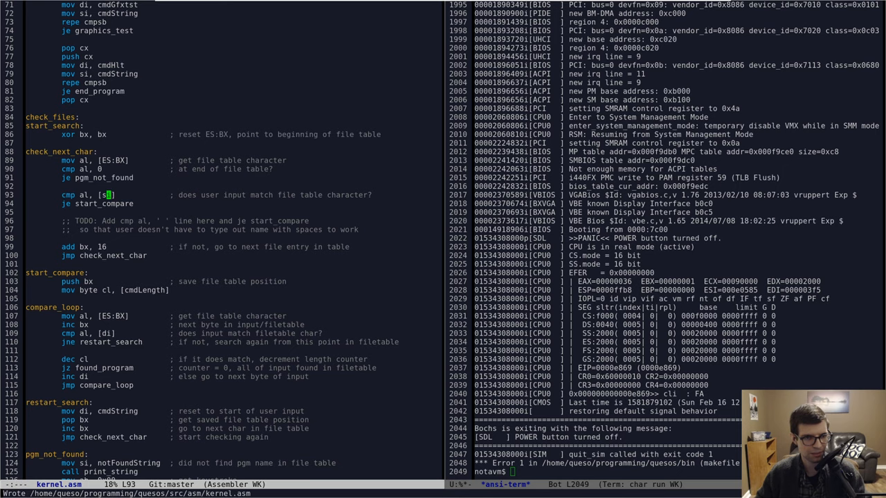
scroll(up, 3)
text(mov si, cmdString)
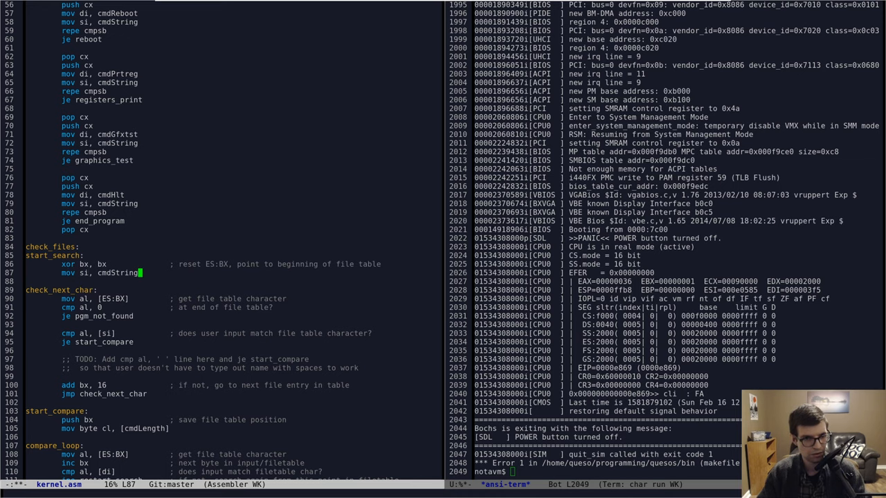
scroll(down, 3)
text(         ; reset si to start of user input string)
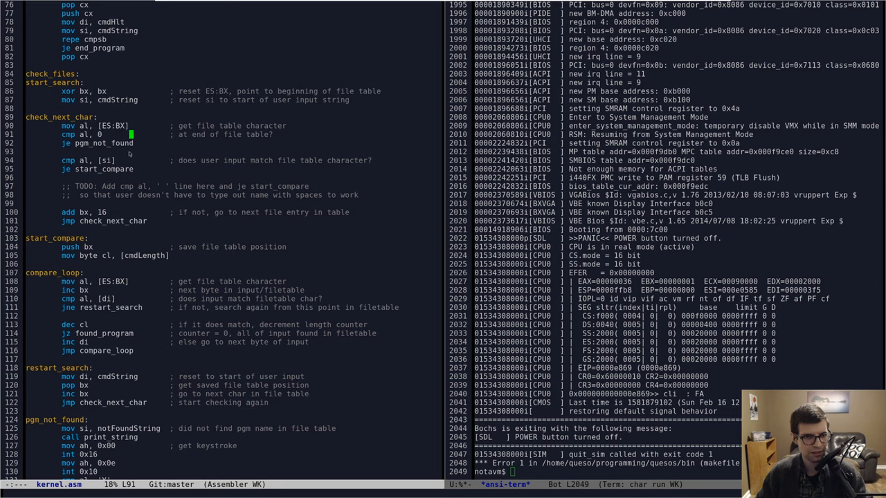
scroll(down, 3)
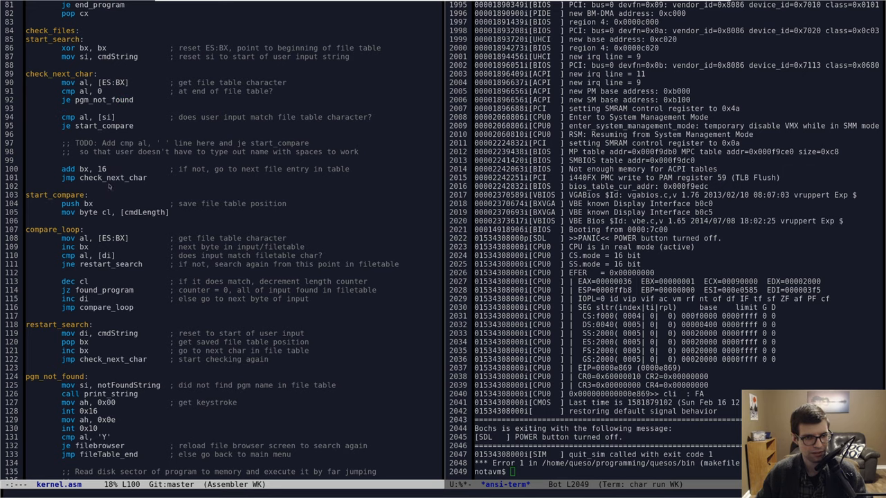
scroll(down, 3)
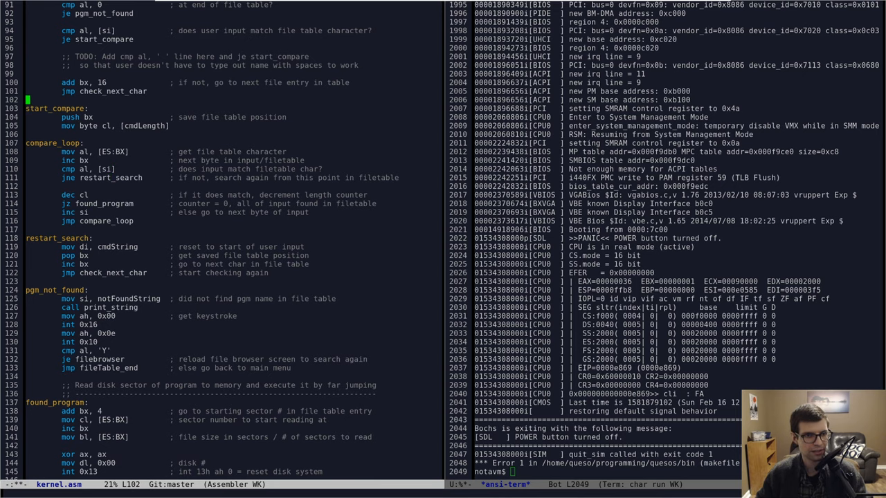
scroll(down, 3)
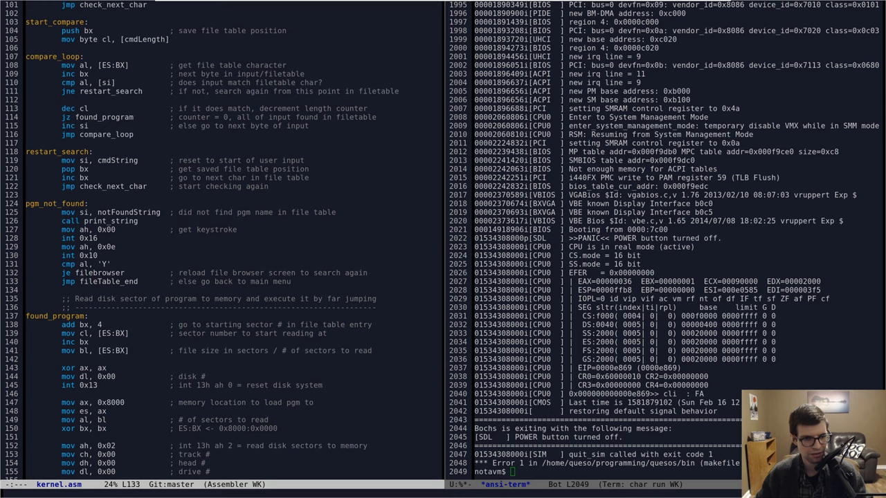
scroll(up, 3)
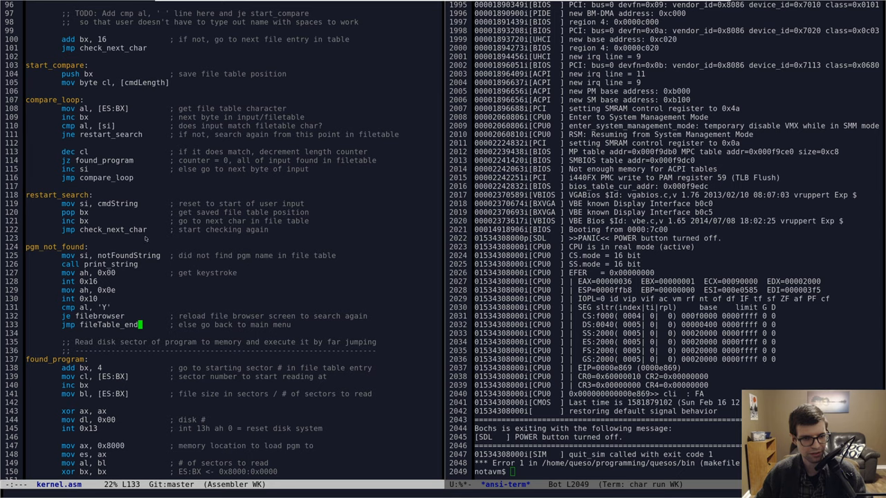
scroll(down, 3)
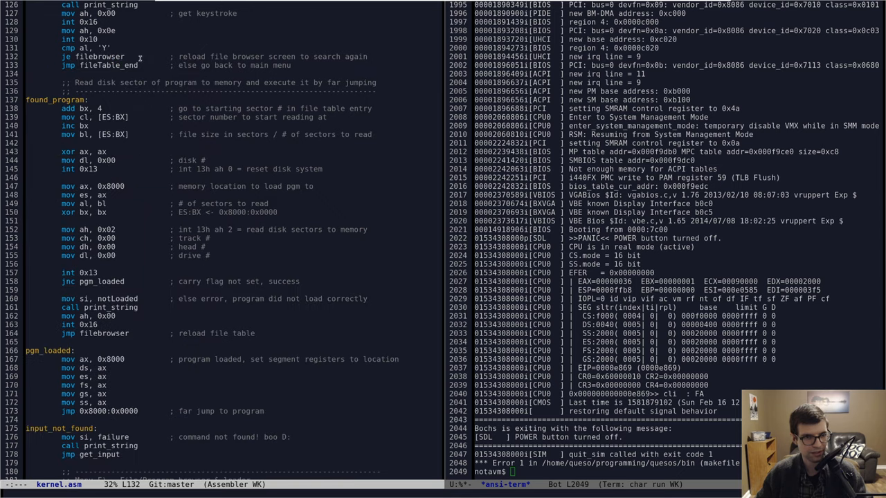
scroll(down, 3)
text(get          )
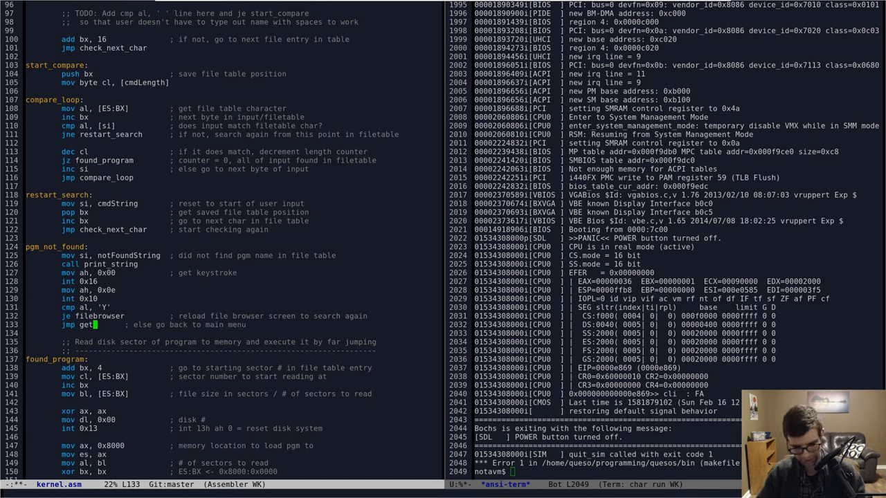
scroll(down, 3)
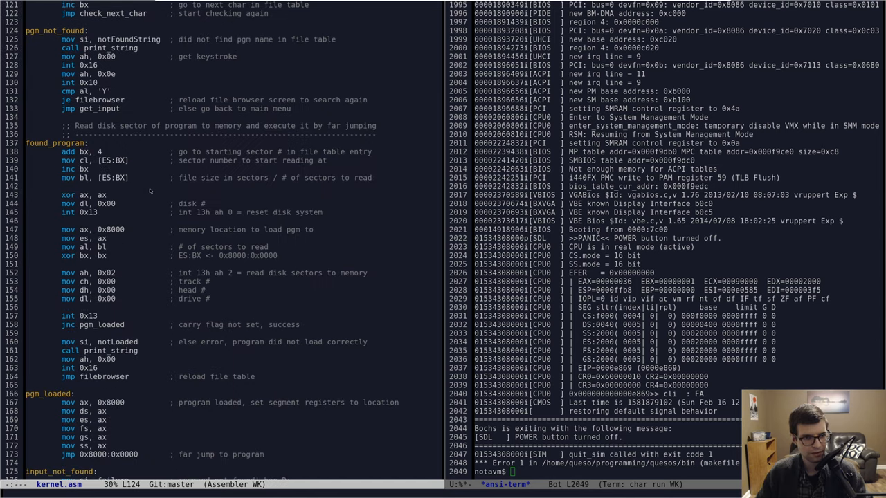
scroll(down, 3)
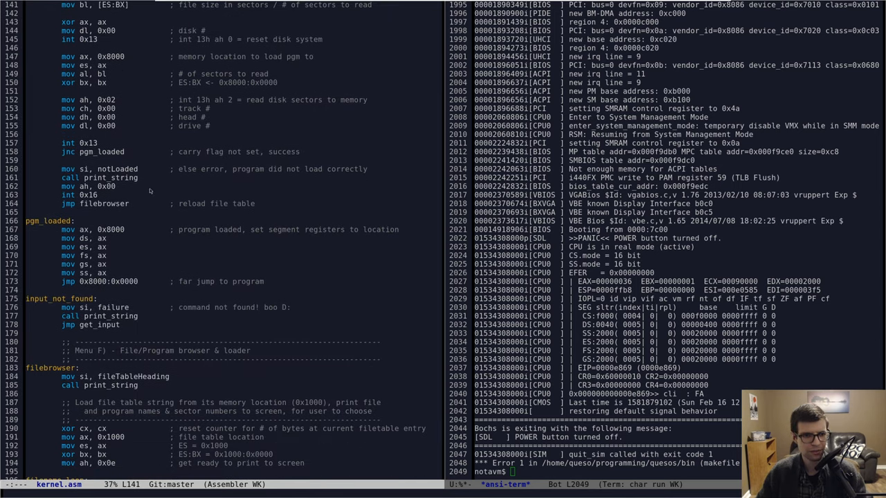
scroll(down, 3)
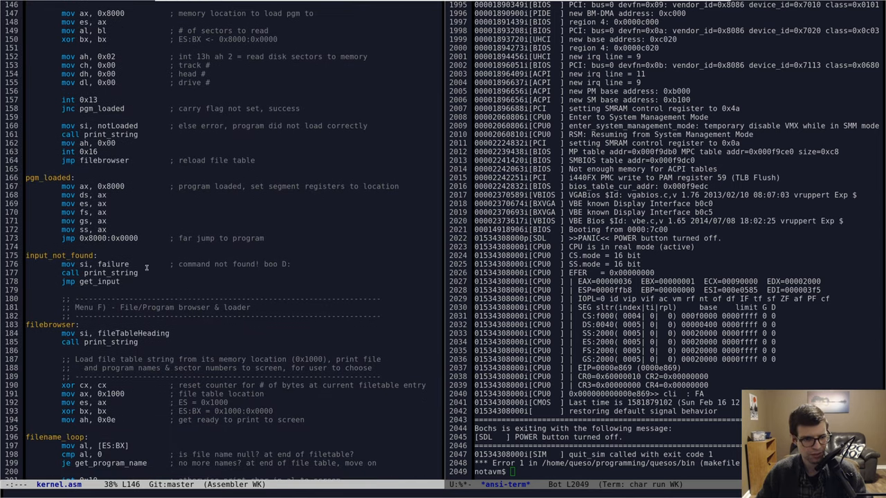
scroll(up, 3)
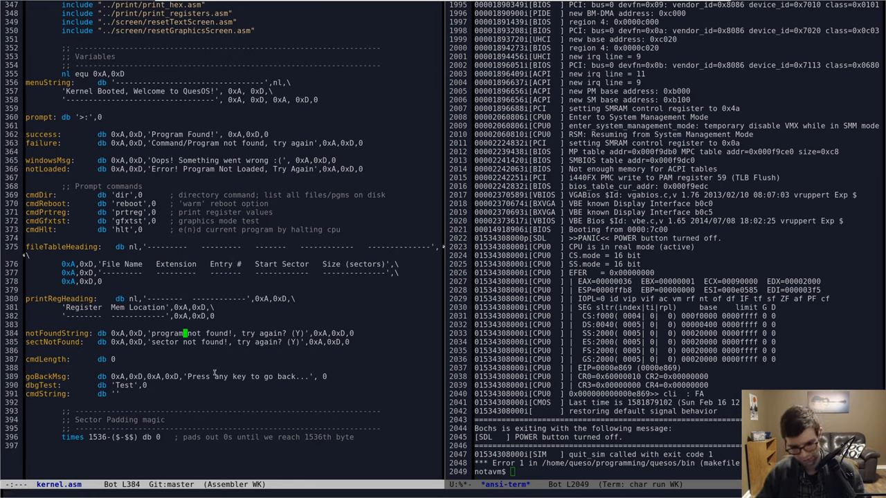
- Search kernel.asm for 'file' and ready make clean && make run at the terminal prompt
text(/file)
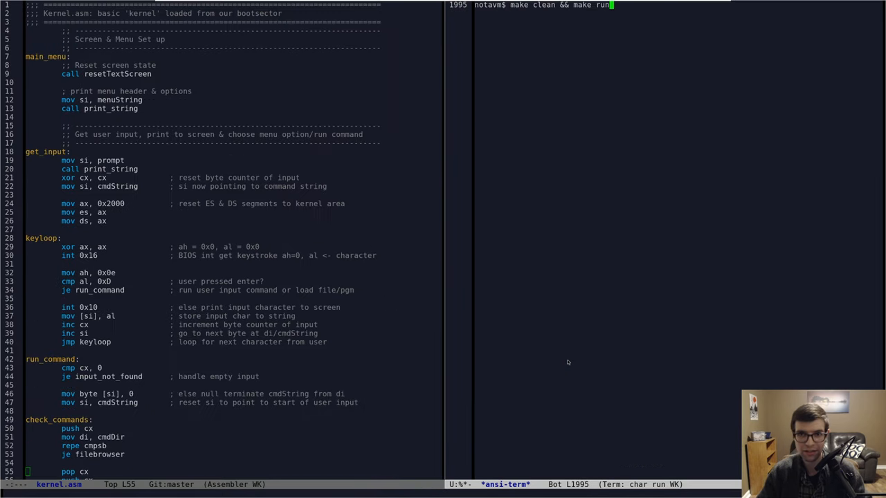
- Run the clean build, which fails on the undefined get_program_name symbol, and locate that jump
key(Return)
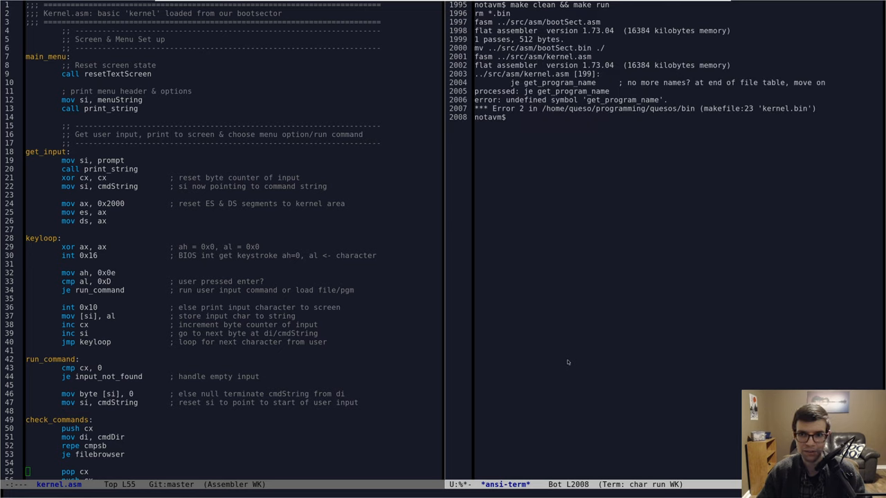
mouse_move(208, 234)
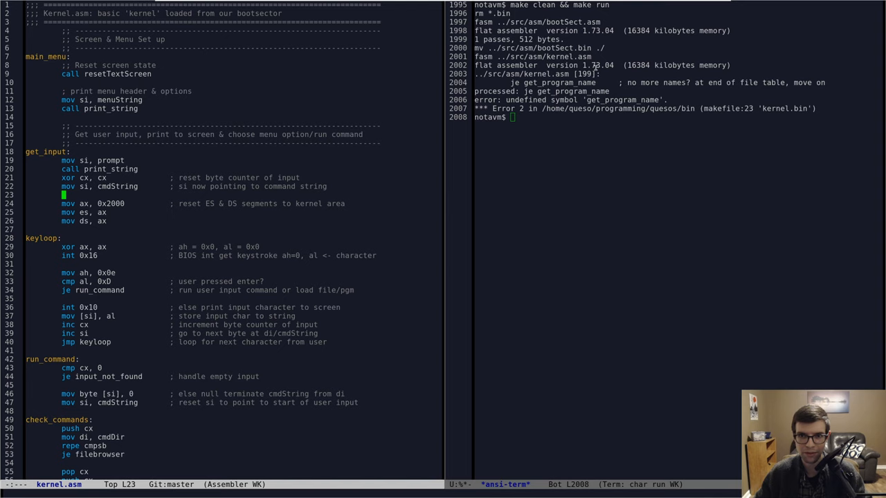
scroll(down, 3)
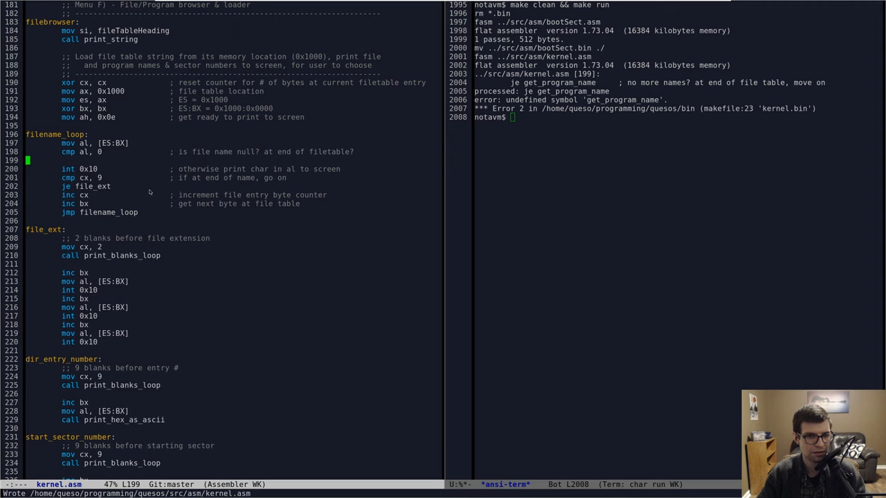
scroll(down, 3)
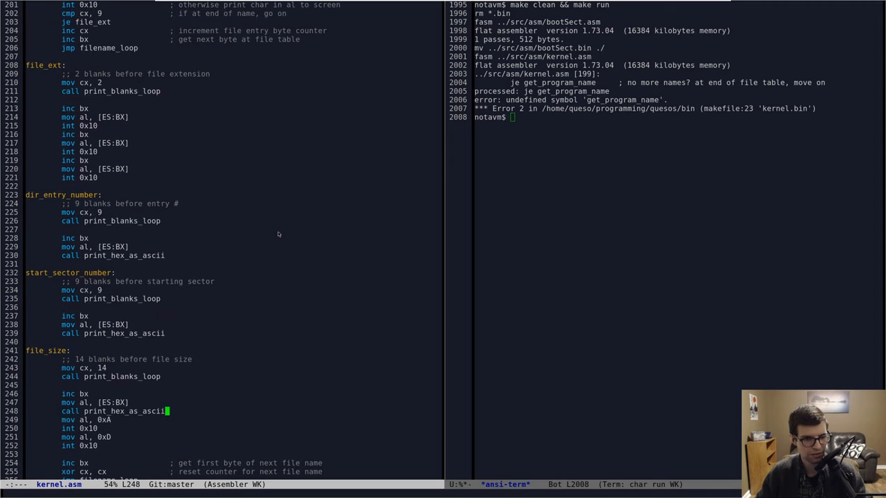
scroll(up, 3)
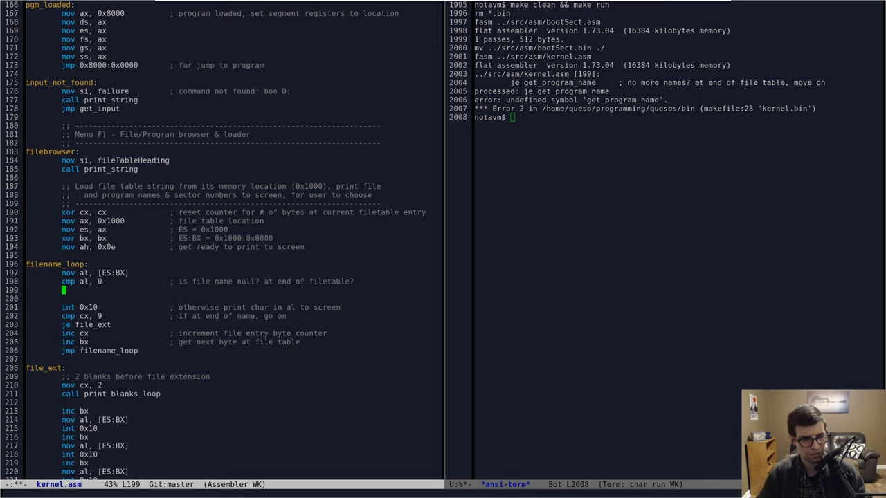
- Replace the get_program_name jump with jmp get_input and boot QuesOS in Bochs again
text(jmp get_input)
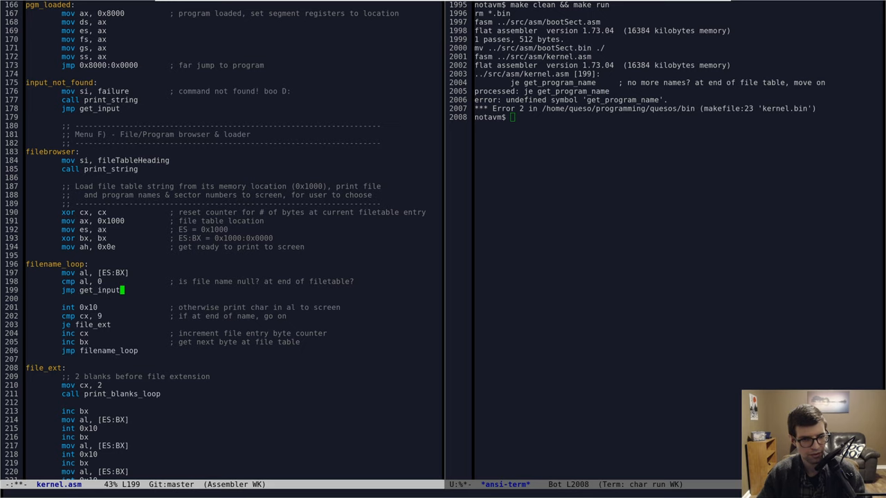
scroll(up, 3)
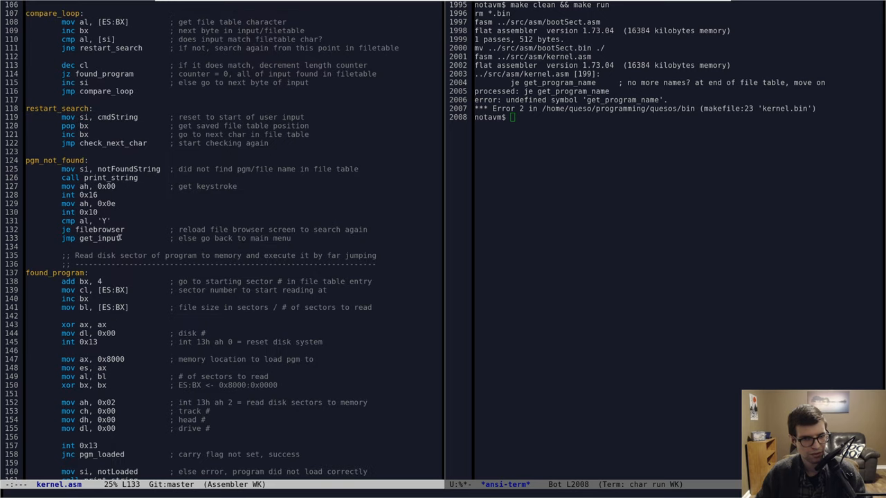
scroll(down, 3)
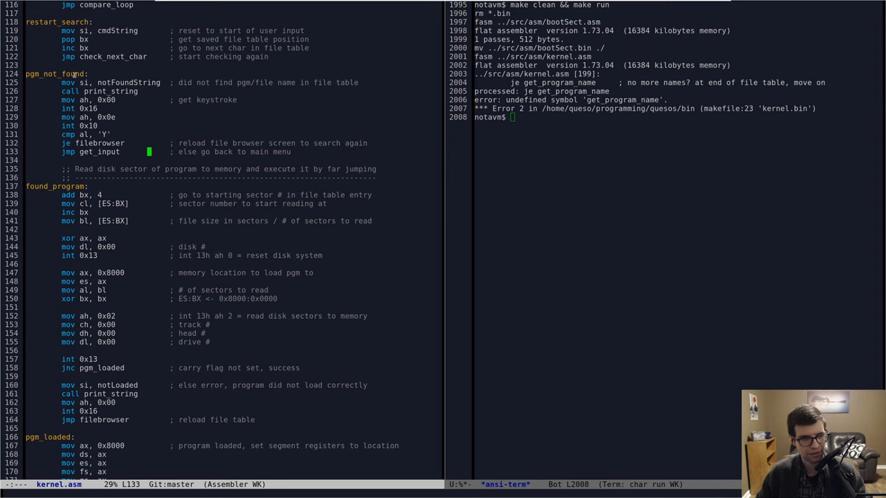
scroll(down, 3)
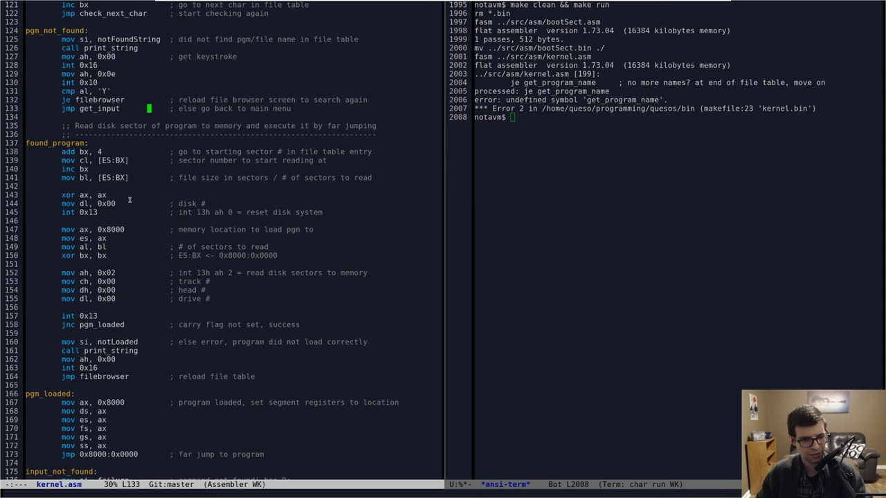
scroll(down, 3)
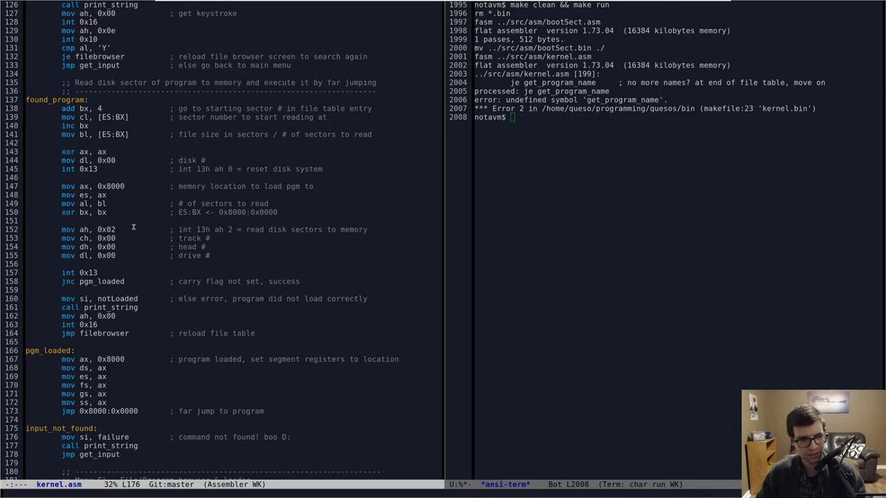
mouse_move(127, 355)
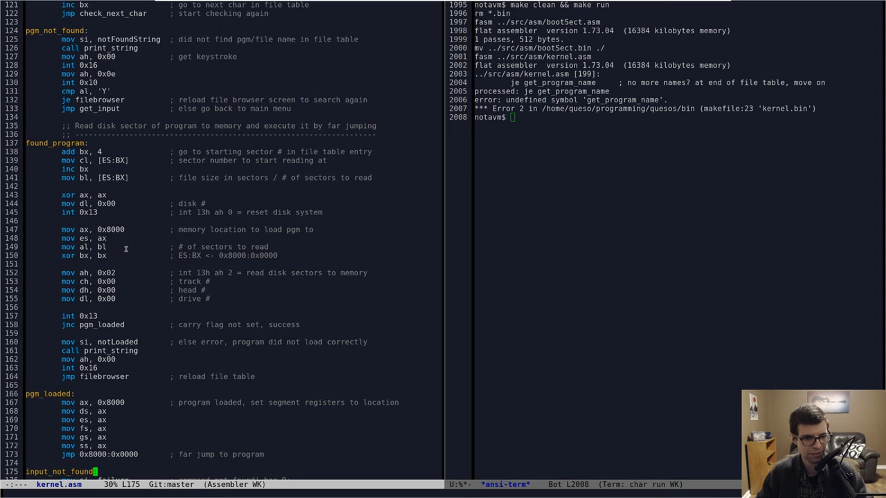
scroll(up, 3)
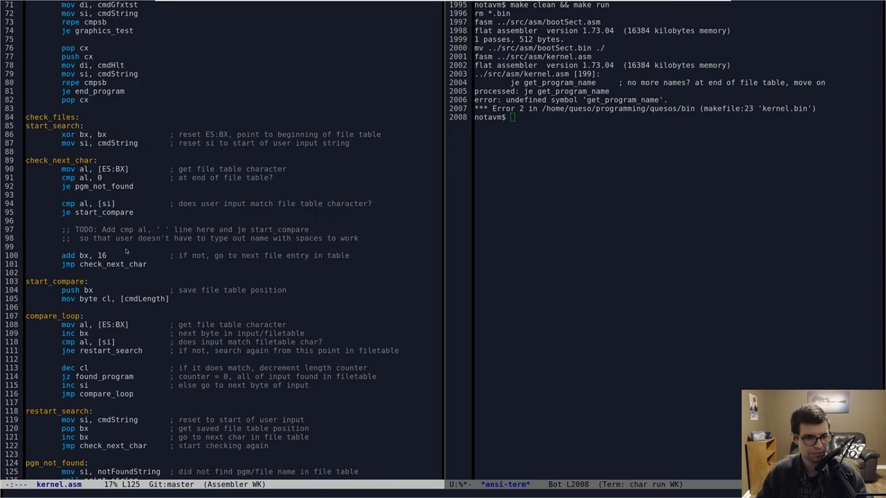
scroll(up, 3)
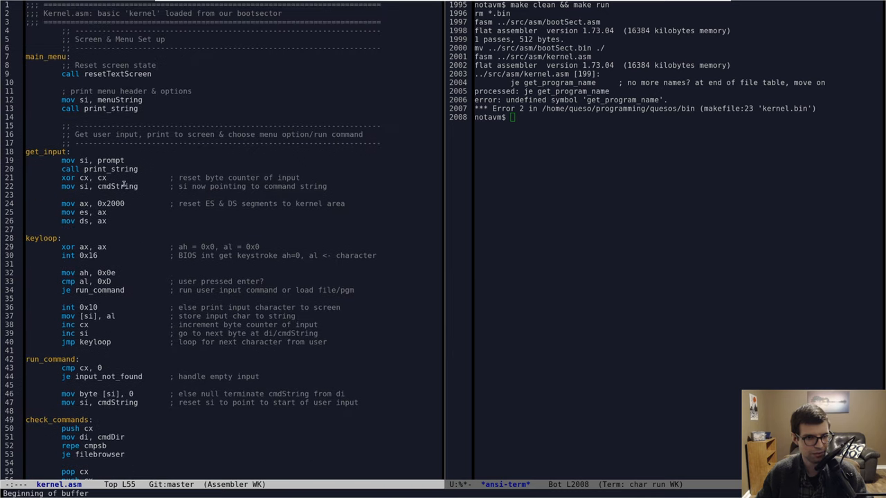
scroll(down, 3)
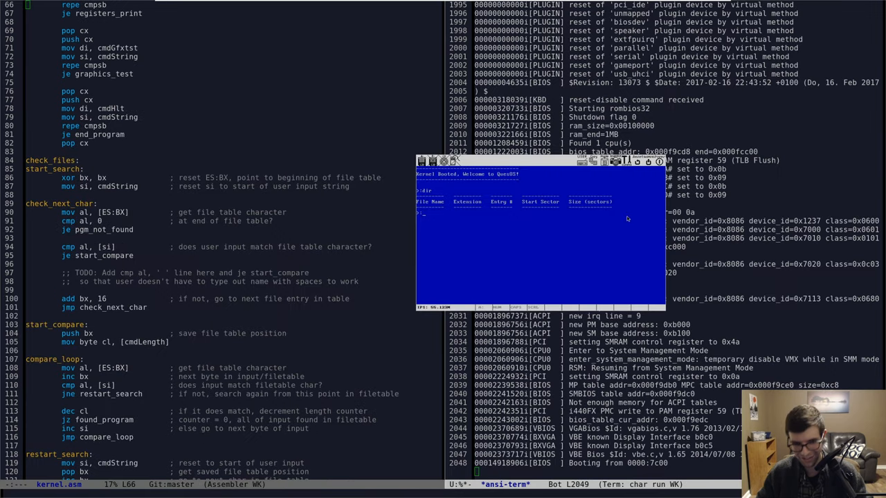
- Power off Bochs and point check_next_char's end-of-table je at input_not_found
key(Return)
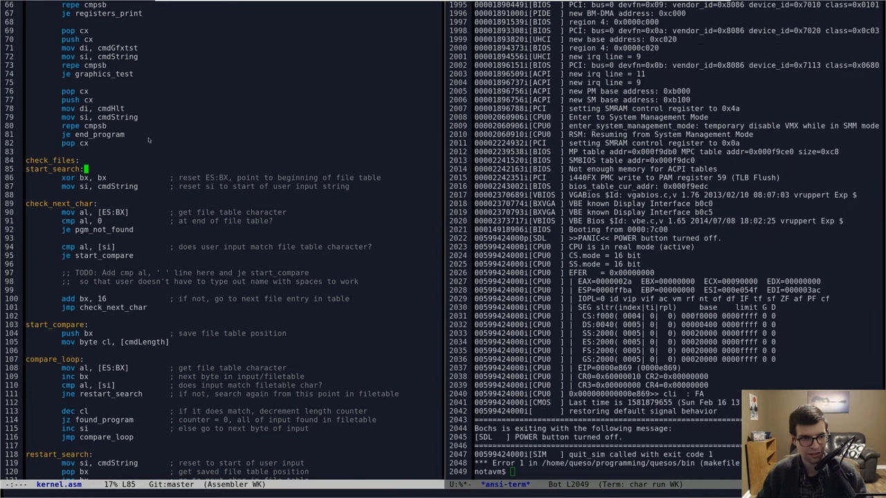
scroll(down, 3)
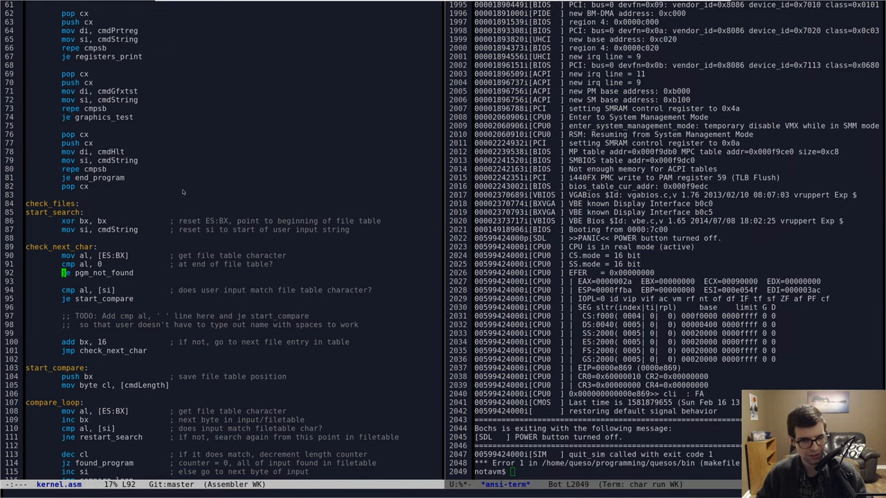
scroll(down, 3)
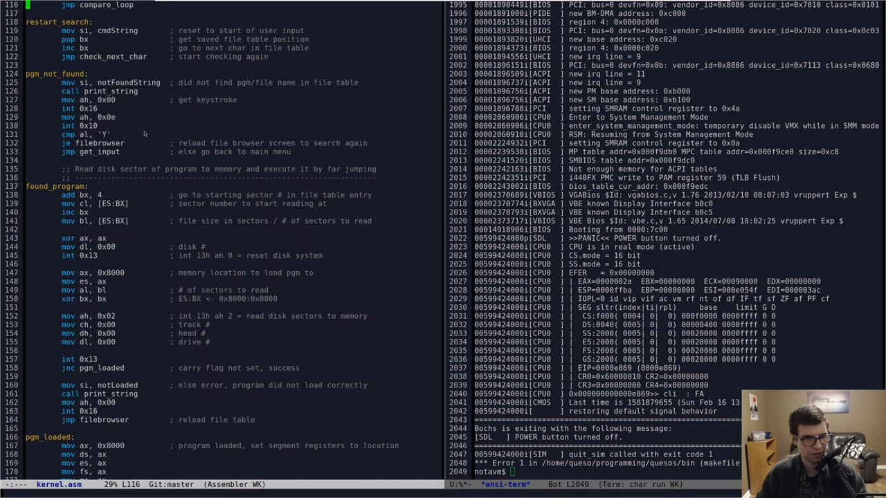
scroll(down, 3)
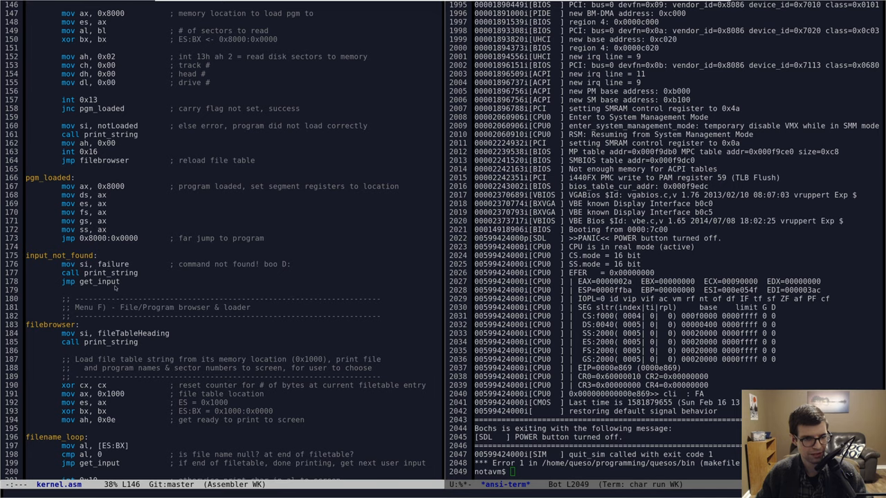
scroll(up, 3)
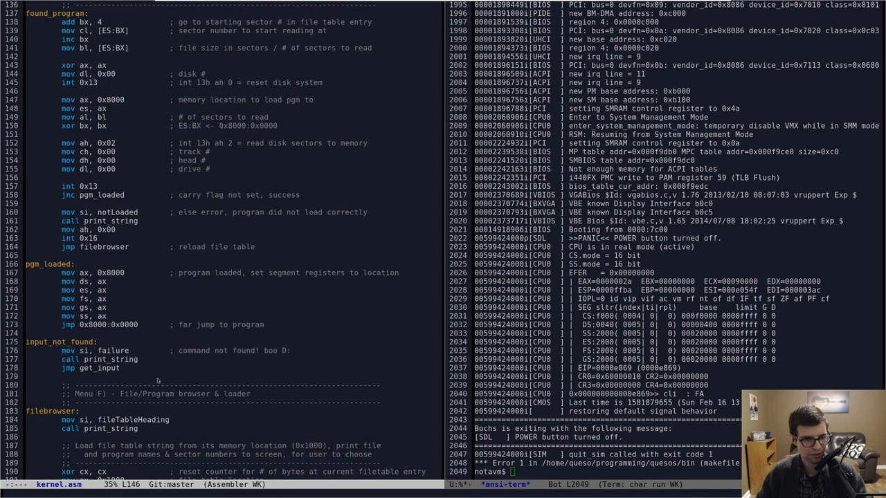
scroll(up, 3)
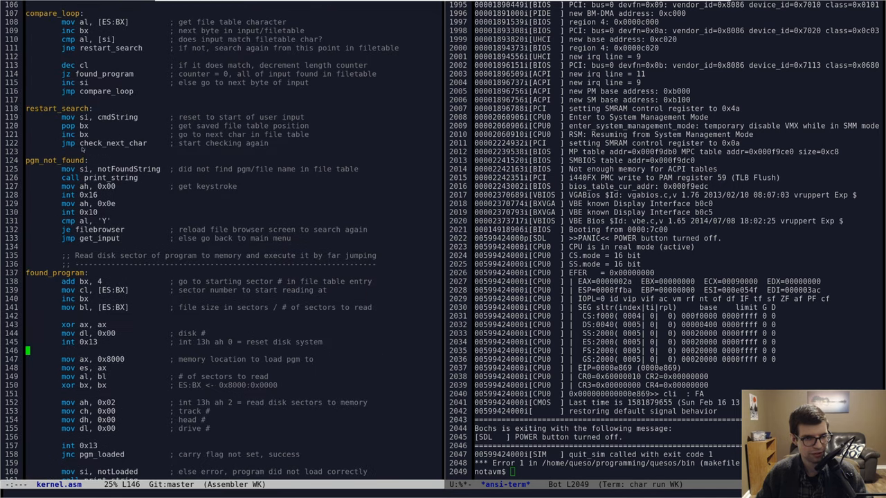
scroll(up, 3)
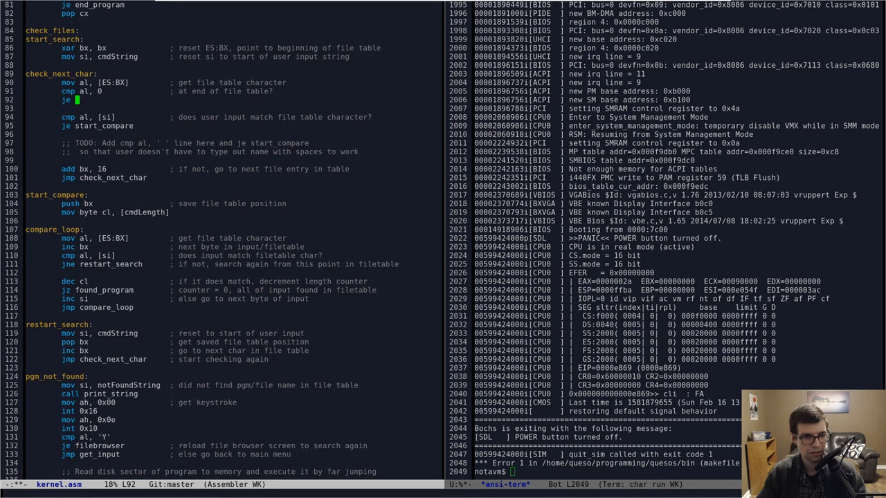
text(input_)
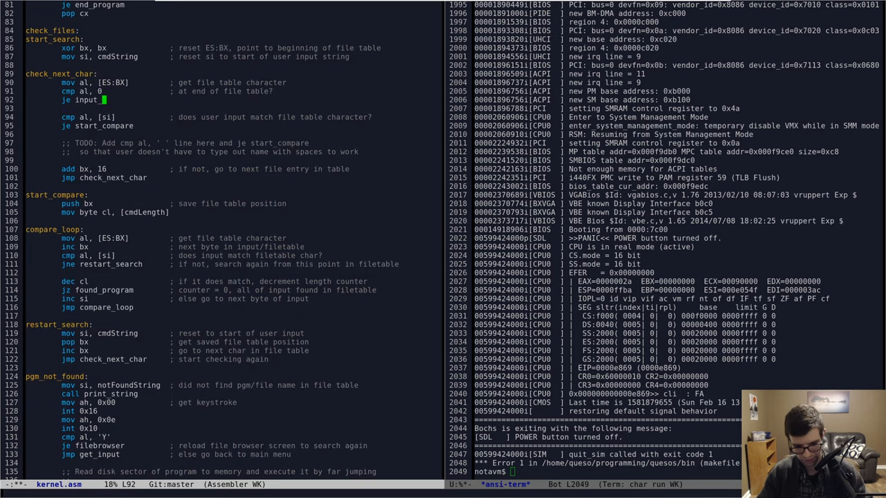
- Clear the terminal and rebuild OS.bin with make clean and make OS
scroll(down, 3)
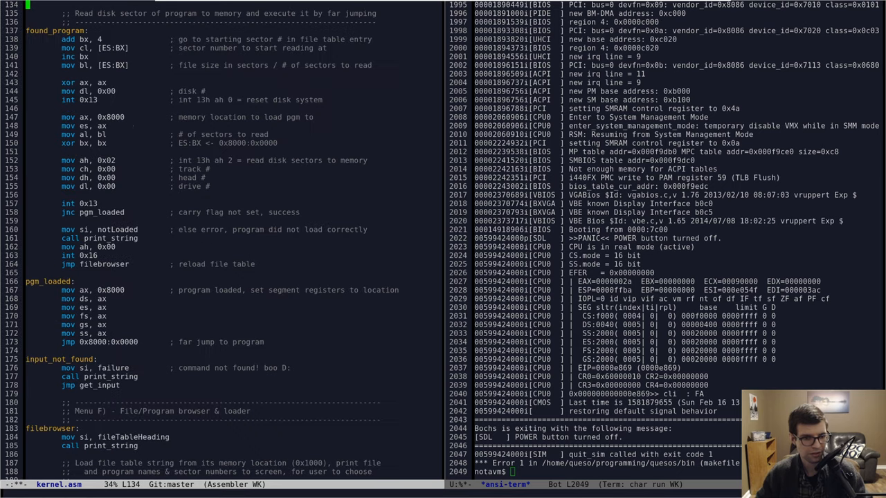
scroll(up, 3)
text(start_s)
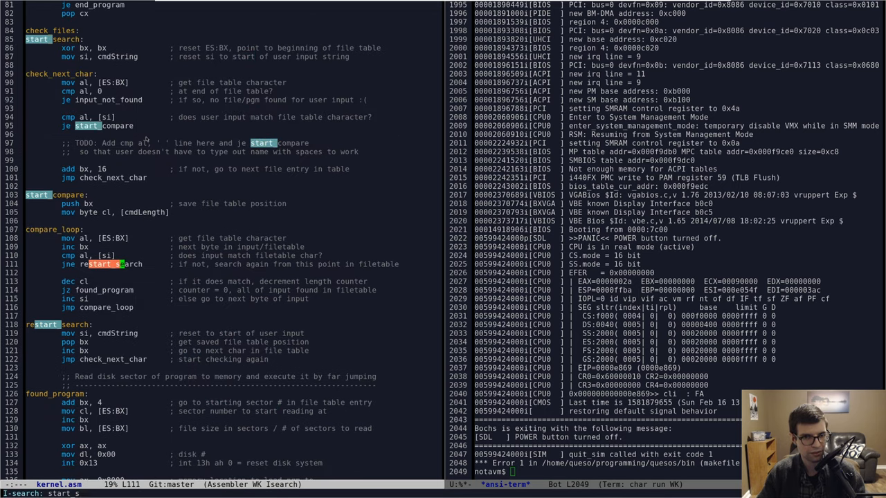
text(ear)
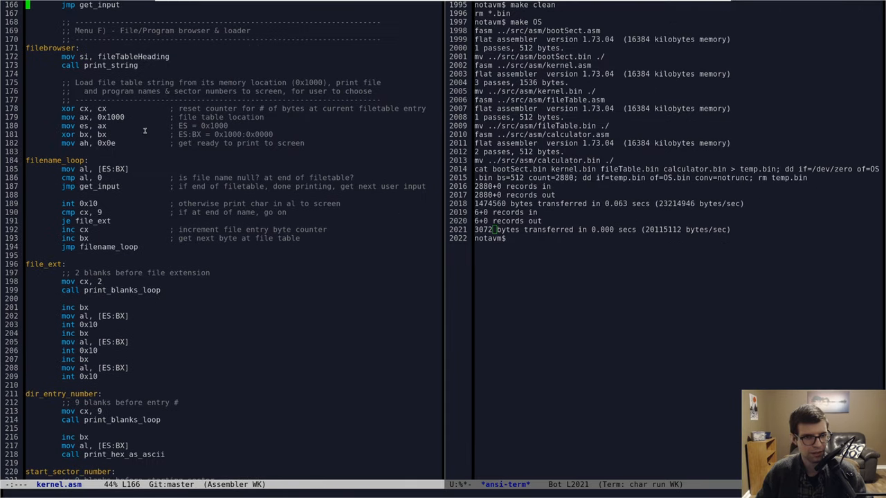
- Add jmp get_input after call print_registers in registers_print, commented 'return to prompt'
scroll(down, 3)
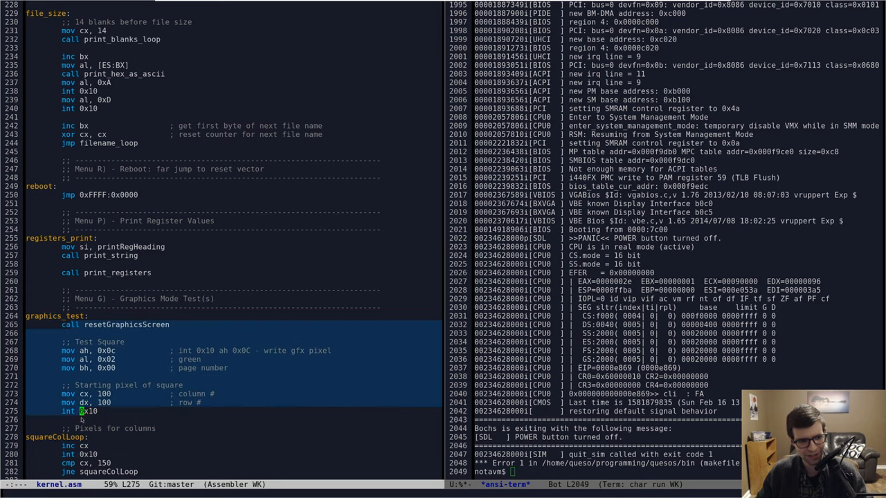
scroll(down, 3)
text(jmp get_input           ; return to prompt '>:')
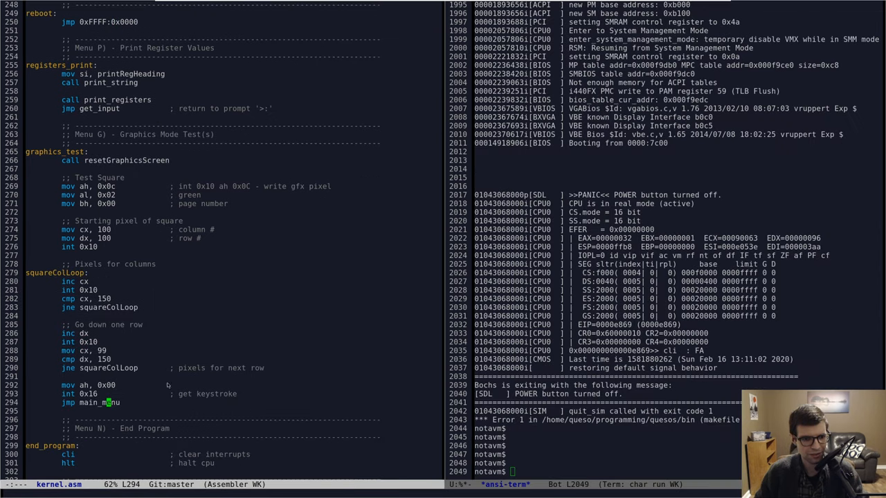
scroll(down, 3)
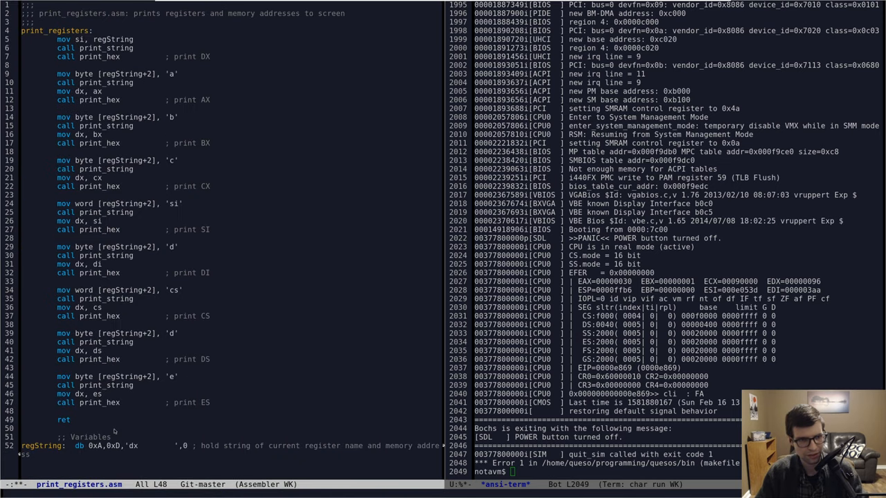
- Insert pusha at the start of print_registers.asm's routine and popa before its ret
key(Return)
text(pusha)
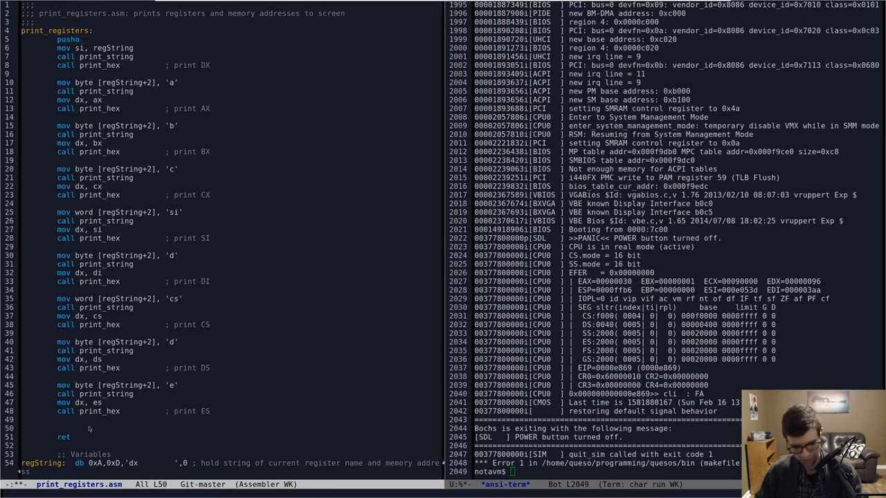
text(popa)
text(mov al, 0)
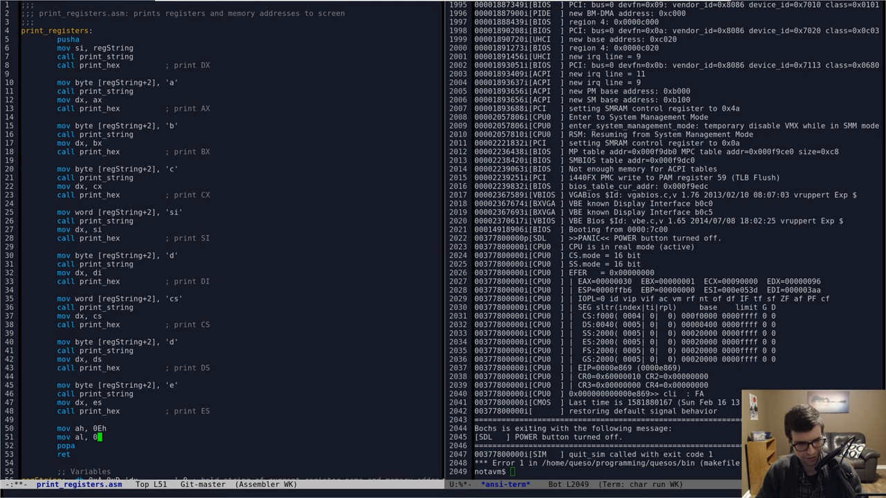
text(Ah)
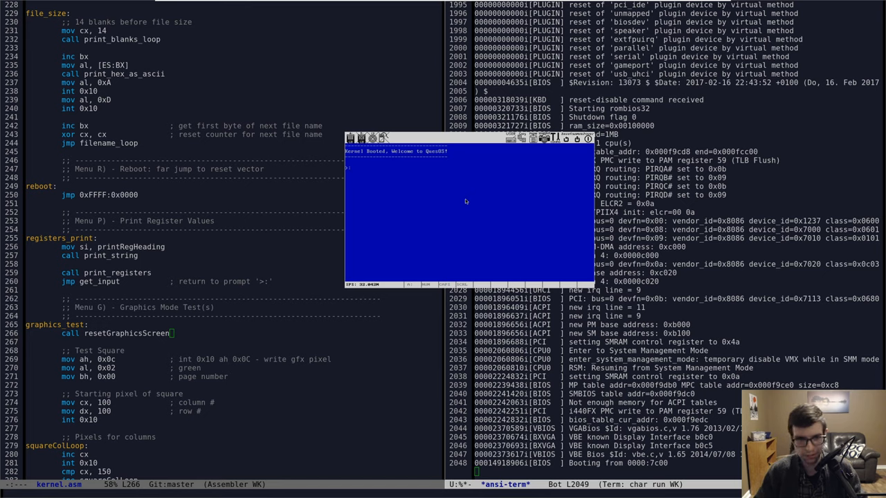
- Try p and dir at the QuesOS prompt in Bochs and check registers_print in kernel.asm
text(p)
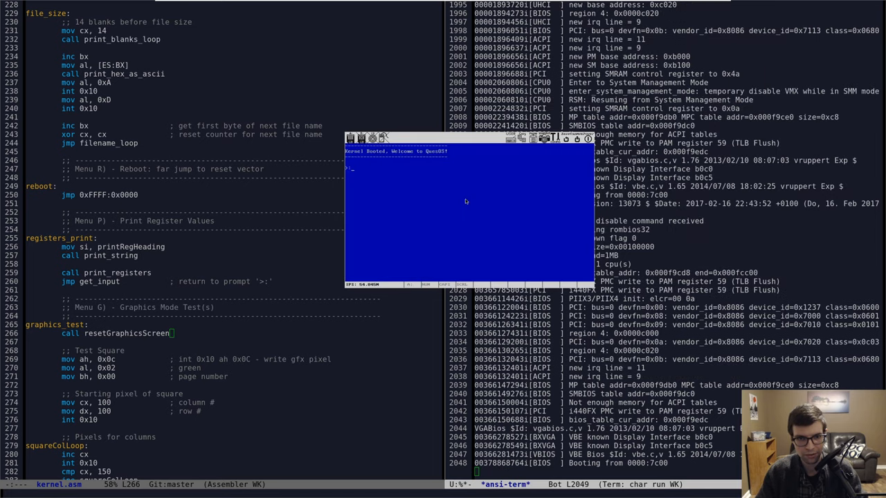
text(dir)
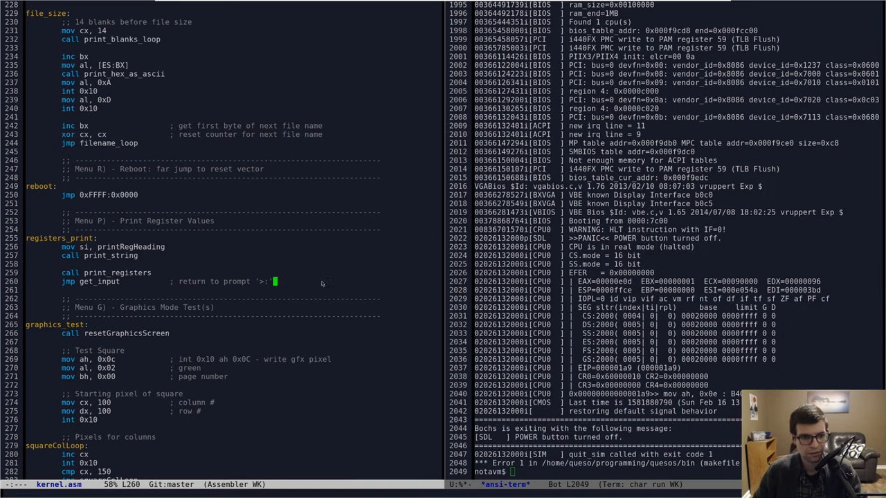
scroll(down, 3)
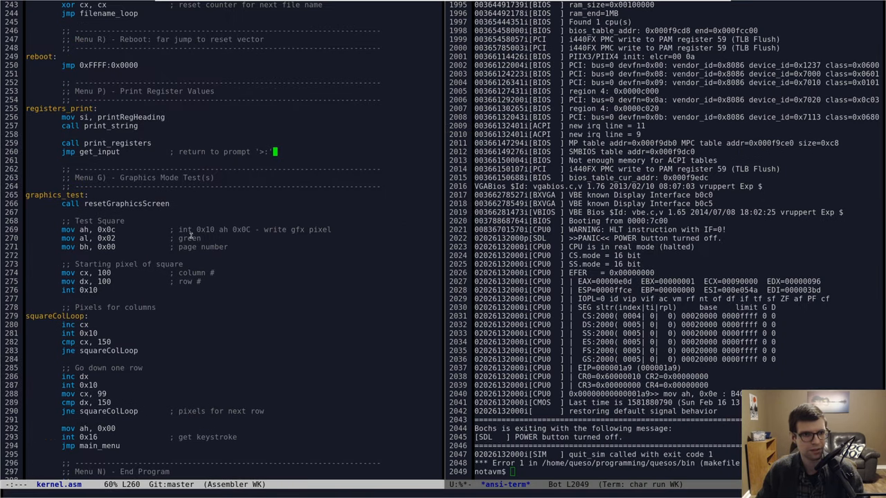
scroll(up, 3)
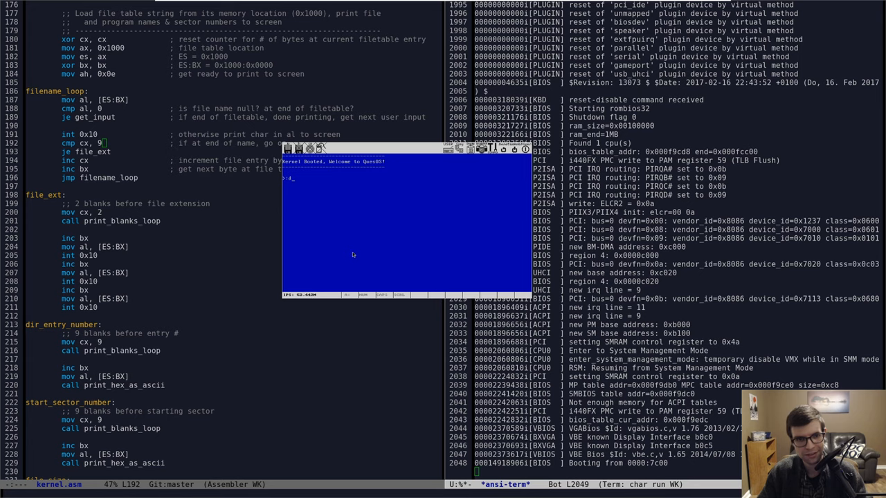
- Rerun QuesOS in Bochs and enter dir to list the file table's entries, sectors and sizes
text(dir)
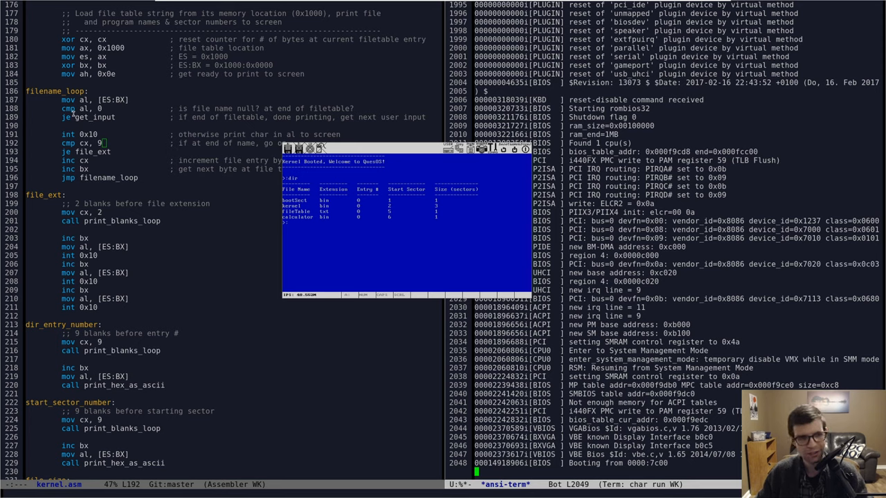
click(63, 108)
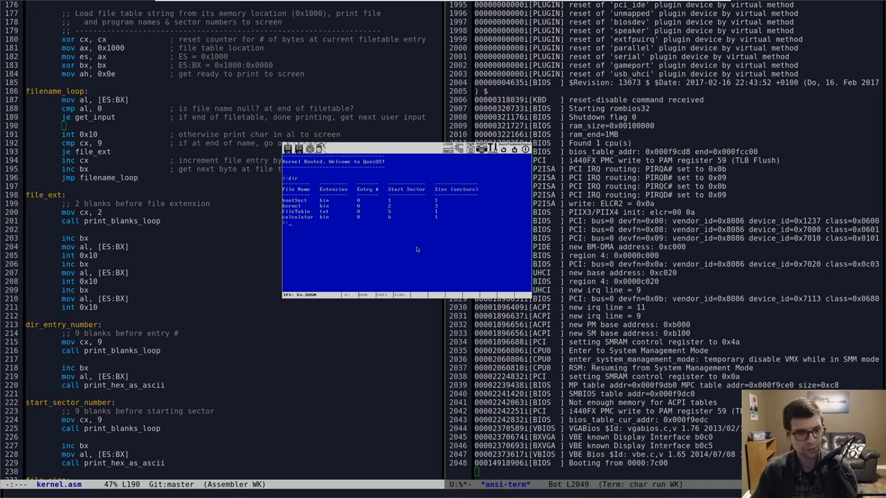
mouse_move(352, 231)
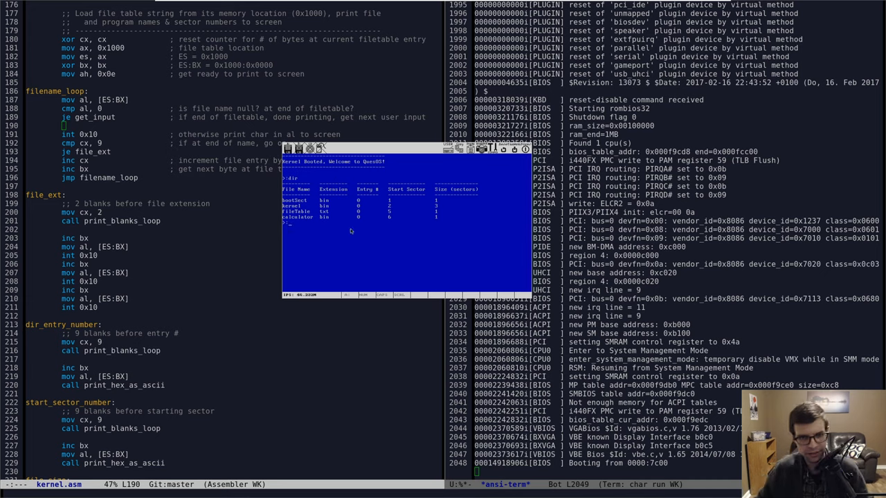
text(dir)
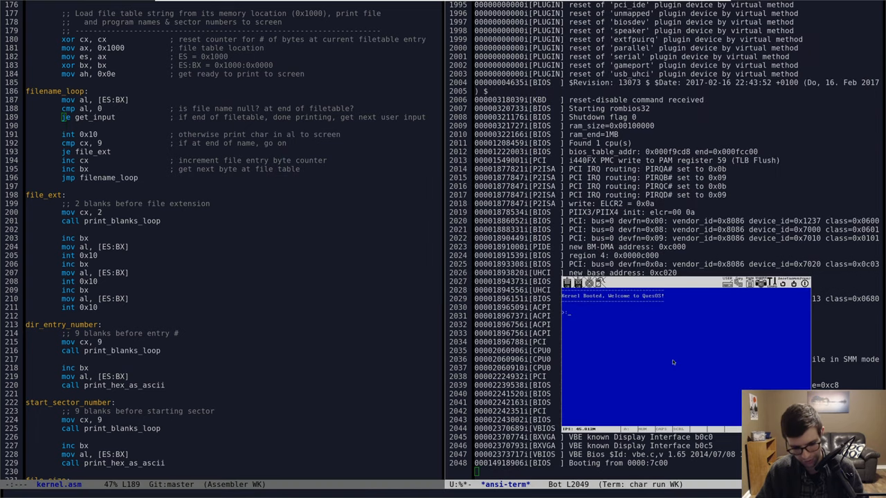
- Try calc at the QuesOS prompt, quit Bochs and scroll up to check_files in kernel.asm
text(calc)
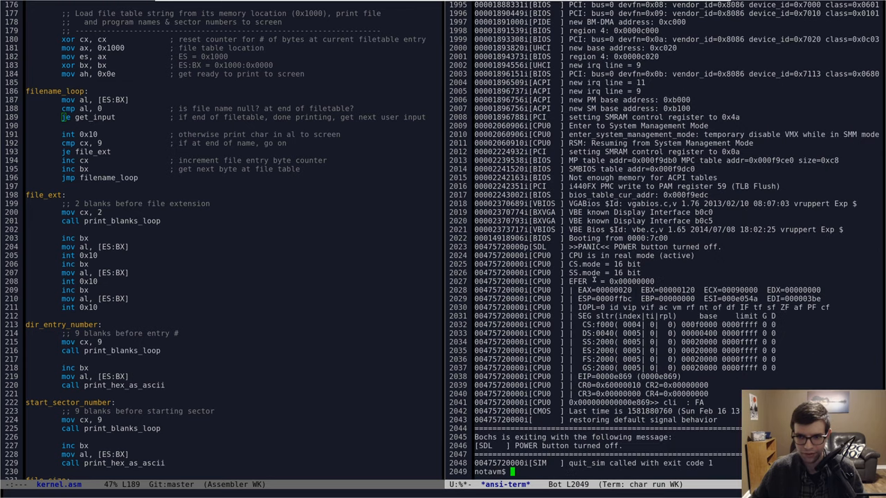
scroll(up, 3)
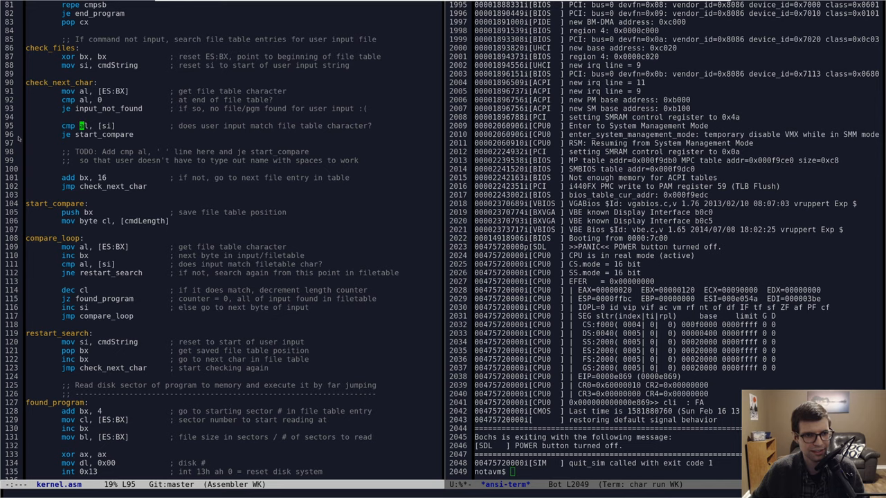
scroll(up, 3)
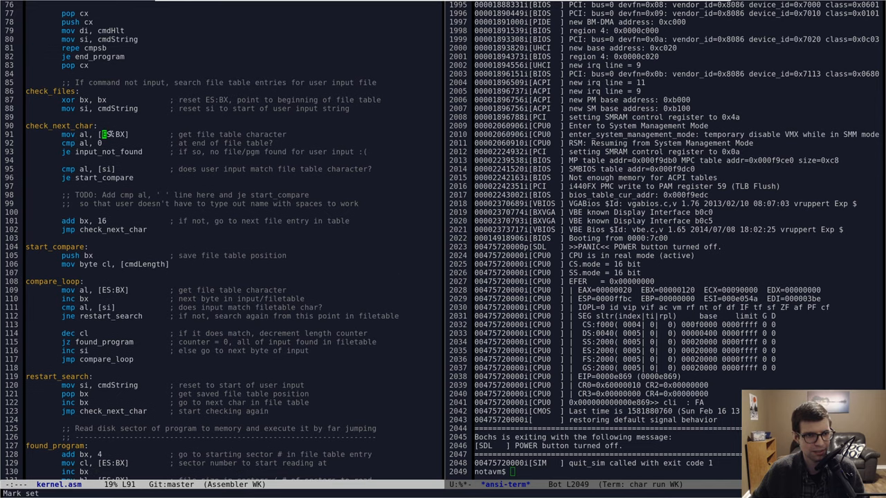
scroll(up, 3)
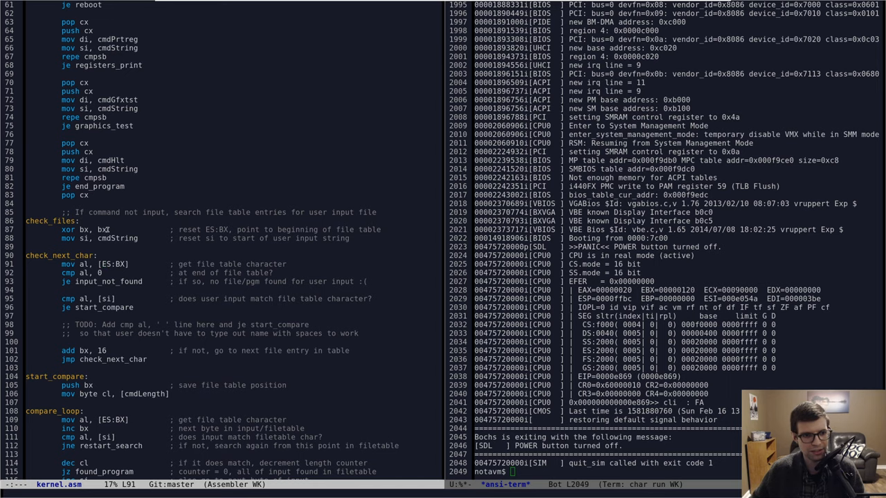
scroll(up, 3)
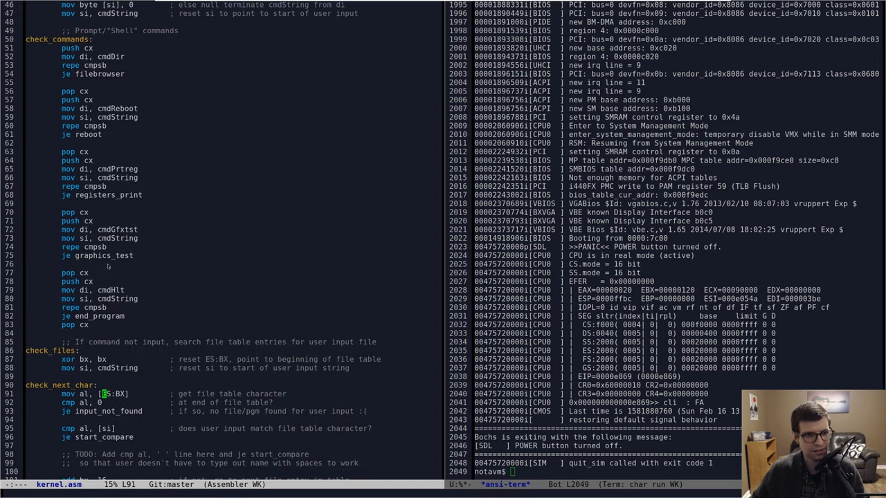
scroll(up, 3)
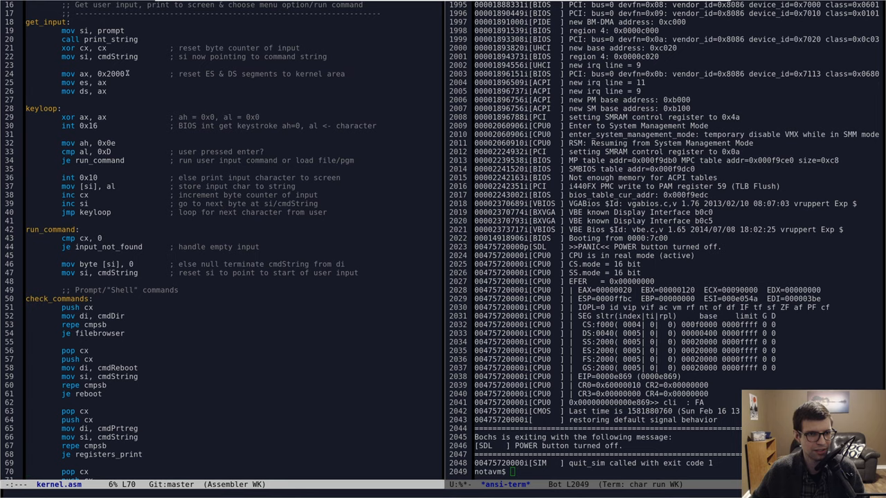
- Review check_files and check_next_char, where the rebuild flags mov es, 1000h as invalid
scroll(down, 3)
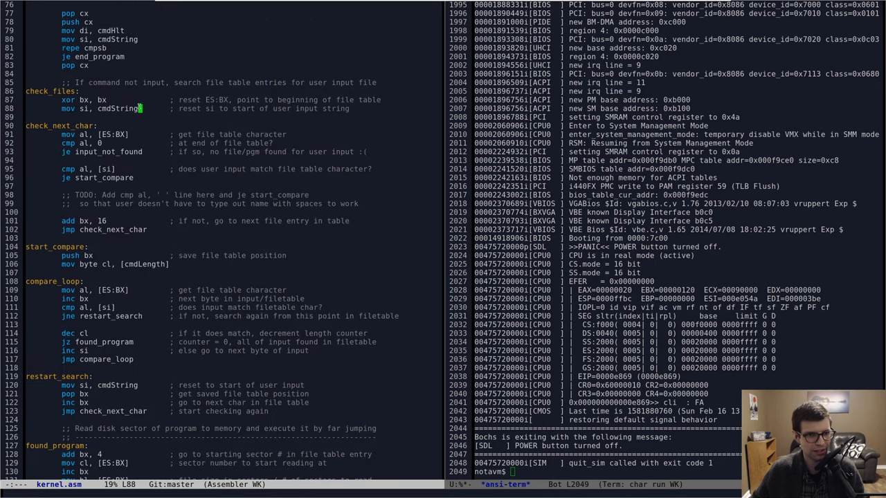
scroll(down, 3)
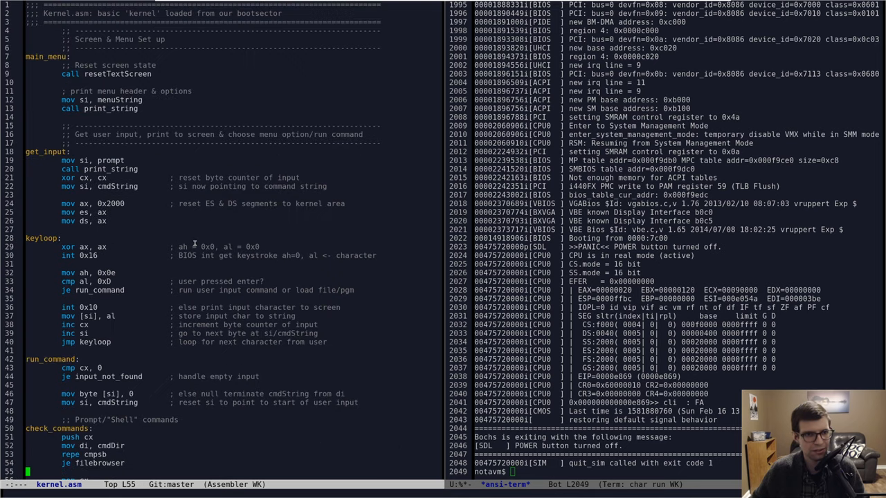
scroll(down, 3)
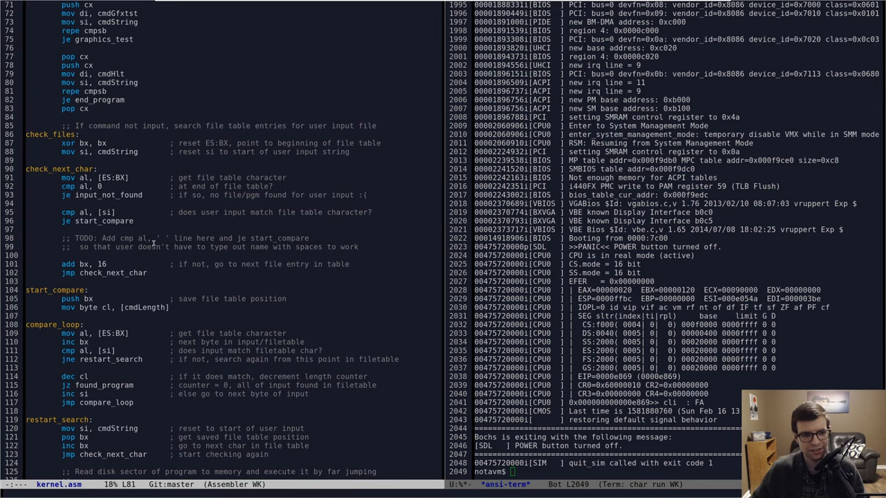
scroll(down, 3)
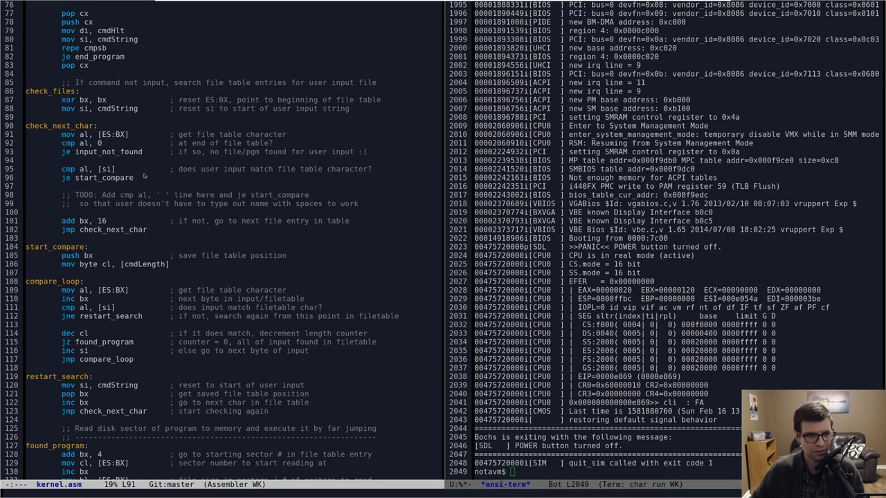
scroll(down, 3)
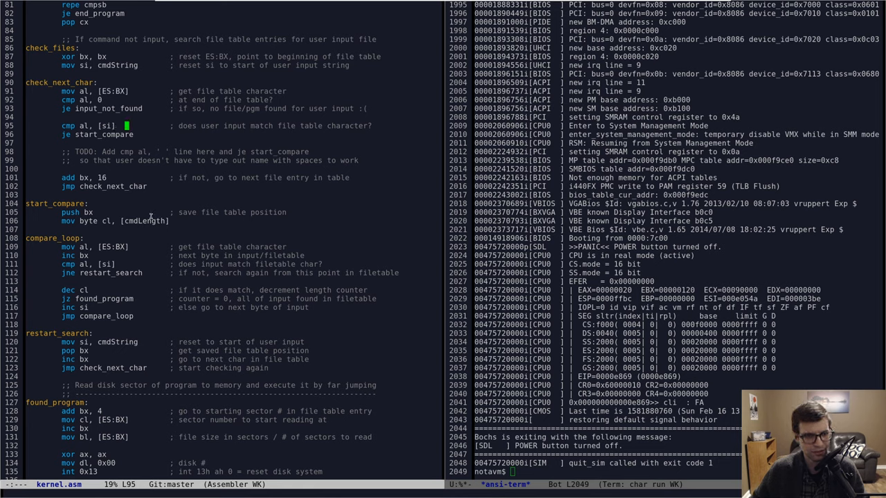
mouse_move(157, 160)
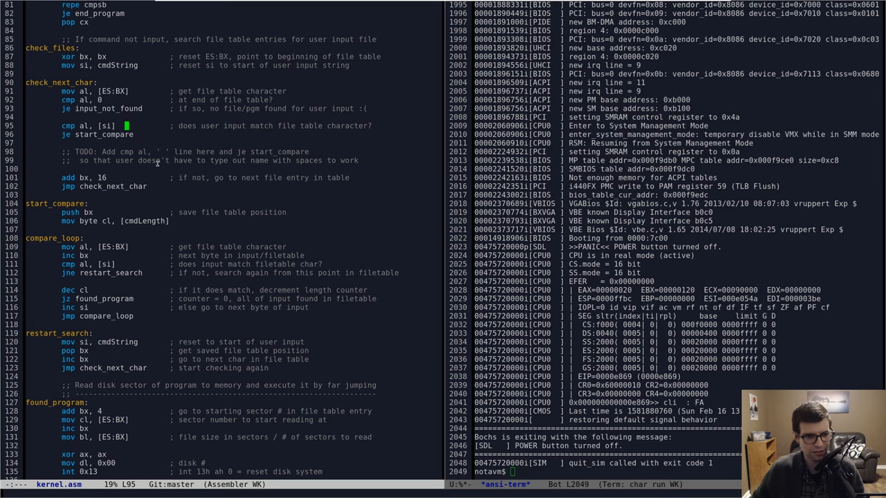
scroll(up, 3)
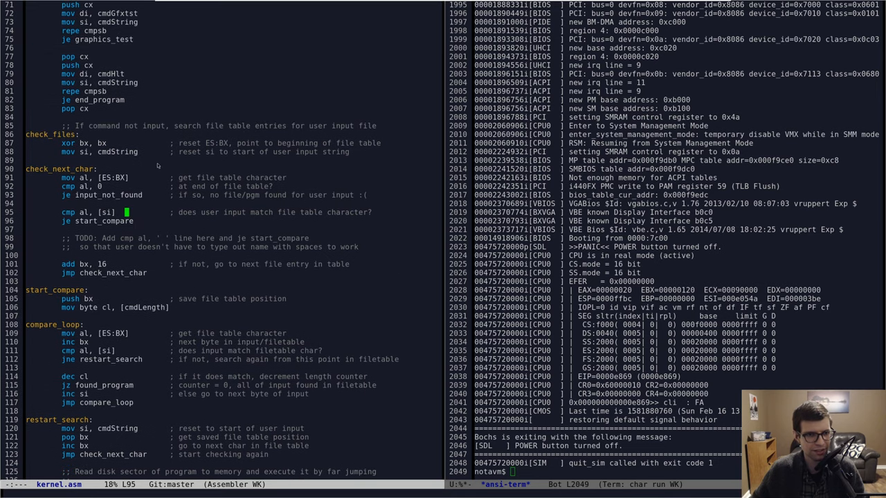
scroll(up, 3)
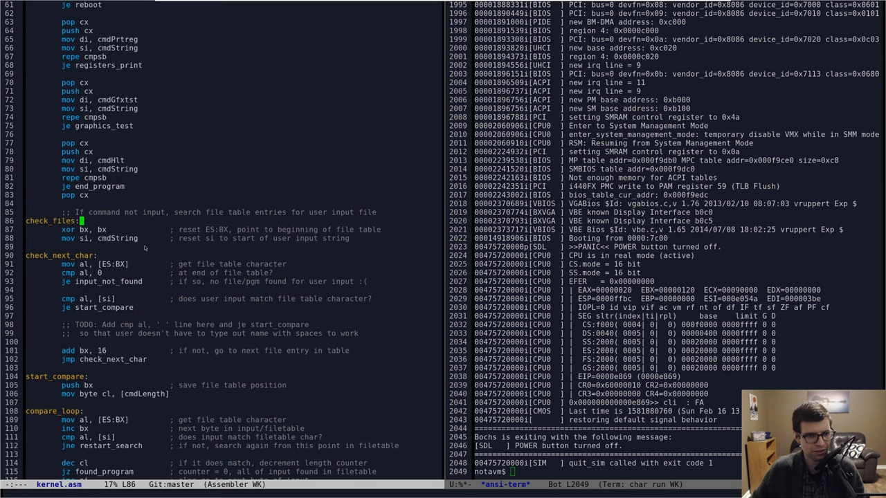
scroll(down, 3)
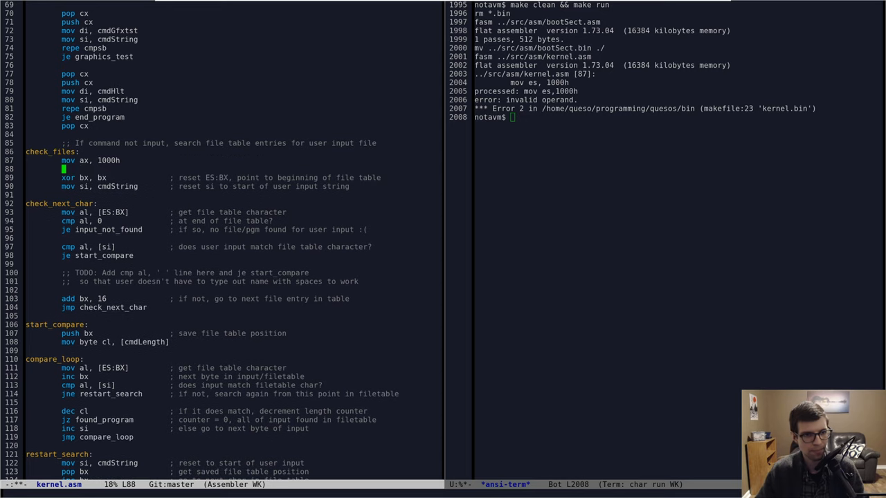
- Set ES in check_files via mov ax, 1000h and mov es, ax instead of the direct load
text(mov es, ax)
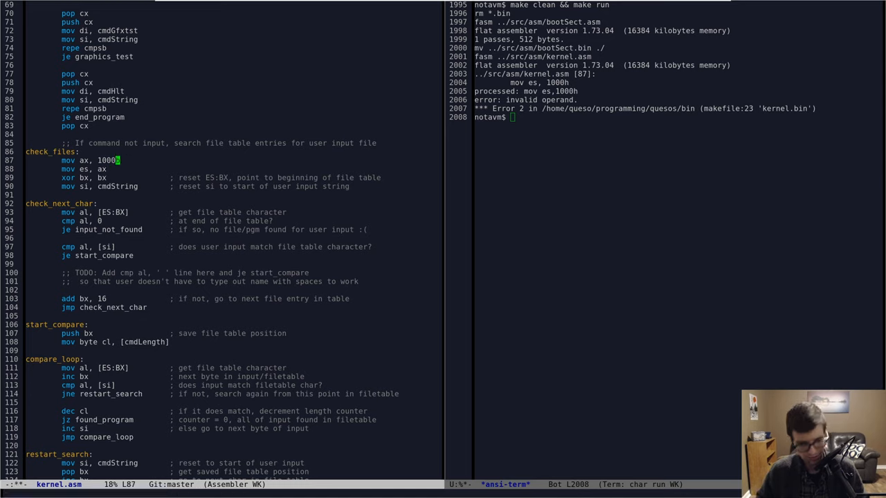
mouse_move(82, 151)
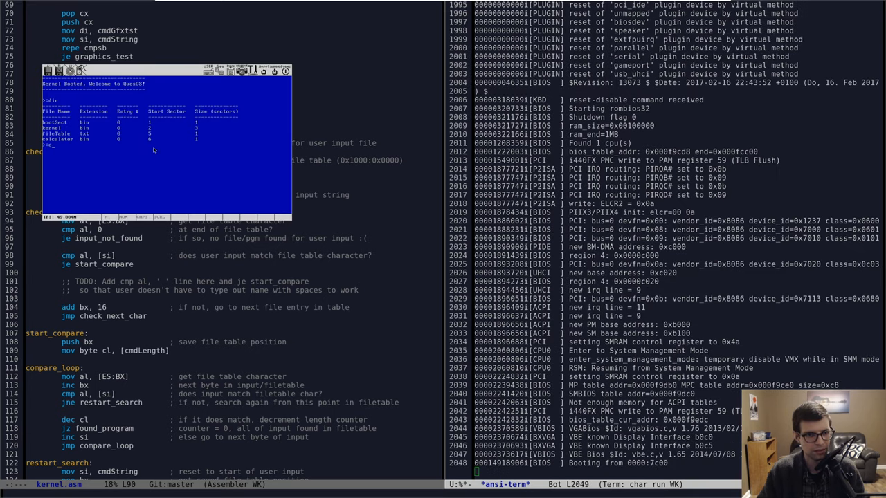
- Run calculator in Bochs, then add a debug 'call print_string' under start_compare in kernel.asm
text(calculator)
text(mov si, 'test)
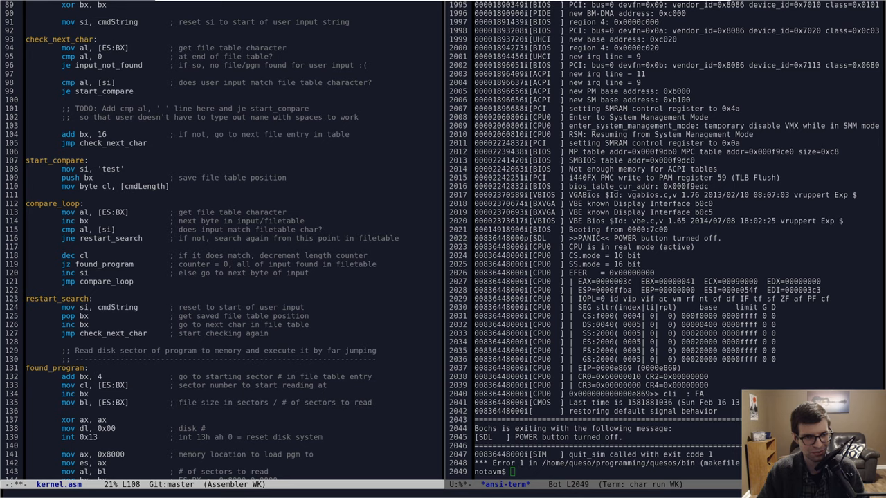
text(call print_))
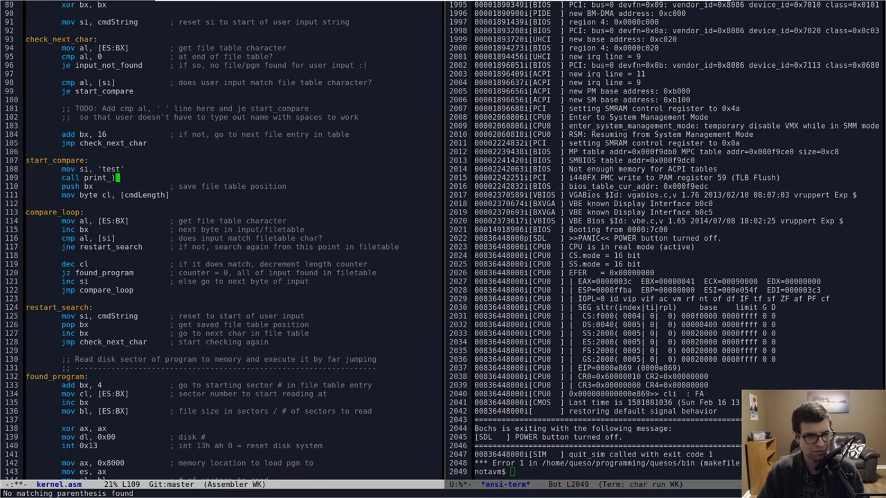
text(string)
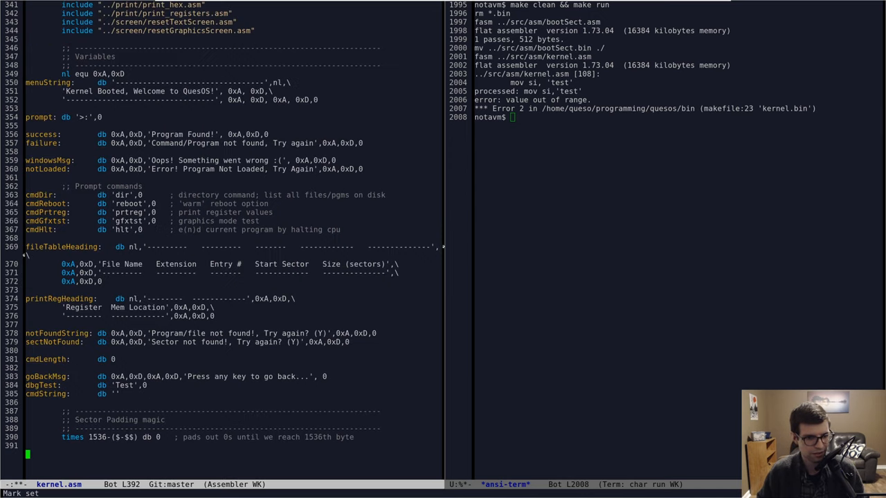
scroll(up, 3)
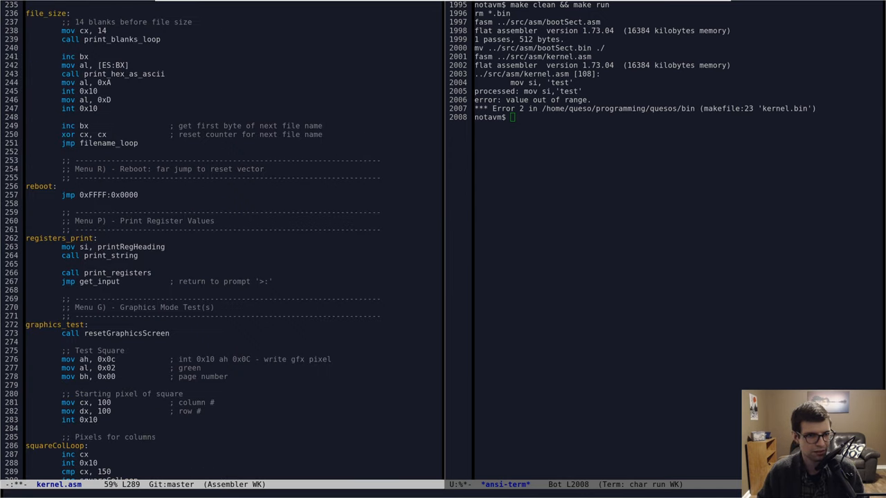
scroll(up, 3)
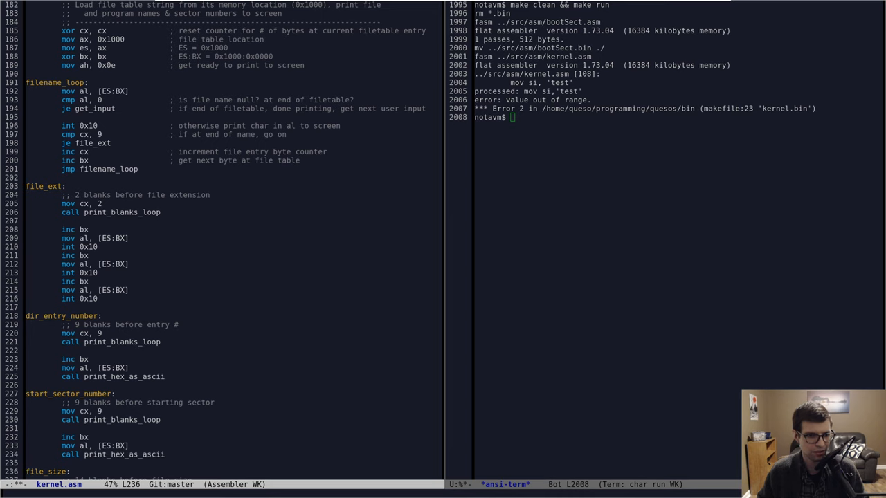
scroll(up, 3)
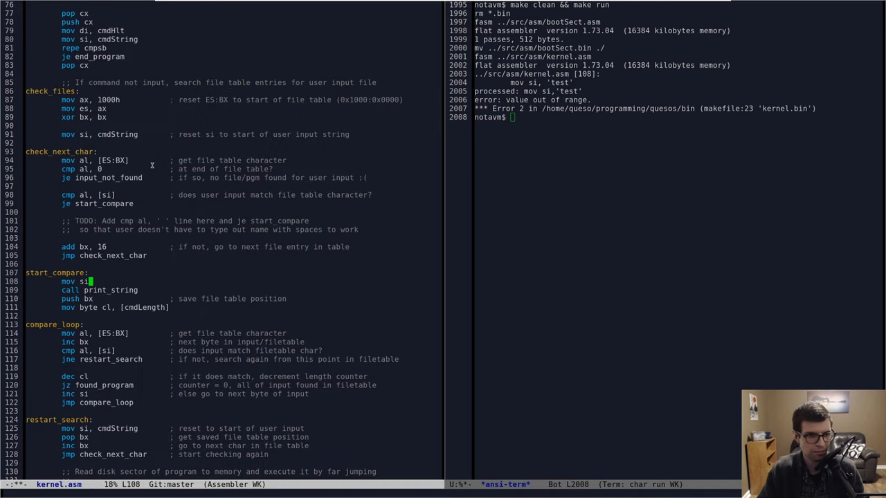
mouse_move(100, 281)
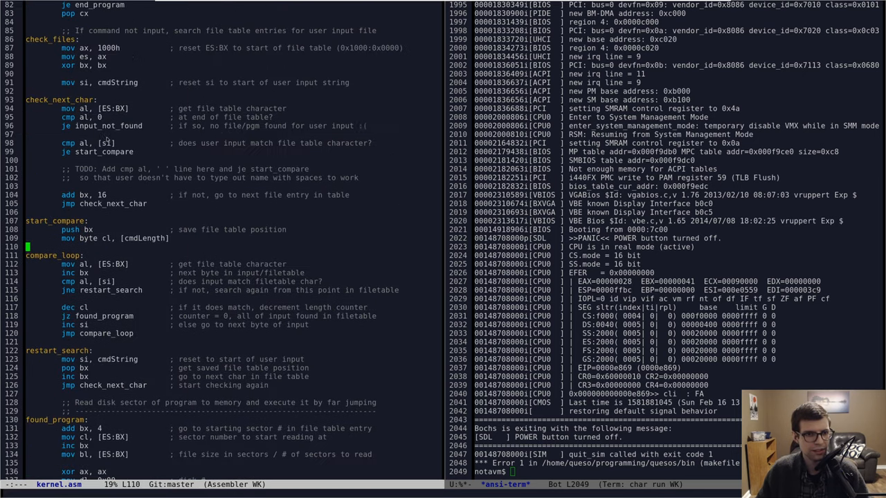
- Delete the debug print and cmdLength load, adding 'pop cx ; reset command length' before check_files
scroll(up, 3)
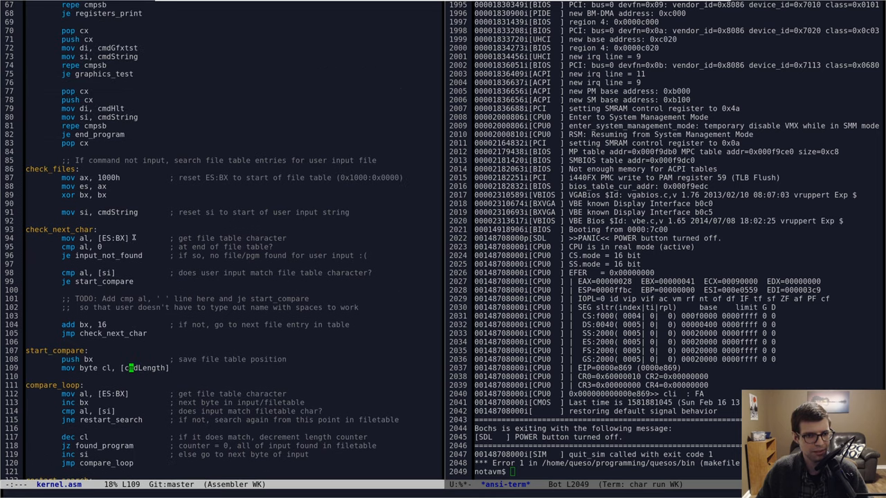
scroll(down, 3)
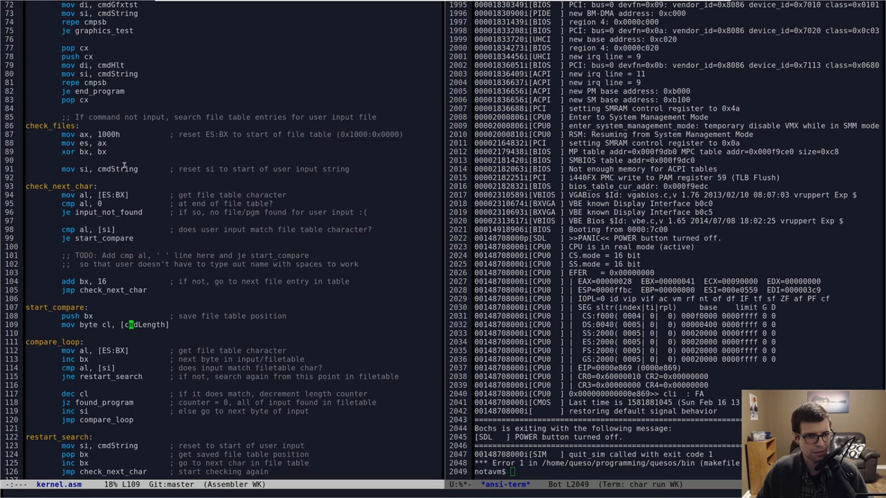
scroll(down, 3)
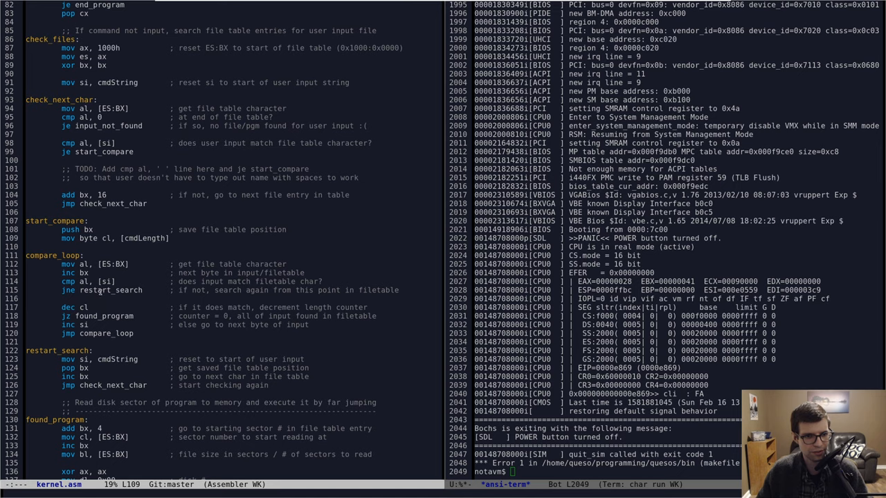
scroll(up, 3)
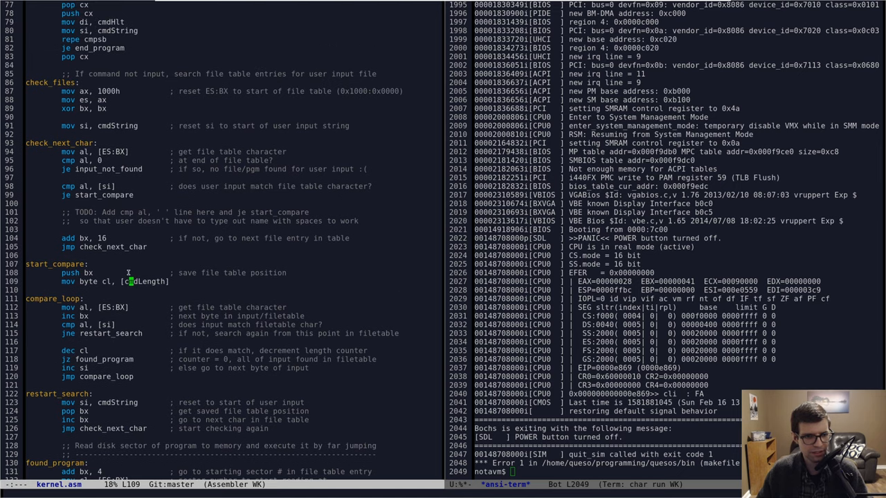
scroll(down, 3)
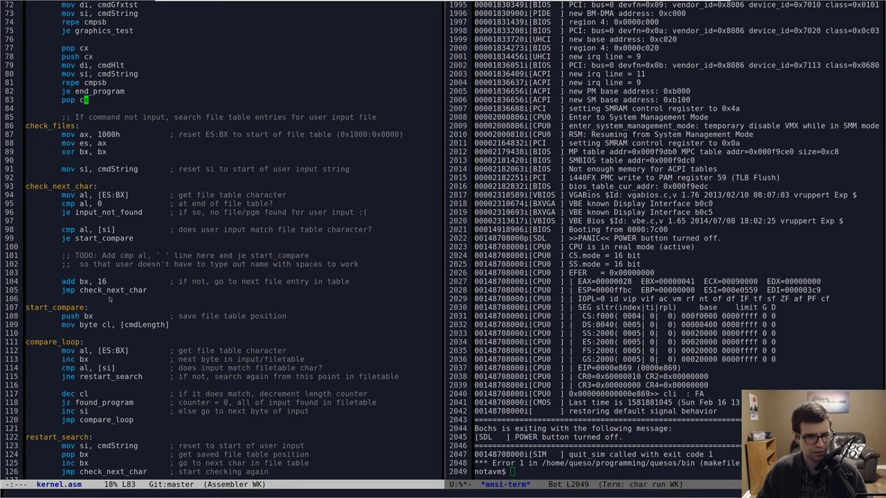
scroll(down, 3)
text(                   ; reset command length)
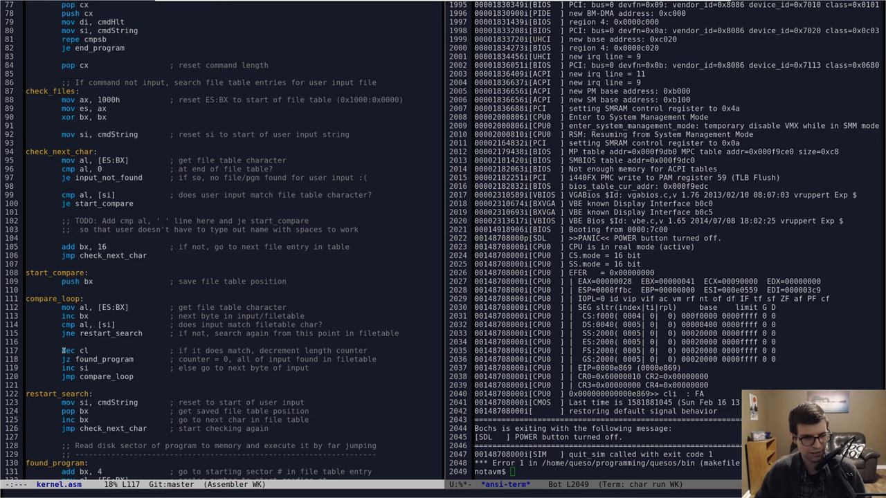
scroll(down, 3)
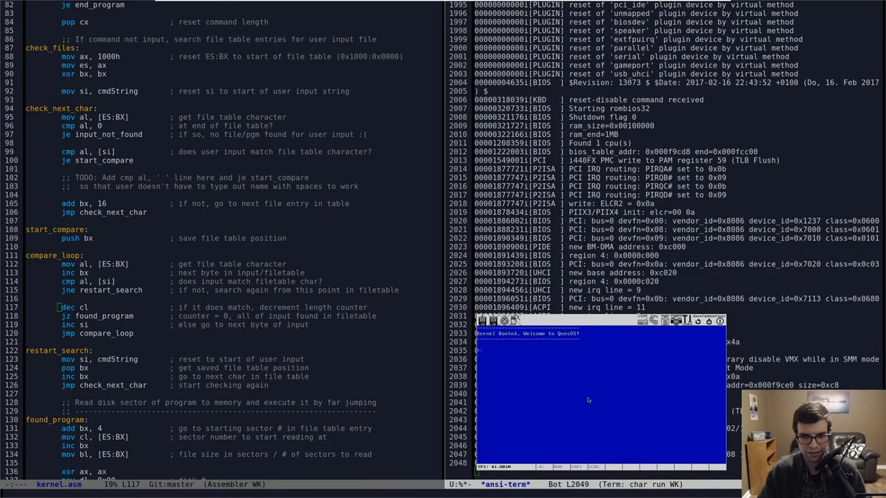
- Run calculator in QuesOS, review kernel.asm's loader code, and visit fileTable.asm
text(calculator)
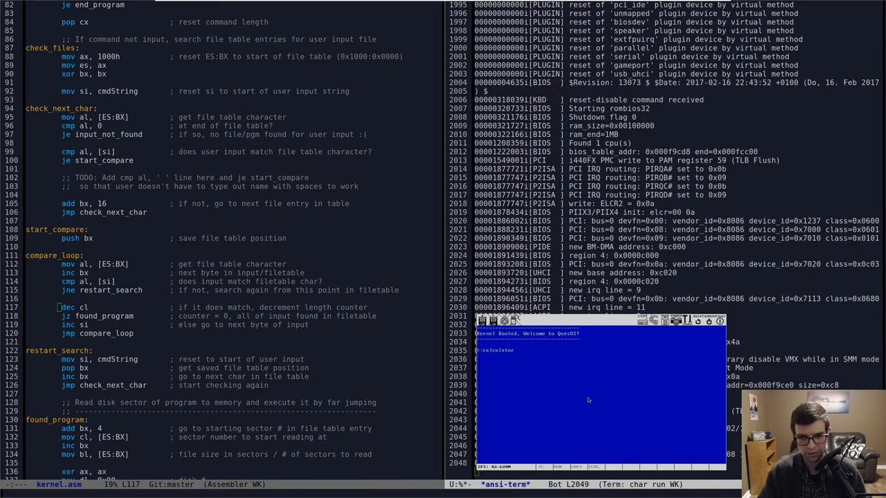
key(Return)
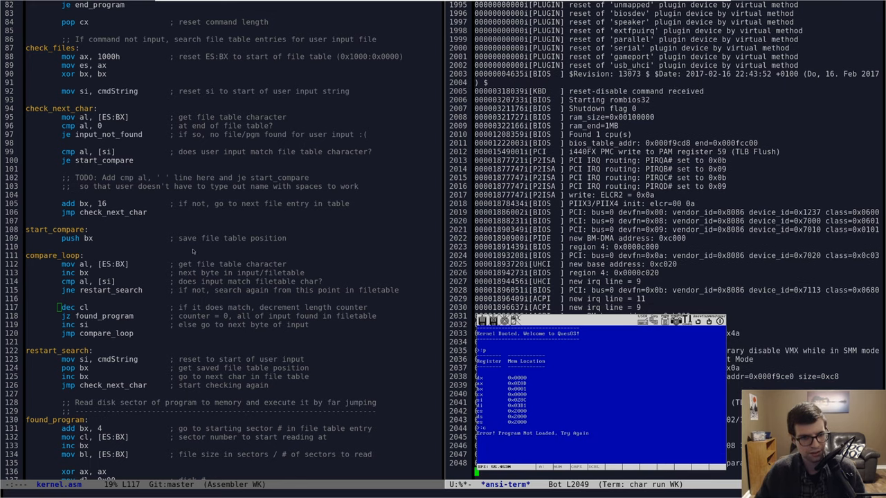
scroll(down, 3)
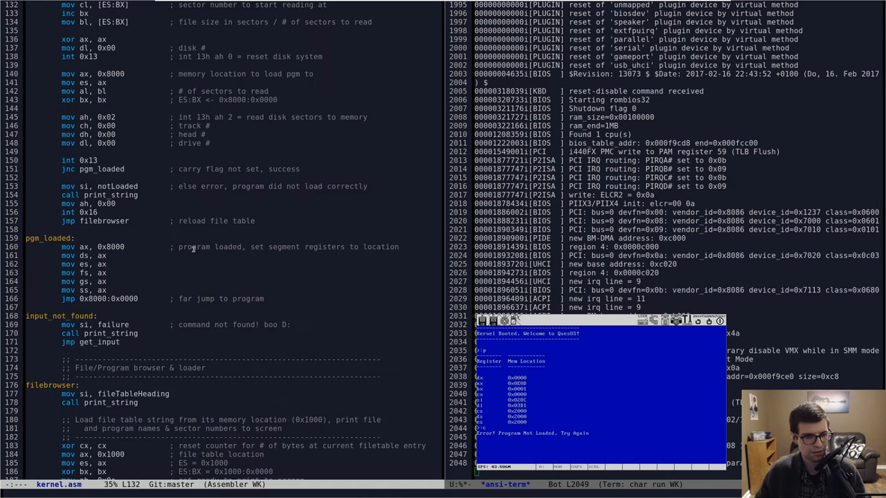
scroll(down, 3)
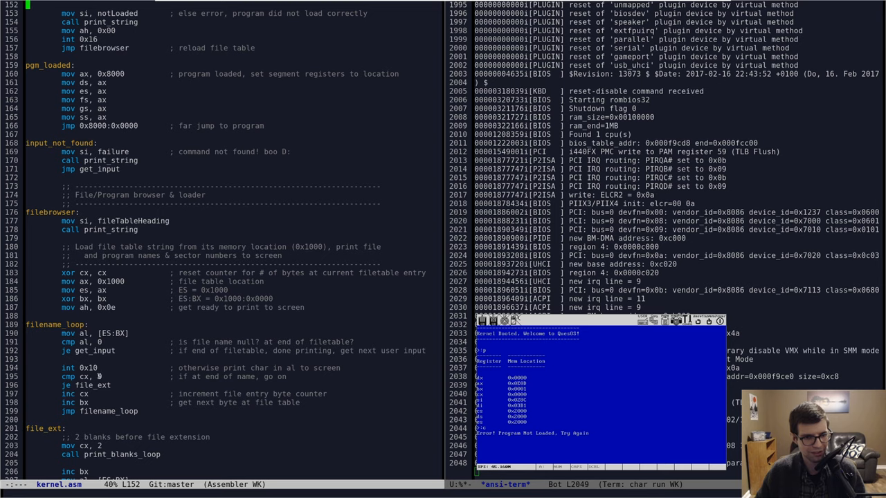
scroll(down, 3)
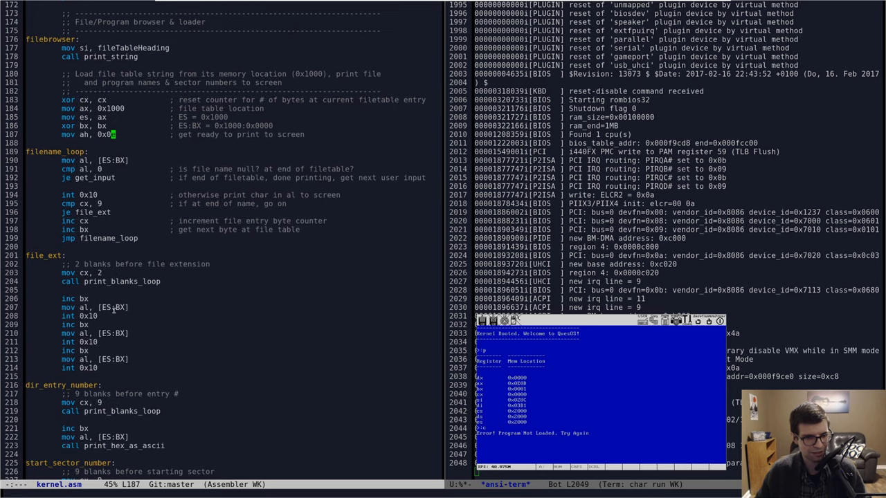
scroll(up, 3)
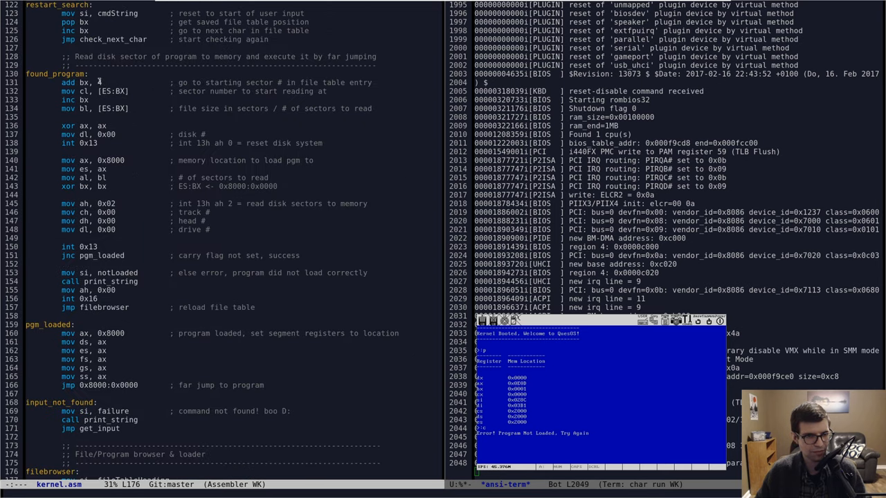
scroll(up, 3)
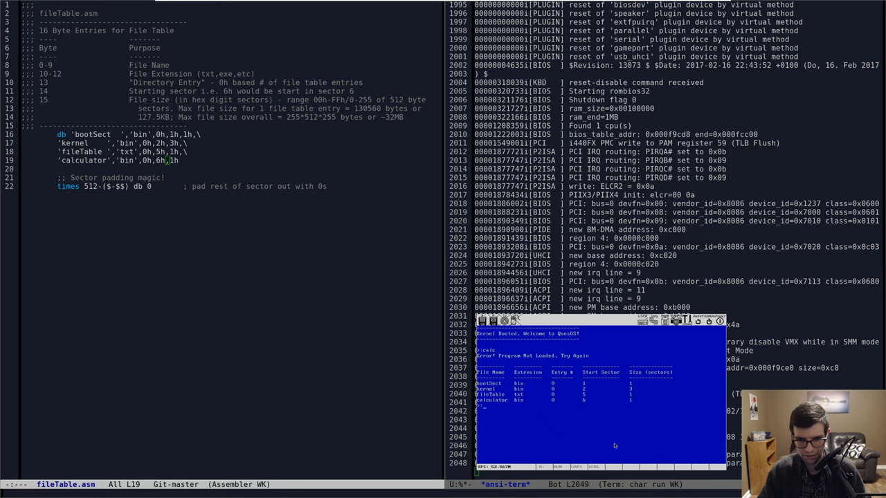
- Quit Bochs so the pgmNotLoaded branch can be changed to jmp get_input and kernel.bin's size checked
key(Return)
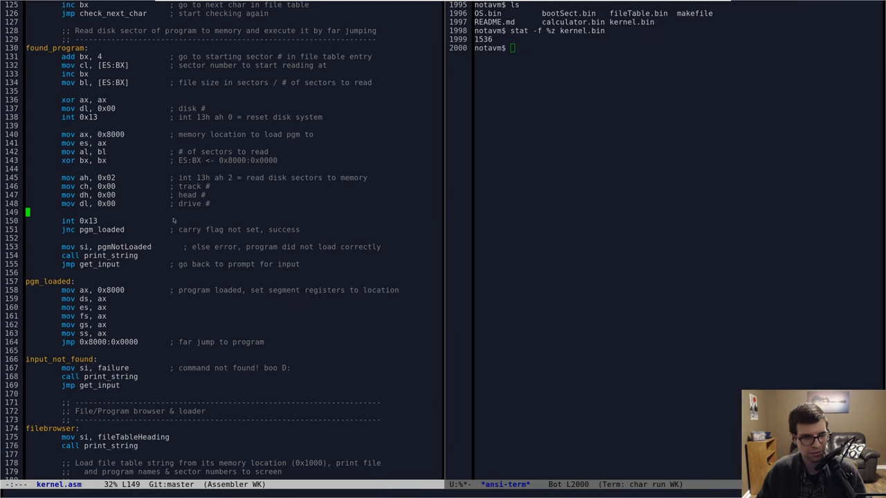
scroll(up, 3)
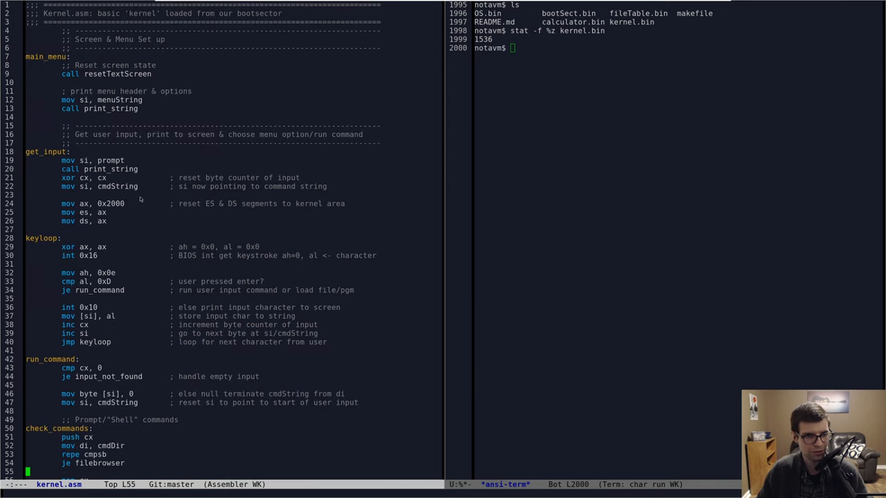
scroll(down, 3)
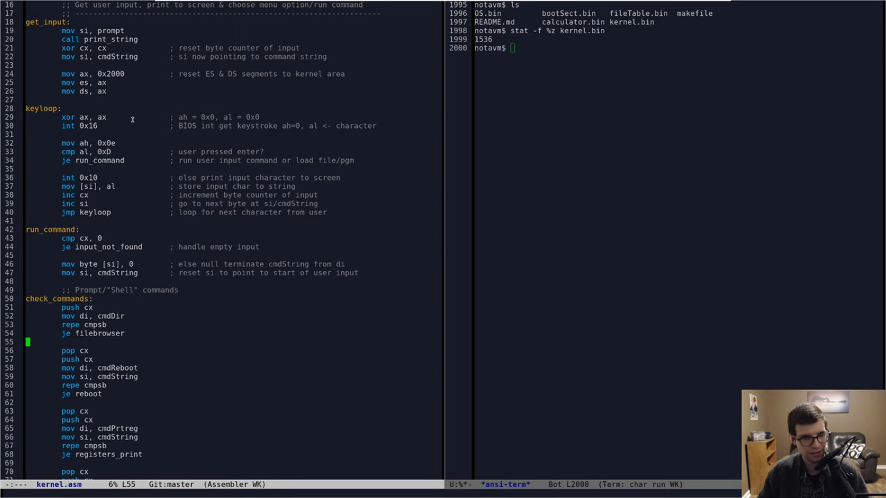
scroll(down, 3)
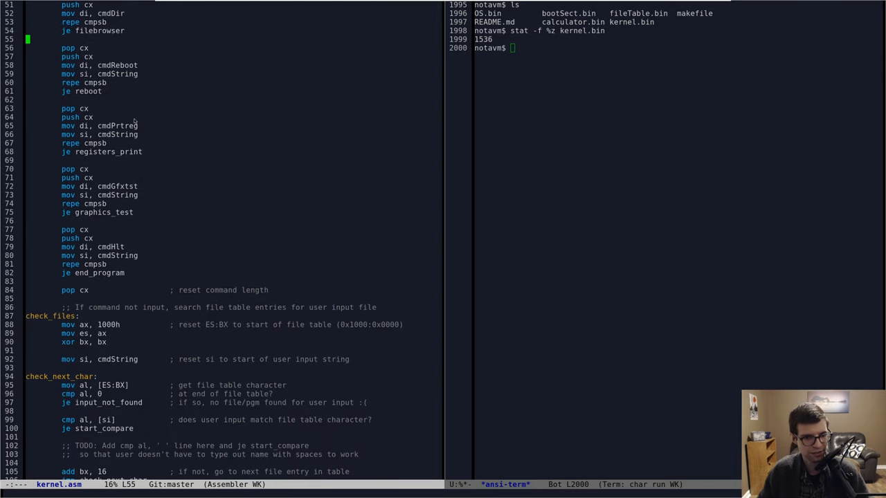
scroll(down, 3)
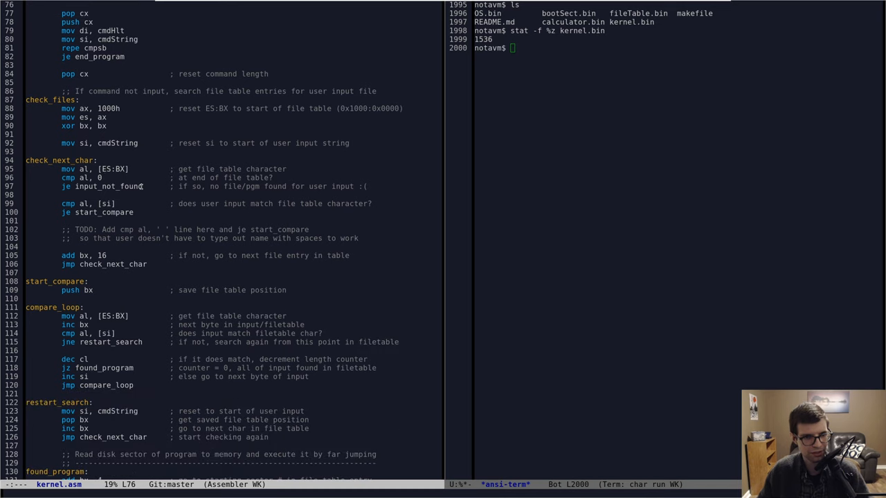
scroll(down, 3)
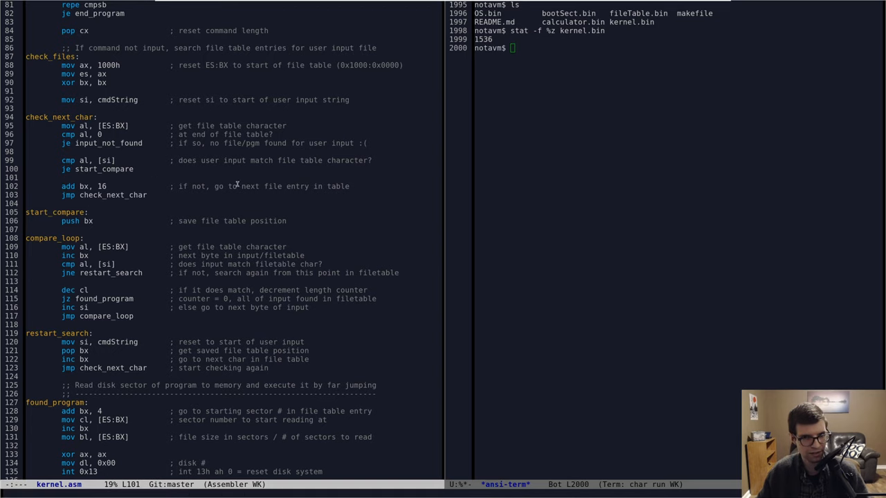
scroll(down, 3)
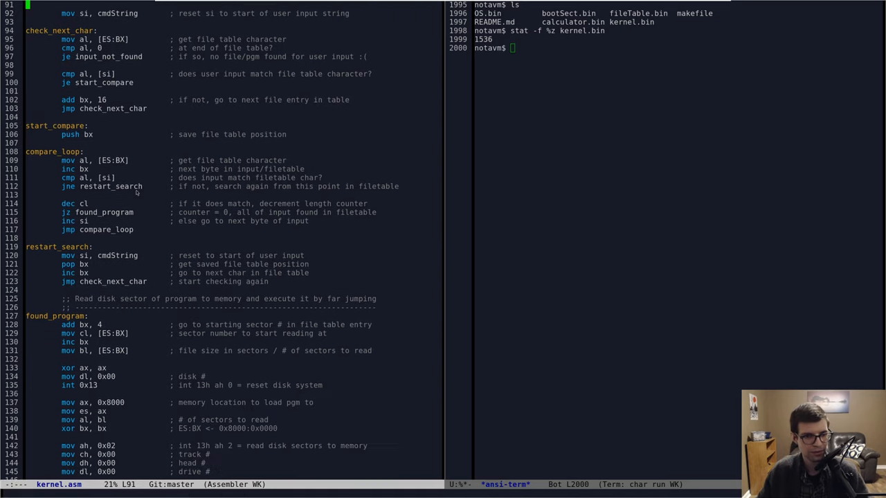
scroll(down, 3)
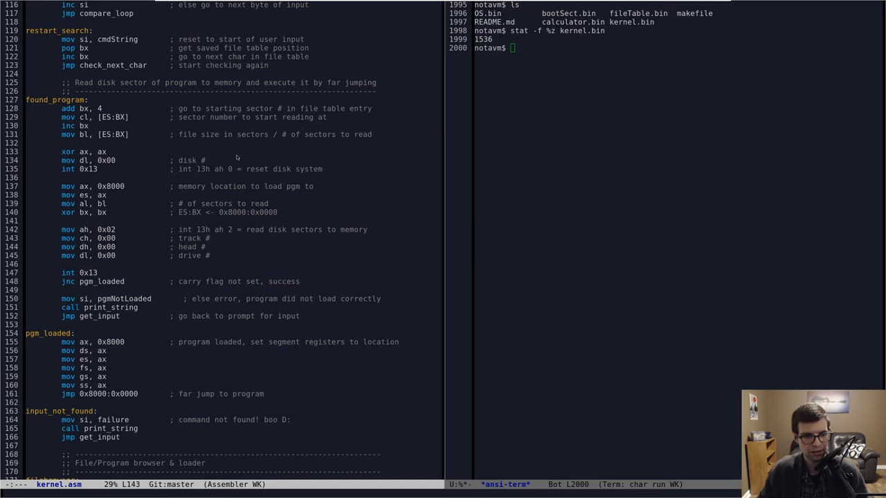
scroll(up, 3)
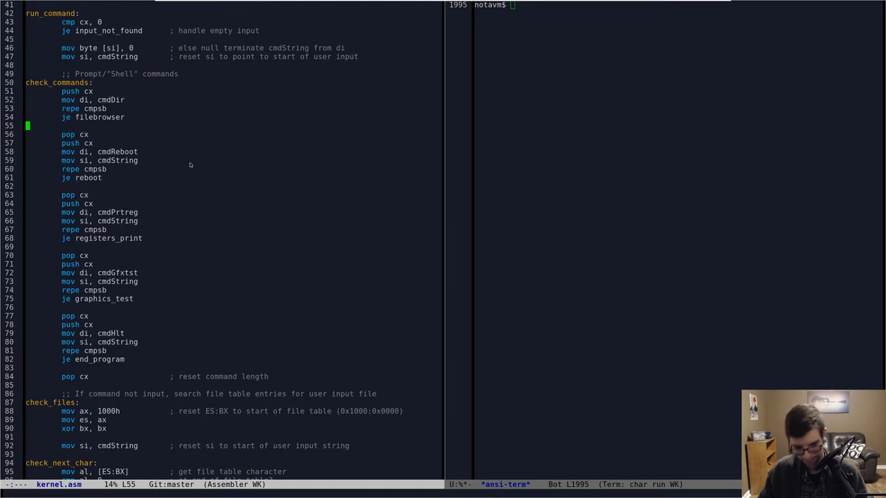
- In the Variables section, replace the raw 0xA,0xD line-break bytes with the nl constant
scroll(down, 3)
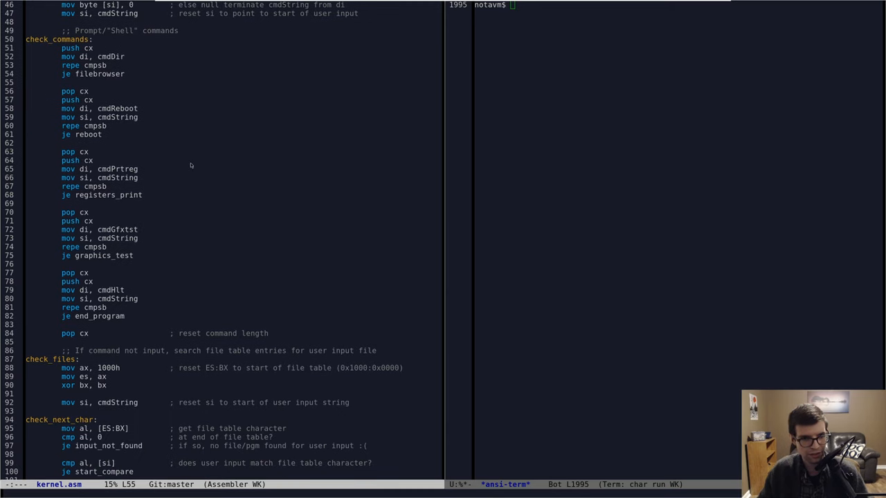
scroll(up, 3)
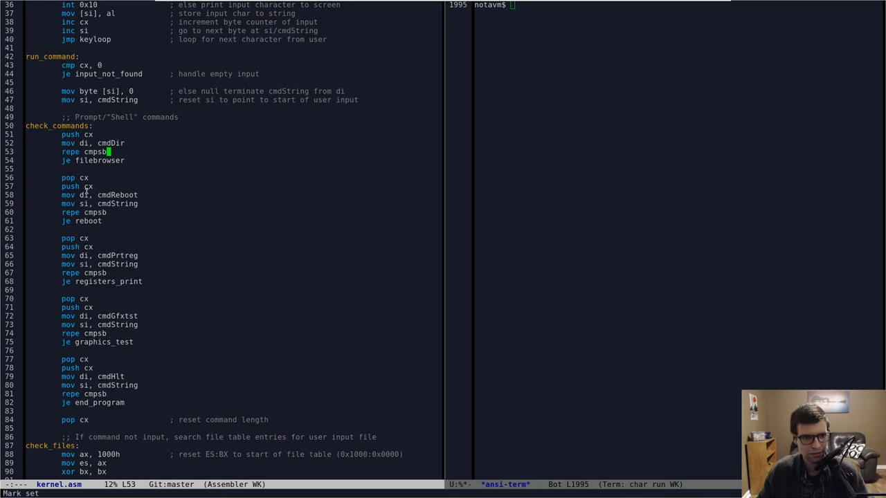
scroll(down, 3)
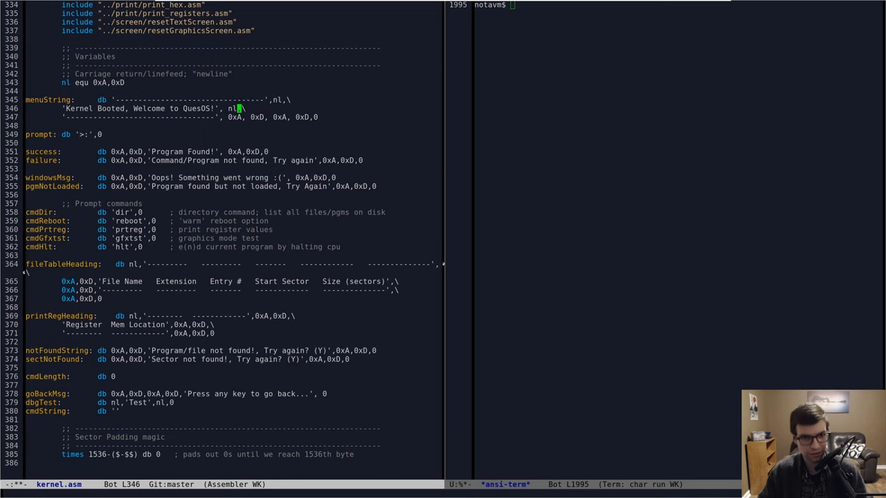
key(down)
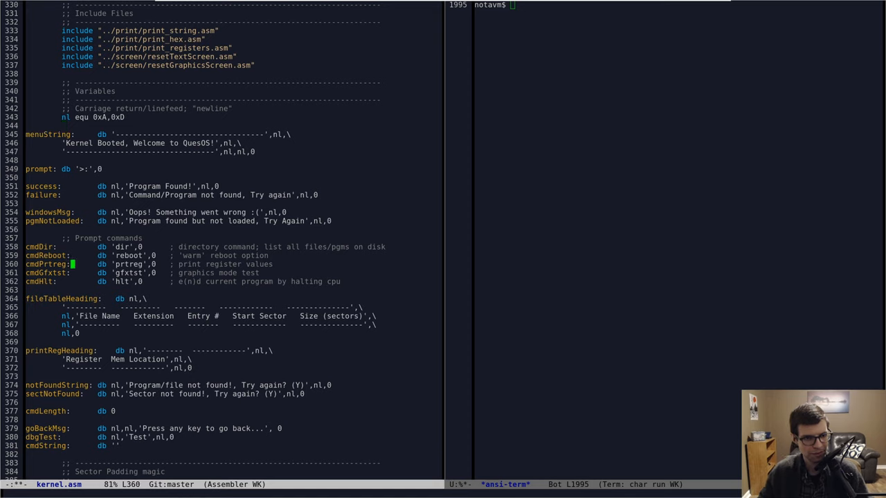
- Add cmdCls: db 'cls',0 with a '; clear screen by scrolling' comment below cmdHlt
key(down)
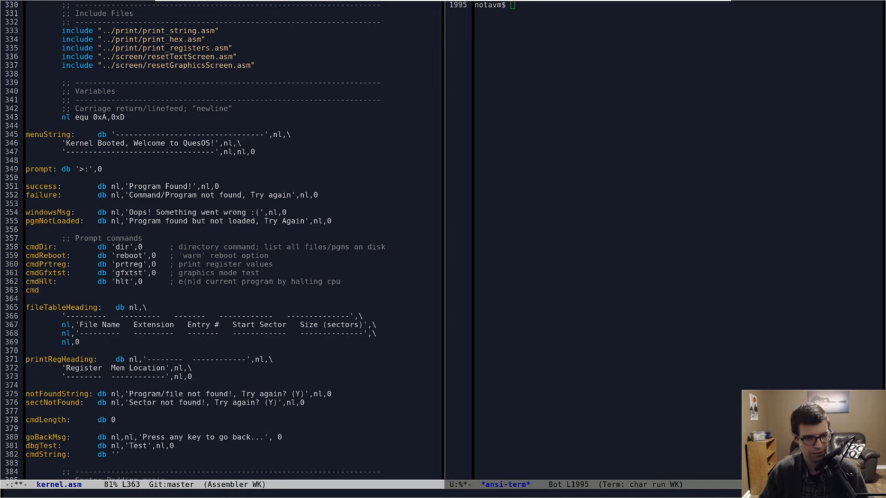
text(Cls:         db)
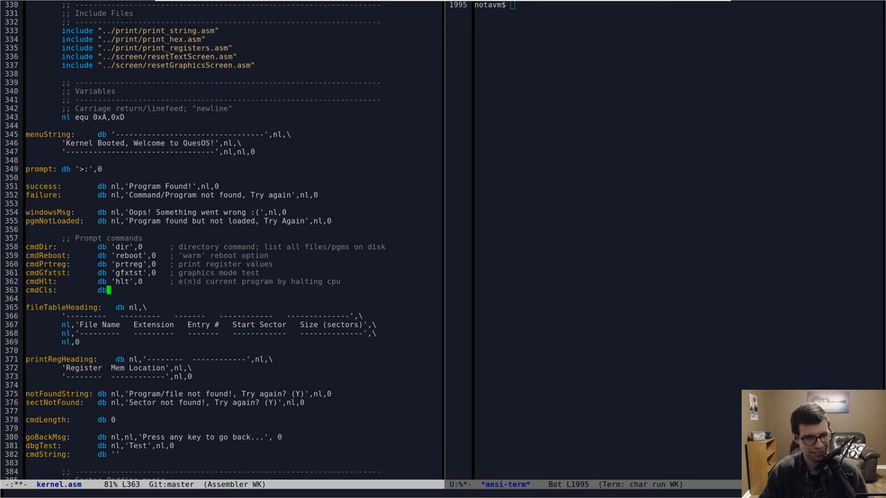
text('cls',0)
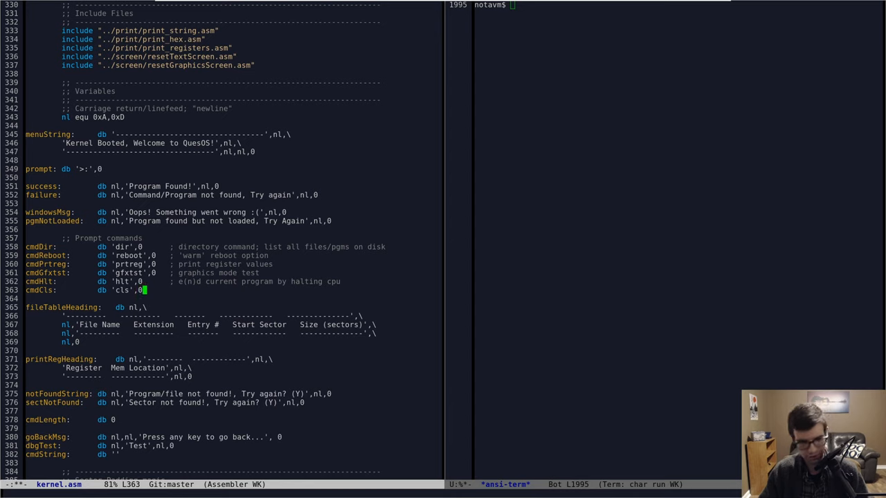
text(; clear screen by scrolli)
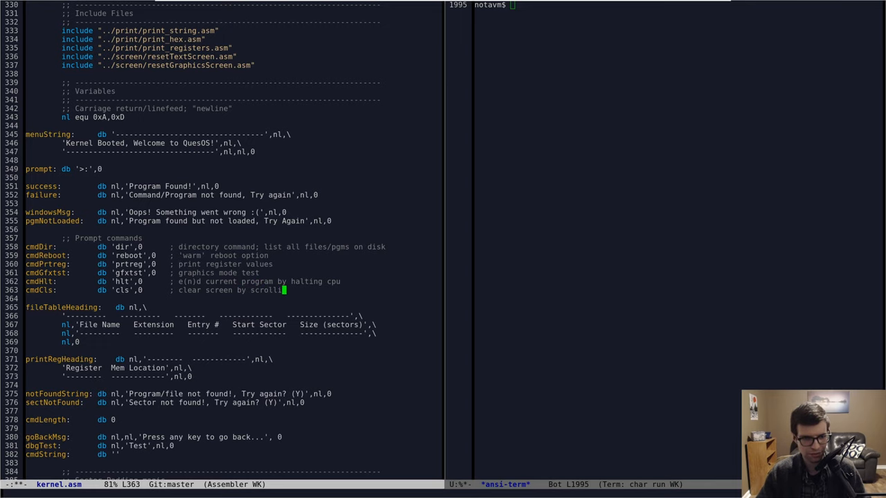
scroll(up, 3)
text(include)
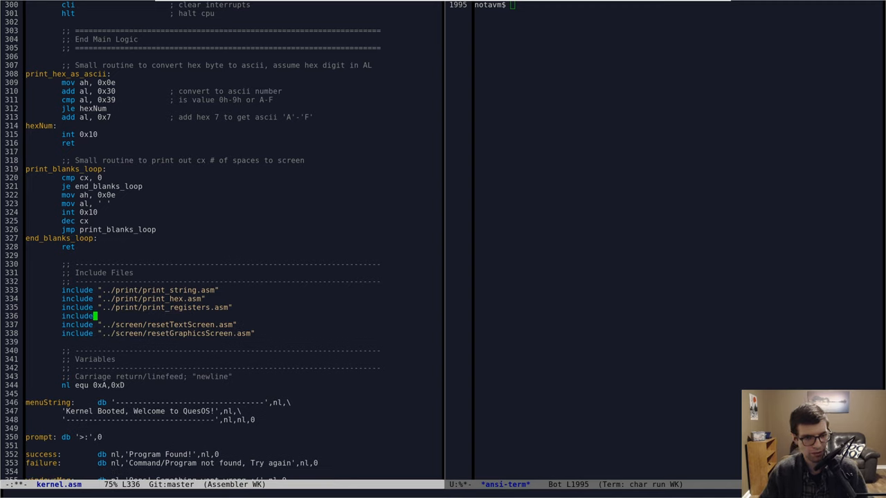
- Create a new empty clearScreen.asm file in the project directory
text(../pr)
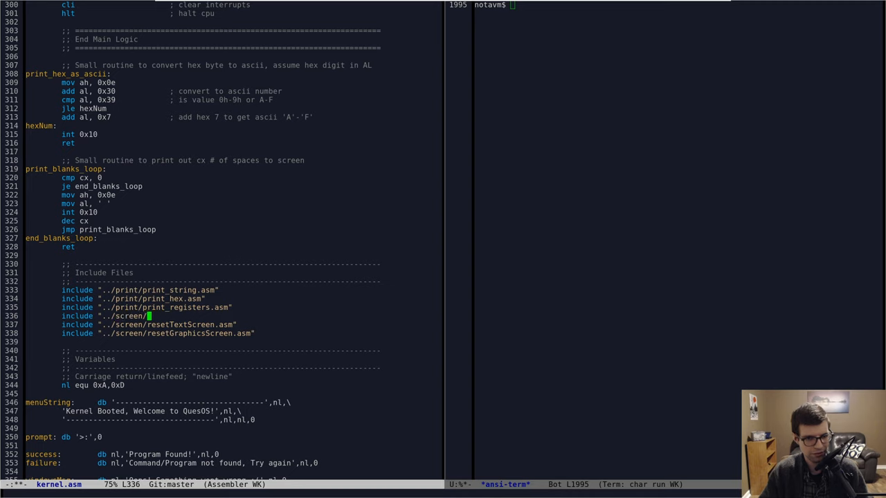
text(c)
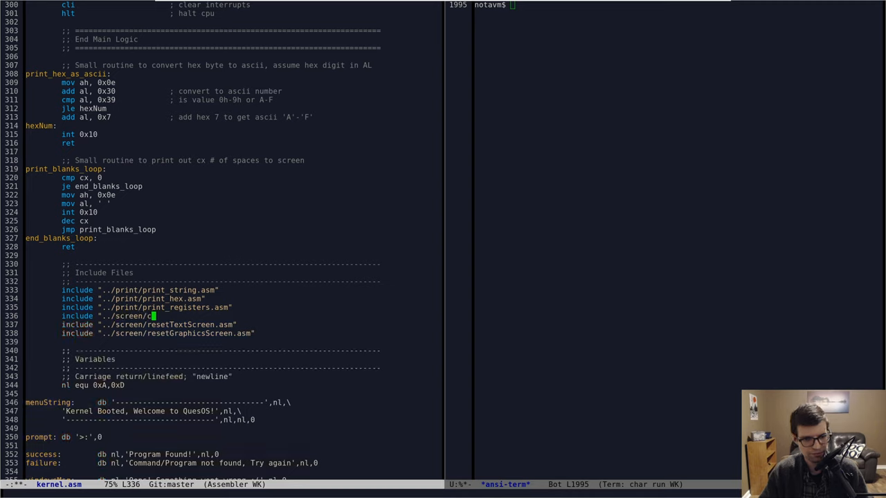
text(learScreen.asm")
click(678, 4)
text(touch cle)
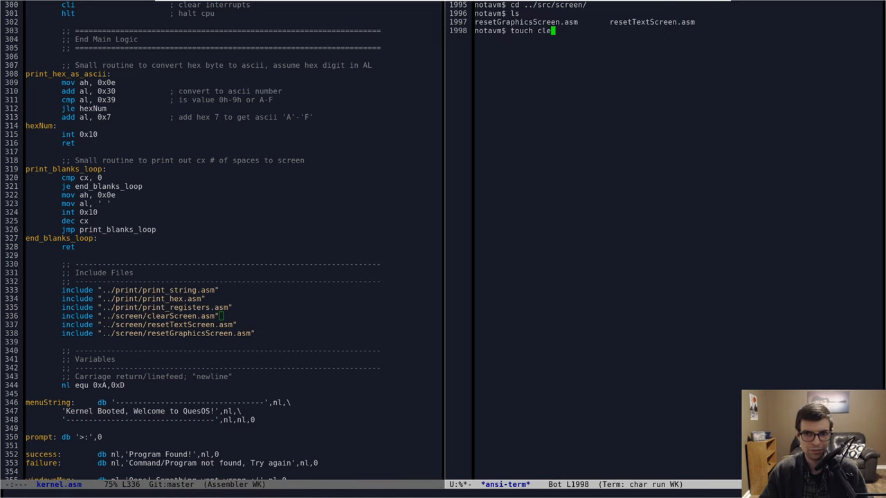
text(arScreen.asm)
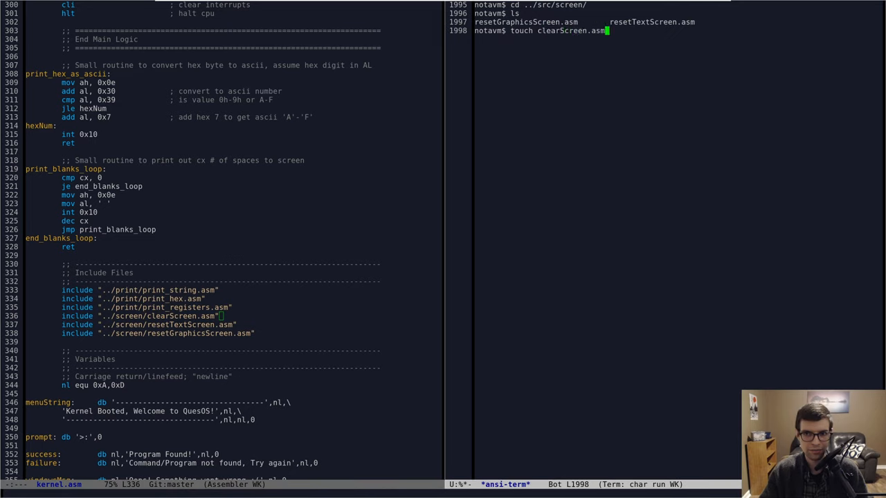
key(Return)
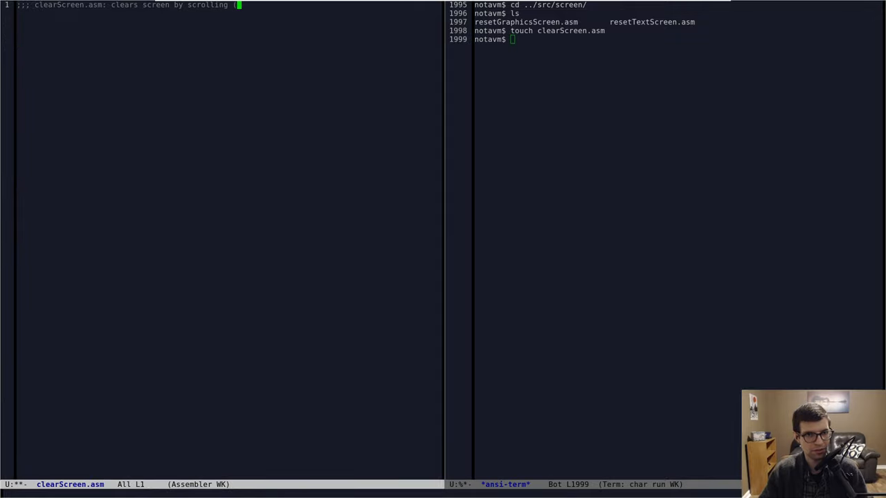
- Write the 'BIOS int 10h AH 06h' header comment, the clear_screen label and pusha
text(BIOS int)
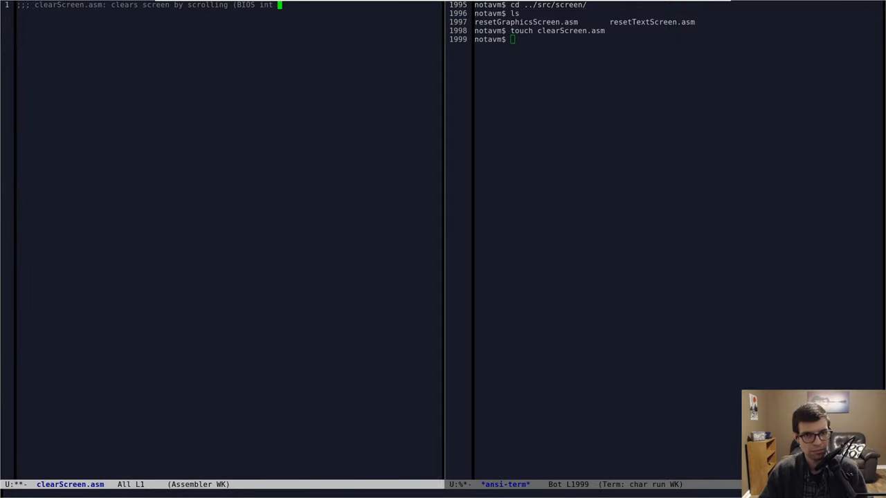
text(10h AH)
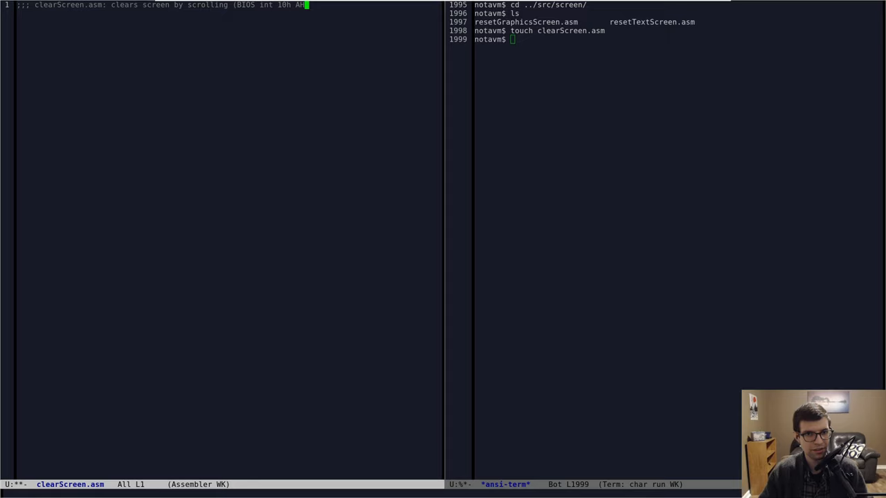
text(06h)
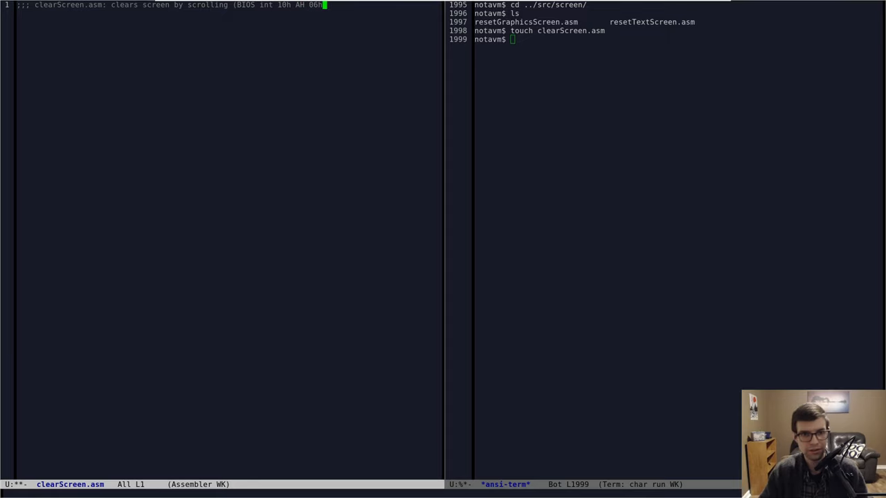
key(Return)
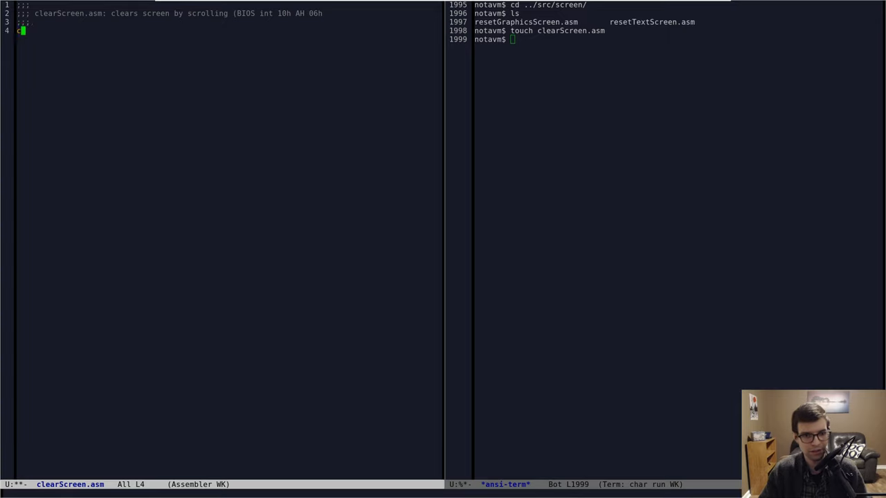
text(clear_screen:)
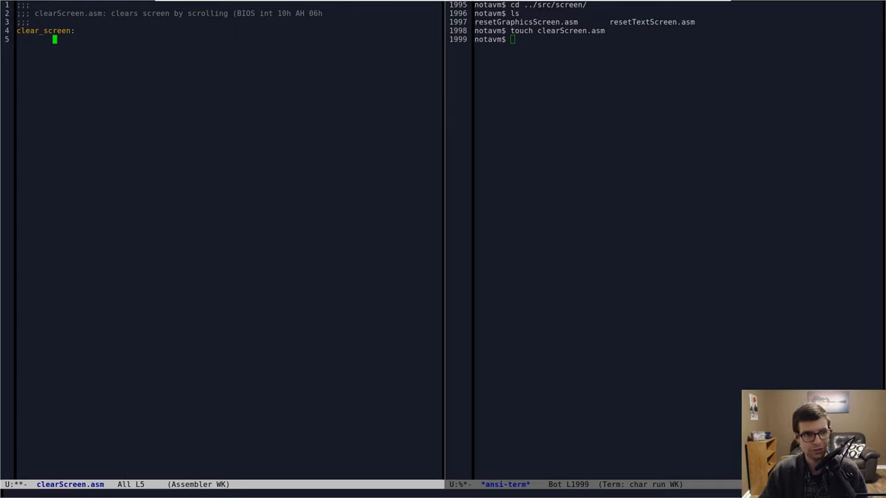
text(pusha)
click(230, 65)
text(popa)
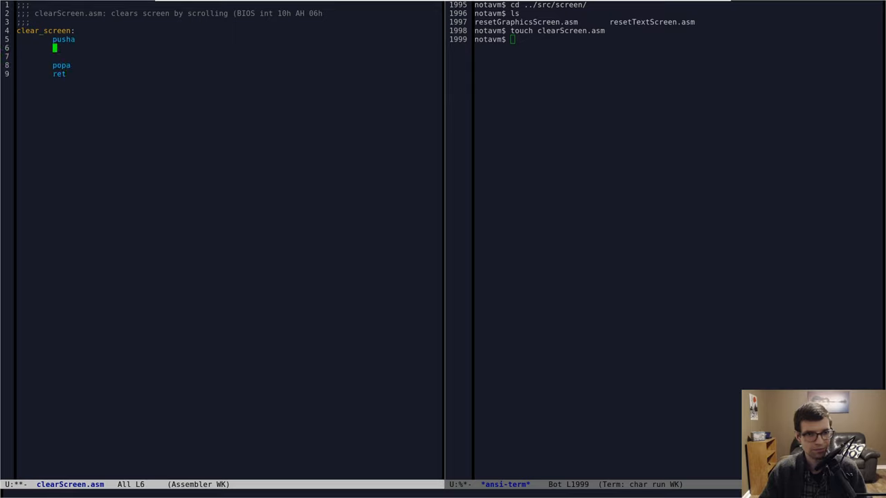
- Set ah to 06h and al to 00h in clear_screen, then locate kernel.asm's check_commands
text(mo)
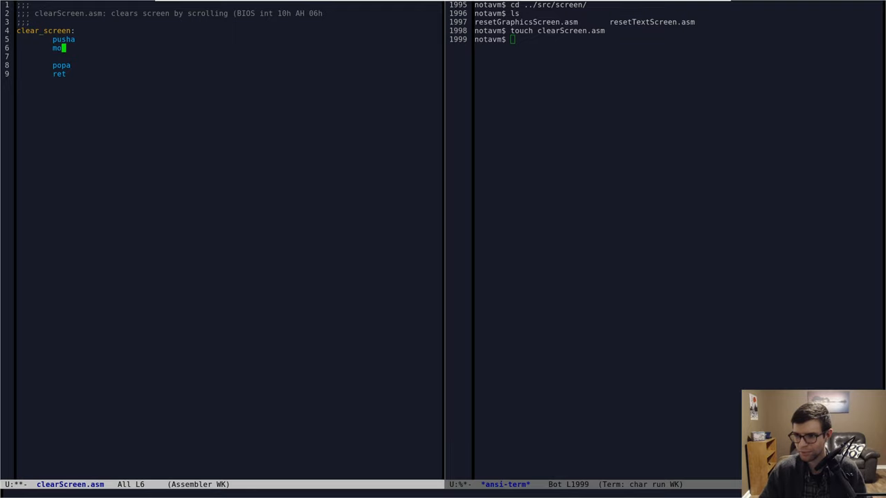
text(v ah,)
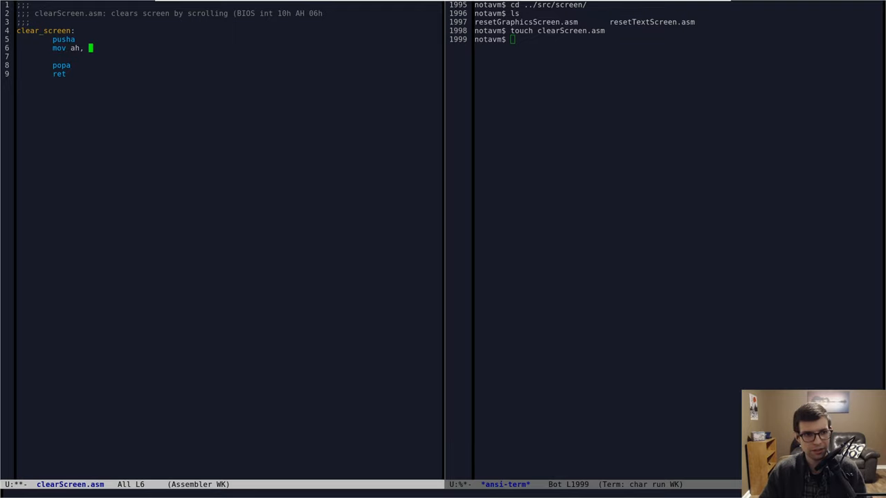
text(06h)
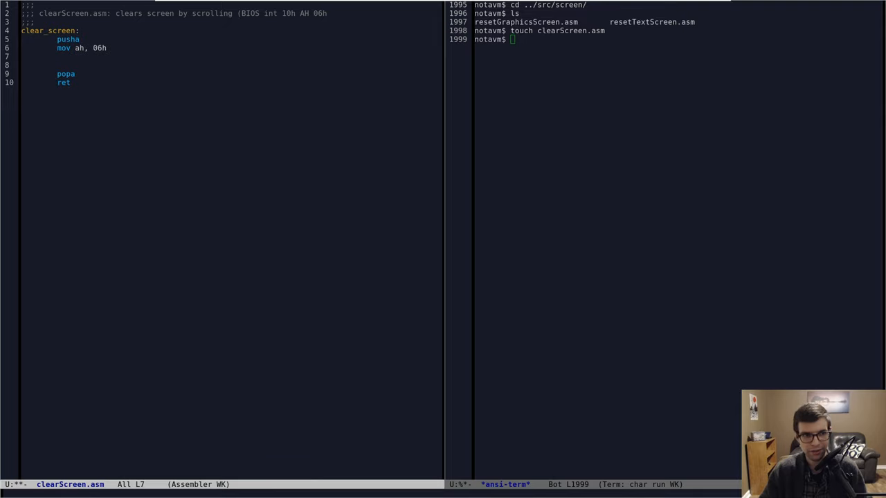
text(mov al, 0)
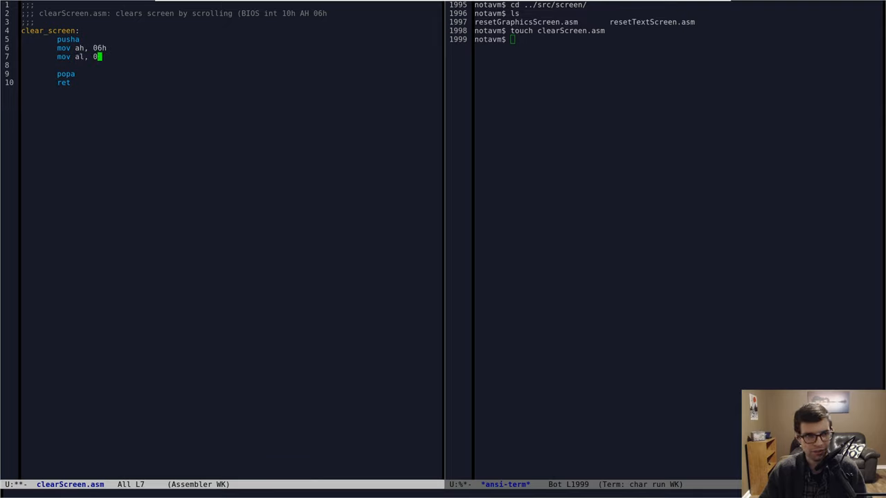
text(0h)
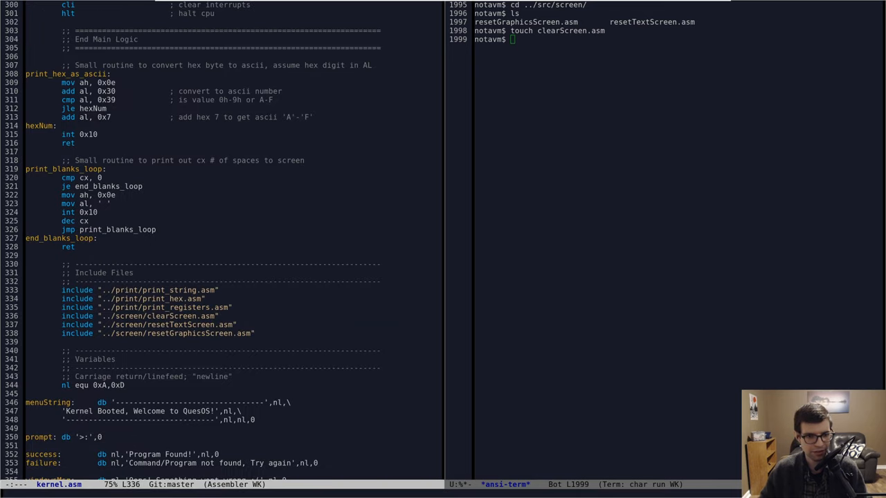
scroll(up, 3)
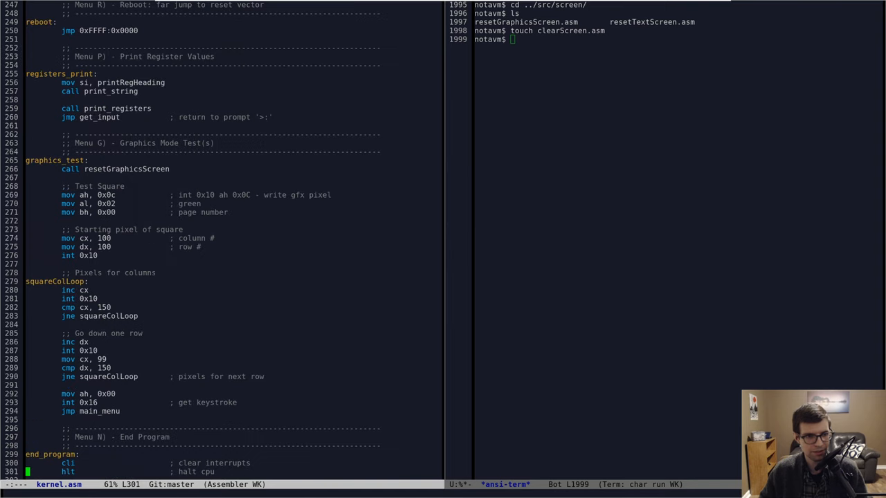
scroll(up, 3)
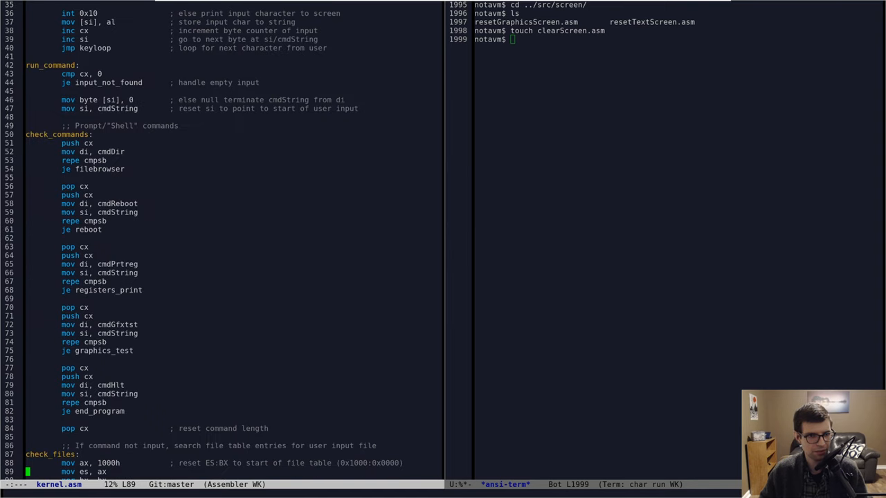
scroll(down, 3)
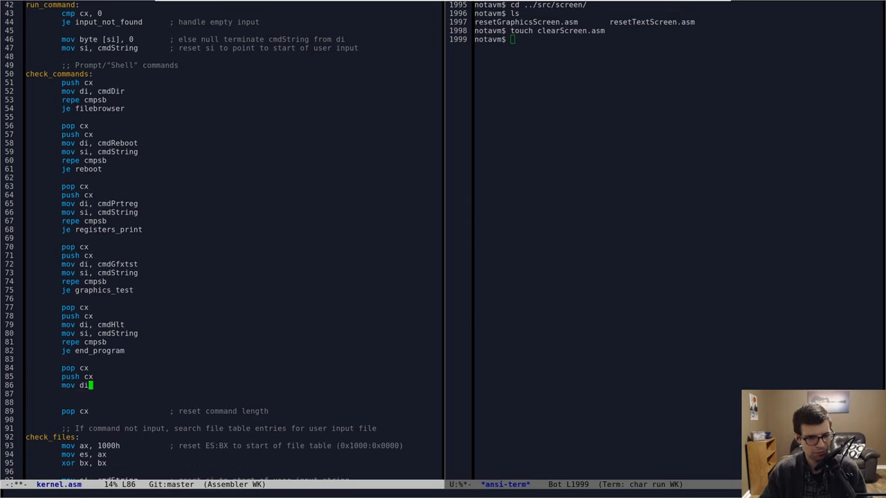
- Compare cmdString with cmdCls via repe cmpsb and jump to call_clearScreen on a match
text(cmdCls)
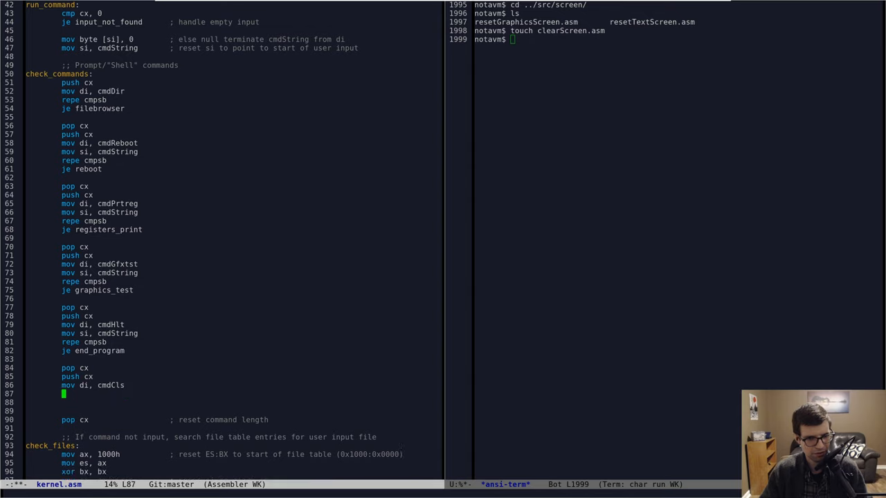
text(mov si, cmdString)
click(234, 402)
text(repe cmpsb)
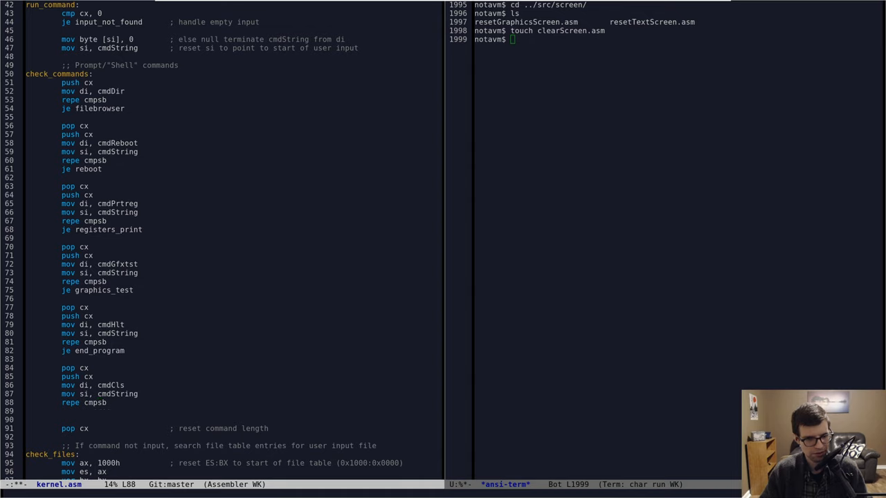
key(Down)
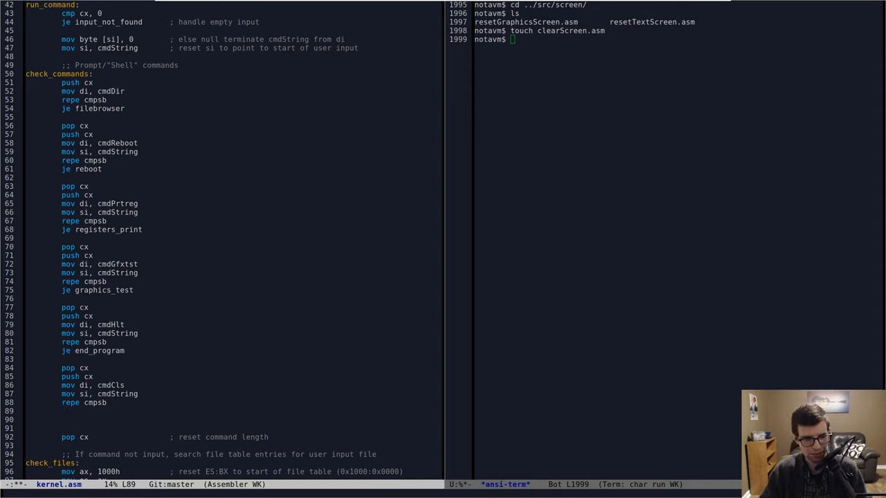
text(je cle)
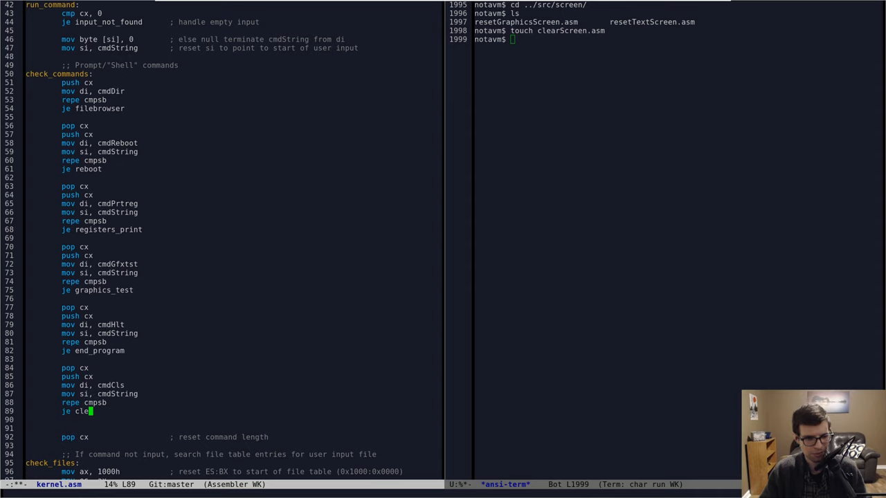
text(all_c)
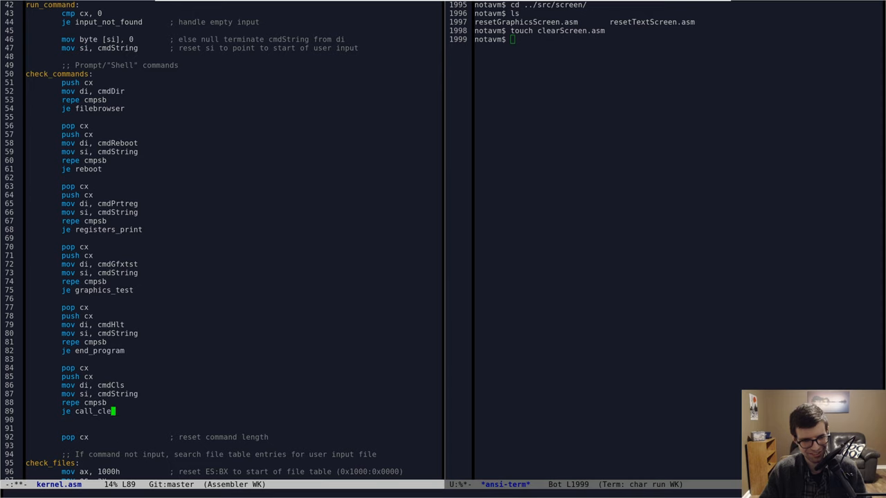
text(arScreen)
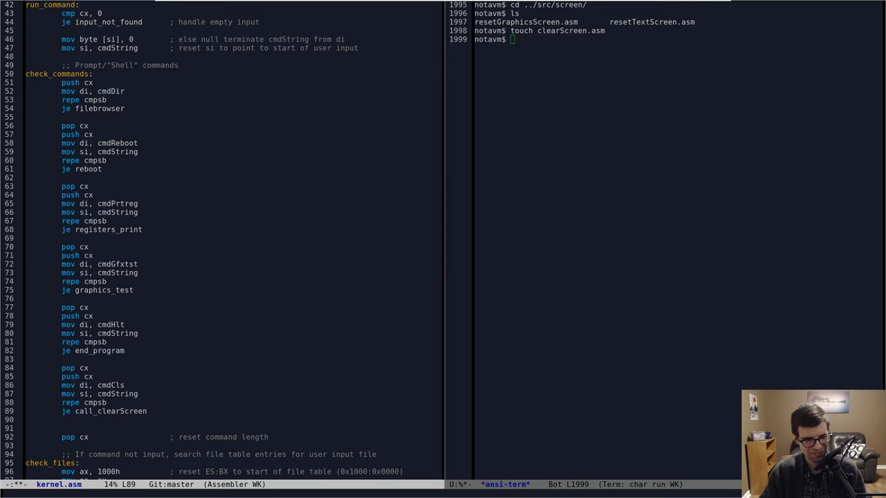
scroll(down, 3)
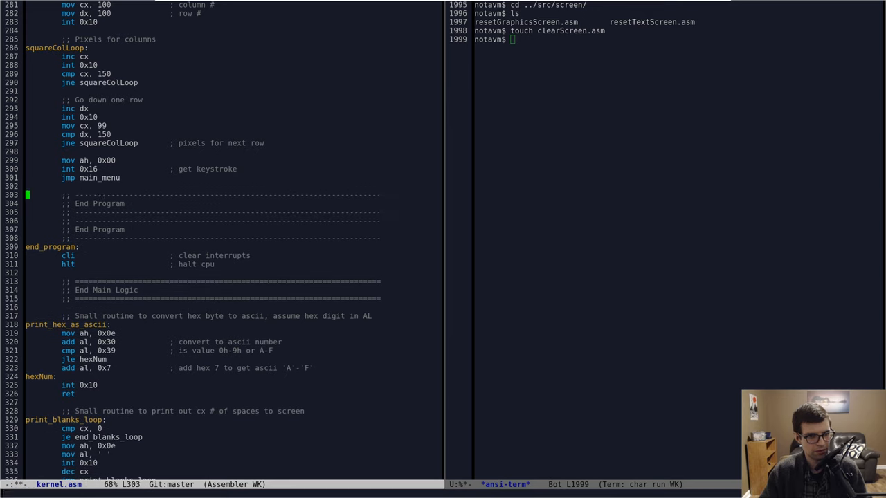
- Add a Clear Screen section whose call_clearScreen label calls clear_screen then jmp get_input
key(Down)
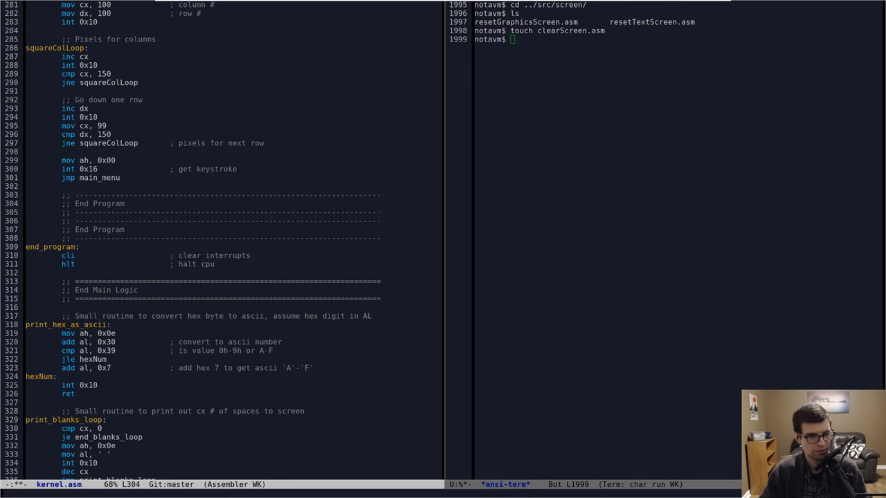
text(Clear)
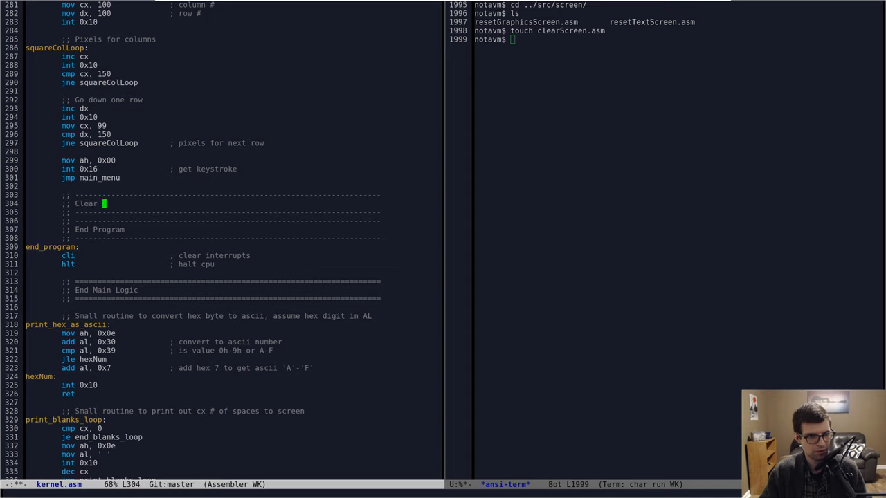
text(Screen)
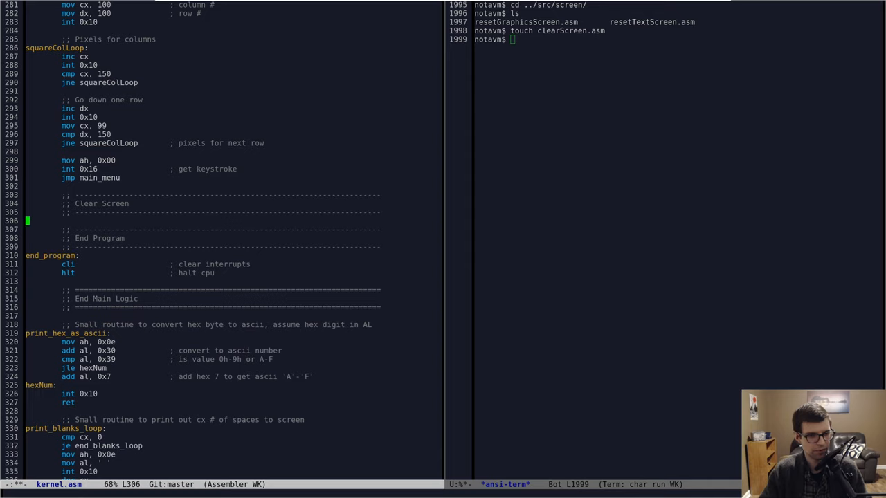
text(call_clear)
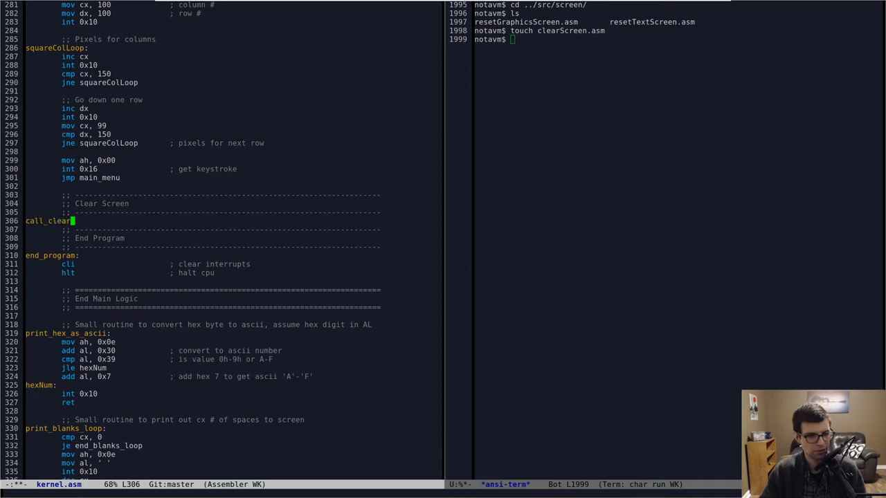
text(Screen:)
text(call)
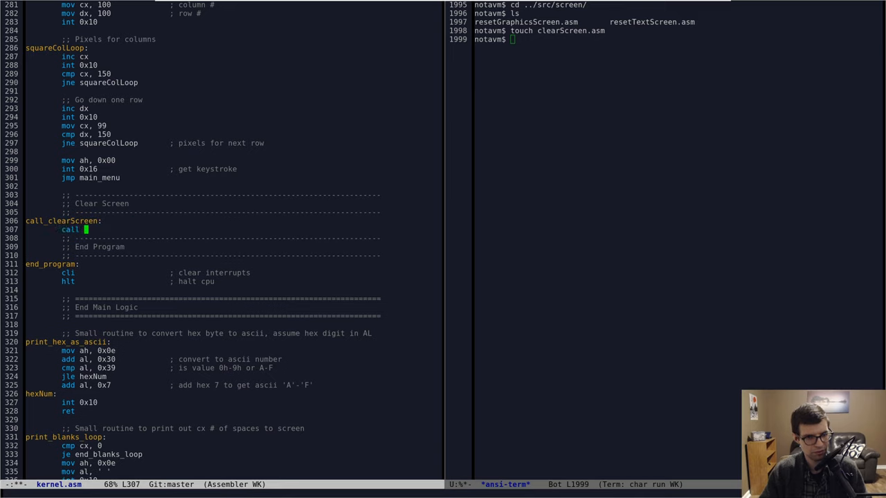
text(clear_sc)
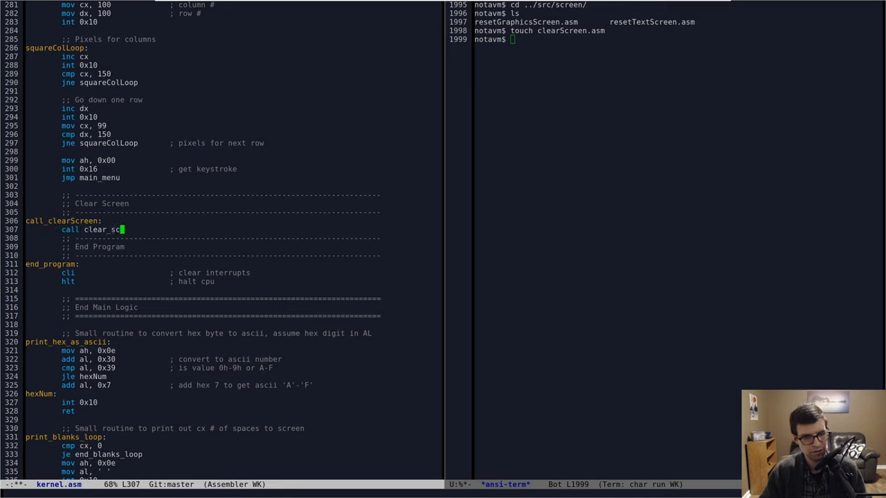
text(reen)
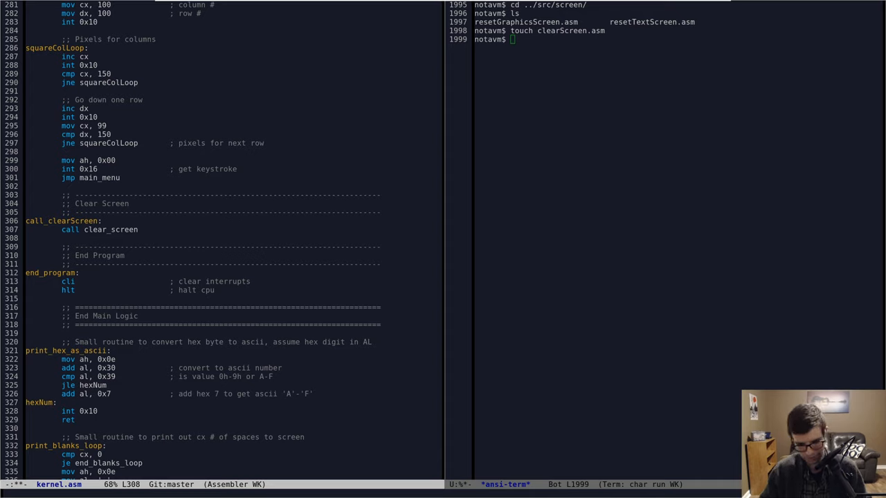
text(jmp get)
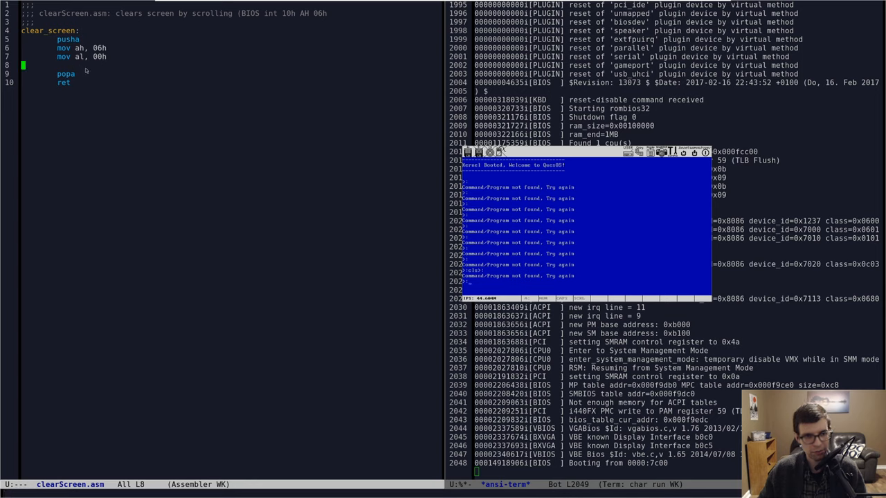
- Set bh and zero the upper-left corner in cx with a 'ch/cl' comment
text(mov bh, 00h)
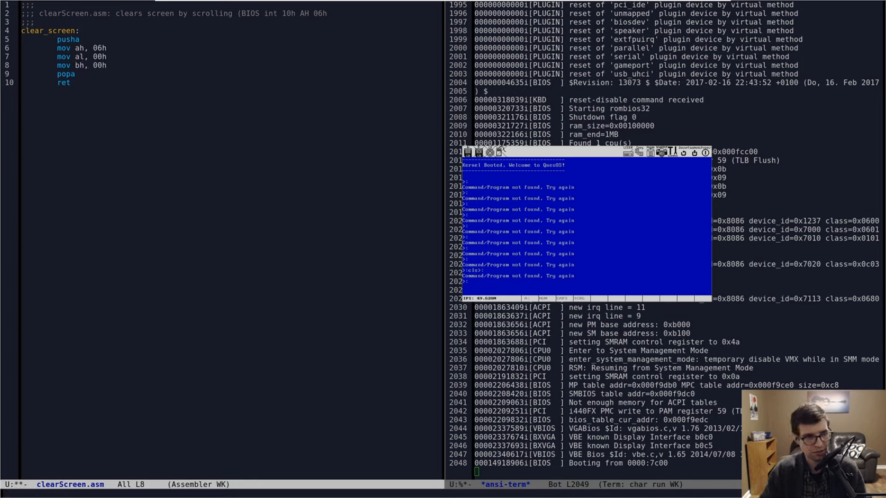
text(xor cx)
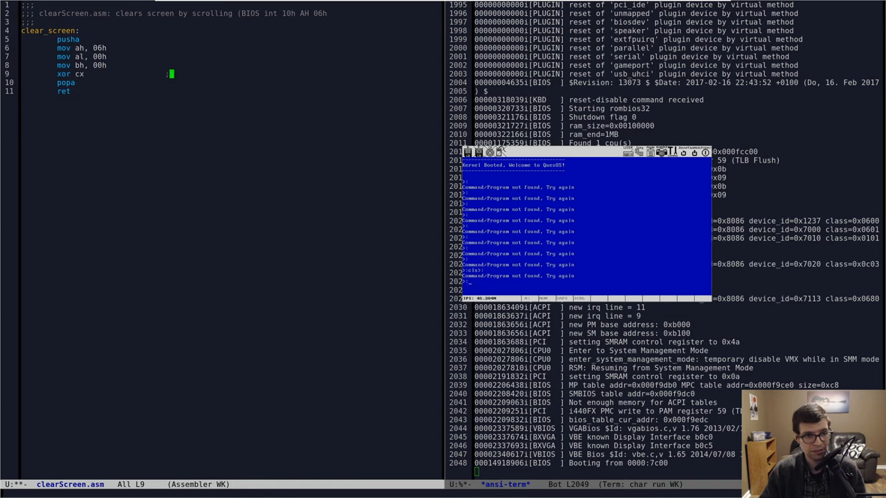
text(; ch/cl = row/col of upper left)
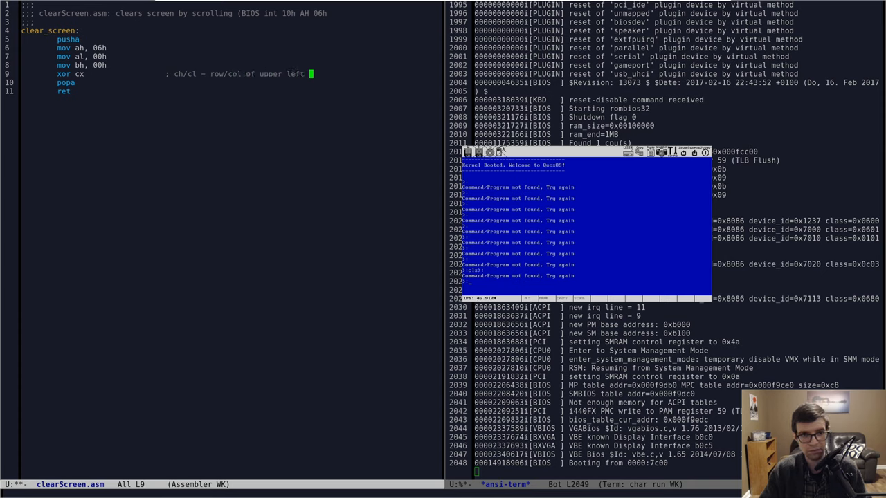
key(Return)
text(mov dh,)
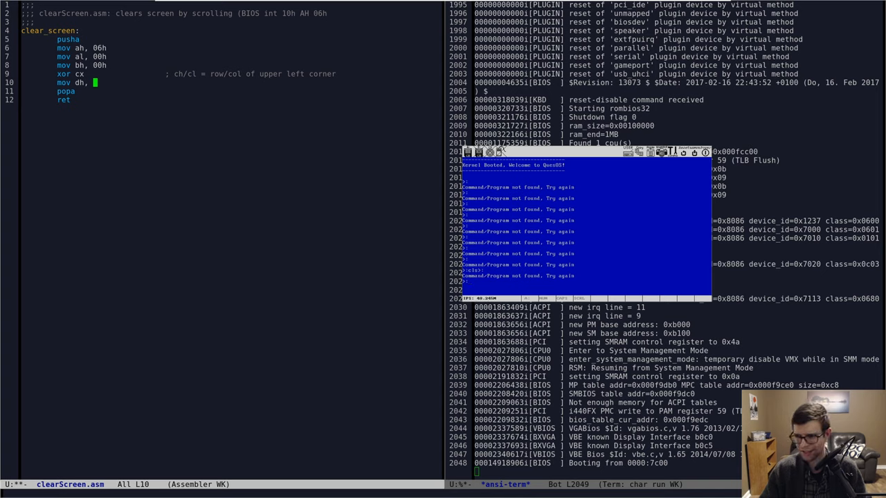
- Add 'mov dh, 80 ; dh = row of lower right corner' and 'mov dl, 25'
text(8)
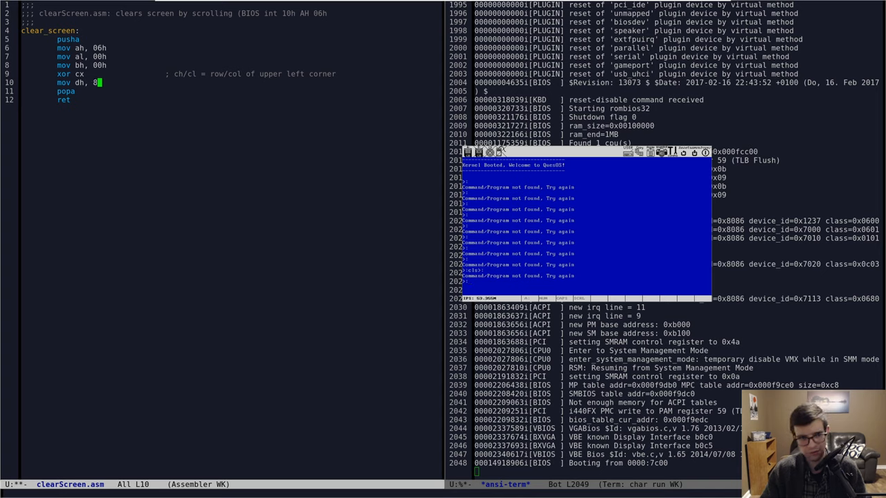
text(0)
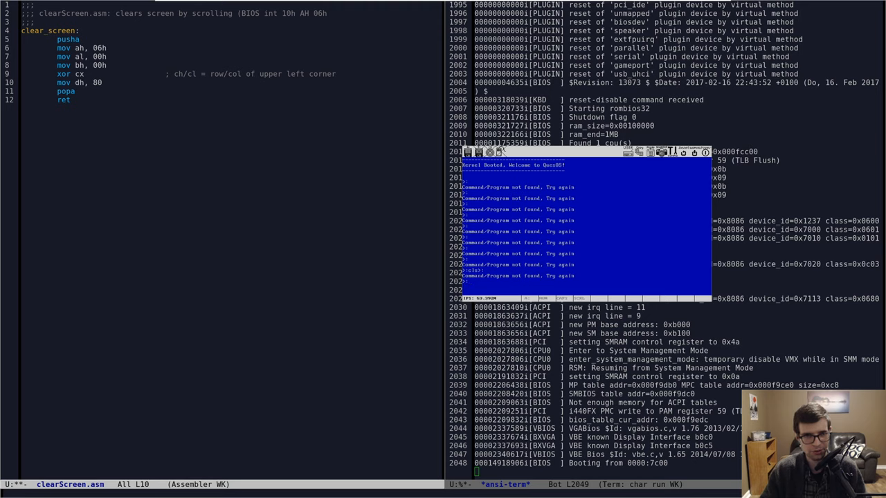
text(; dh = row)
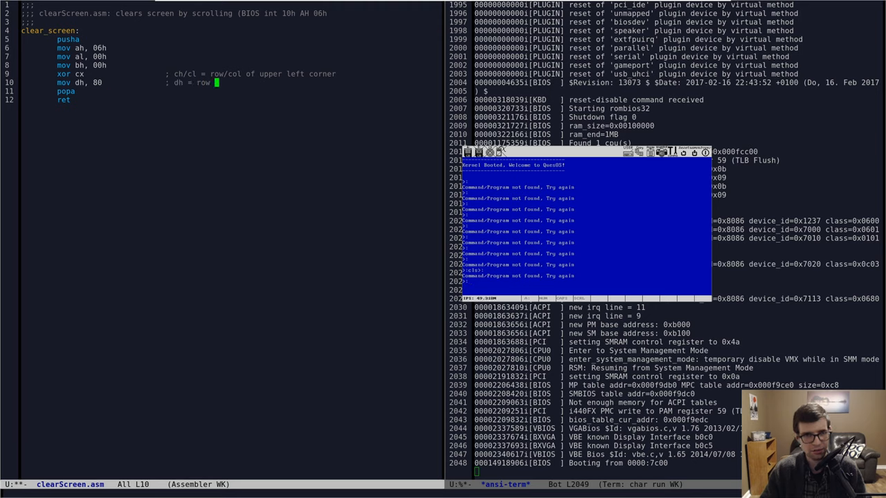
text(mov dl, 25              ;)
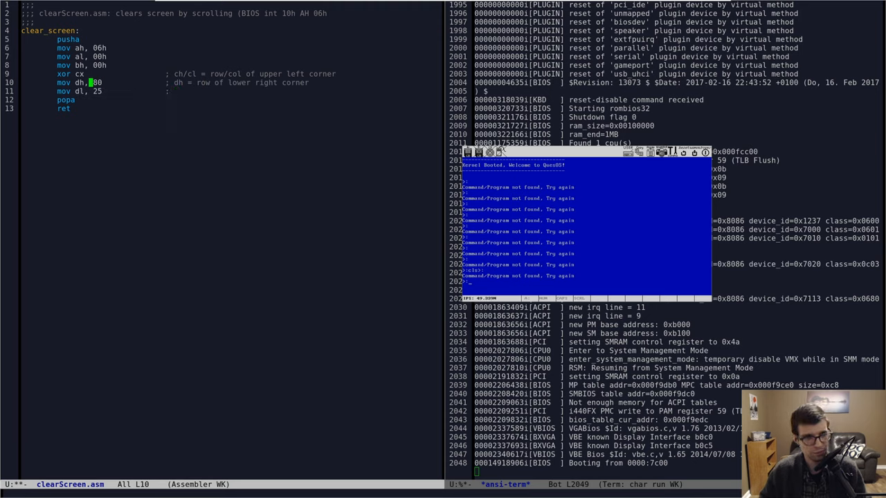
key(BackSpace)
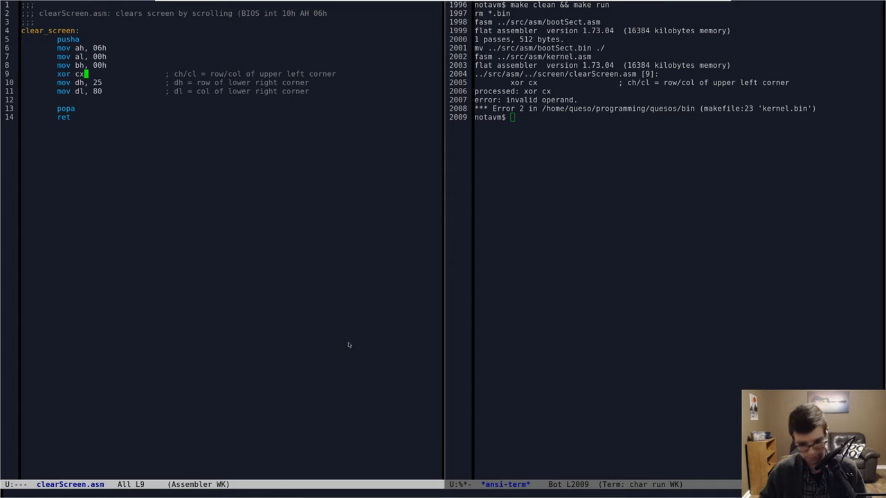
- Fix to 'xor cx, cx', add 'int 10h' BIOS video call, save and rebuild
text(, cx)
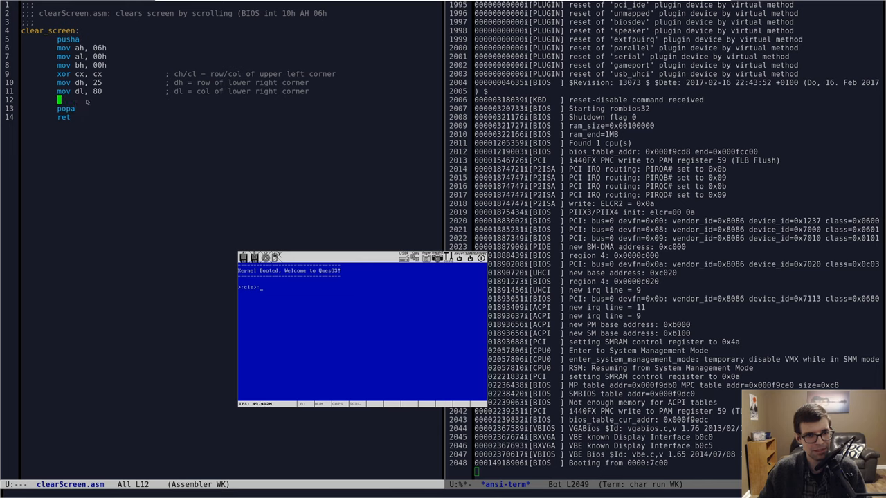
key(Return)
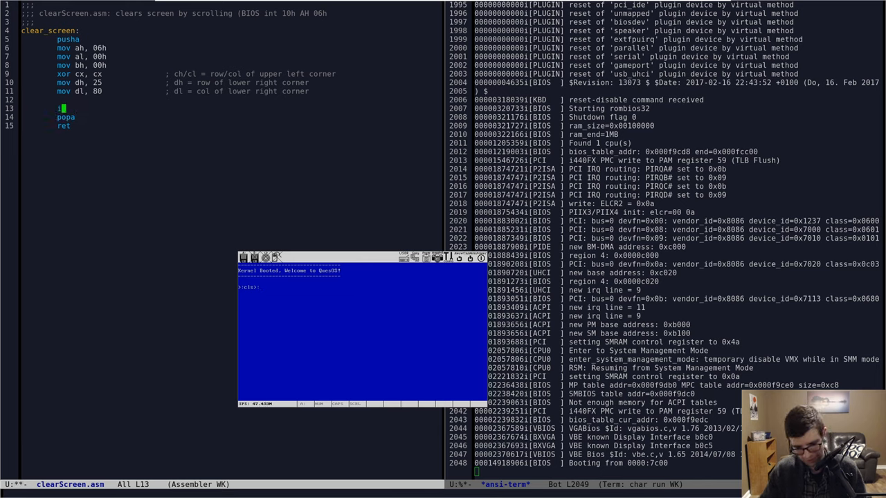
text(int 10h                 ; call BIOS video services interrupt)
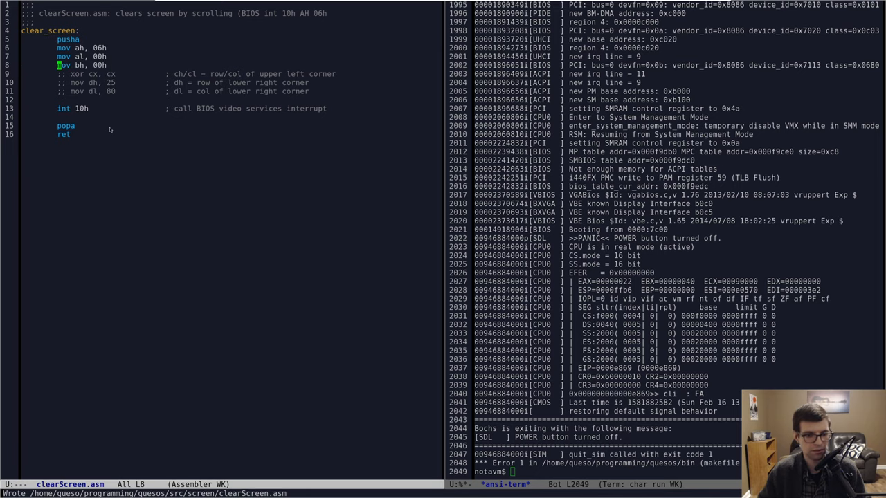
key(Return)
text(make clean && make run)
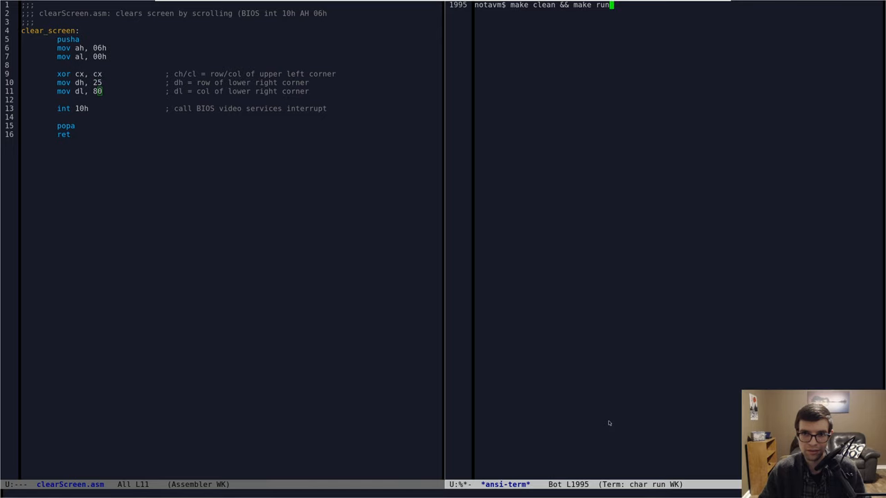
- Run the clean build, then add 'call resetTextScreen' in kernel.asm's Clear Screen section
key(Return)
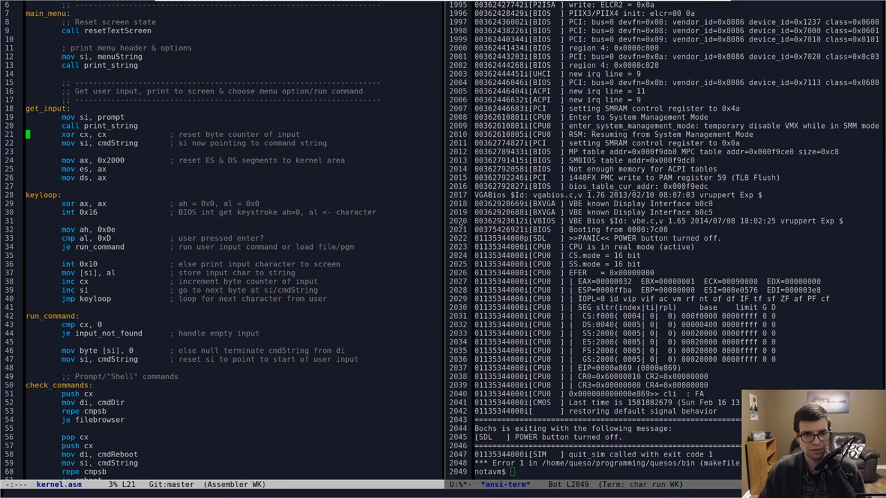
scroll(up, 3)
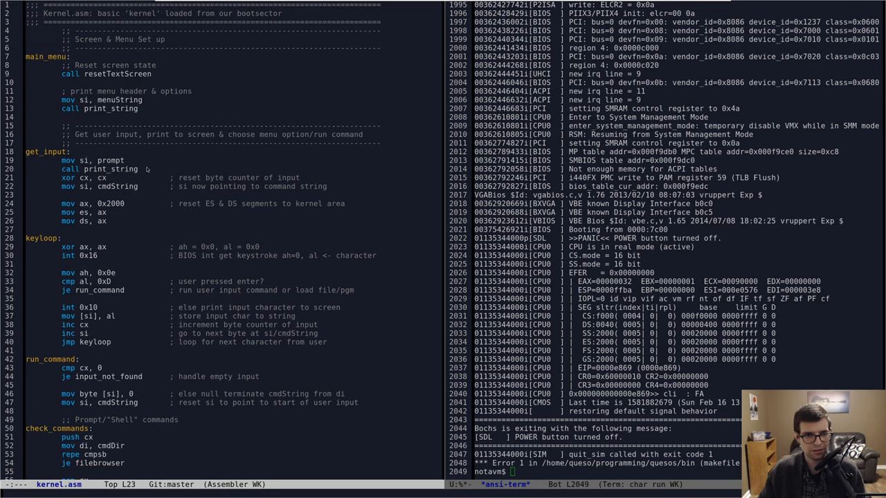
scroll(down, 3)
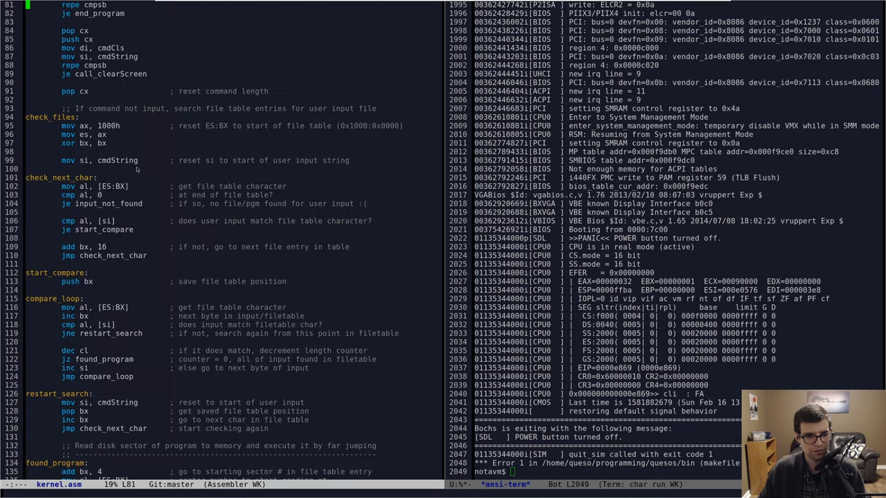
scroll(down, 3)
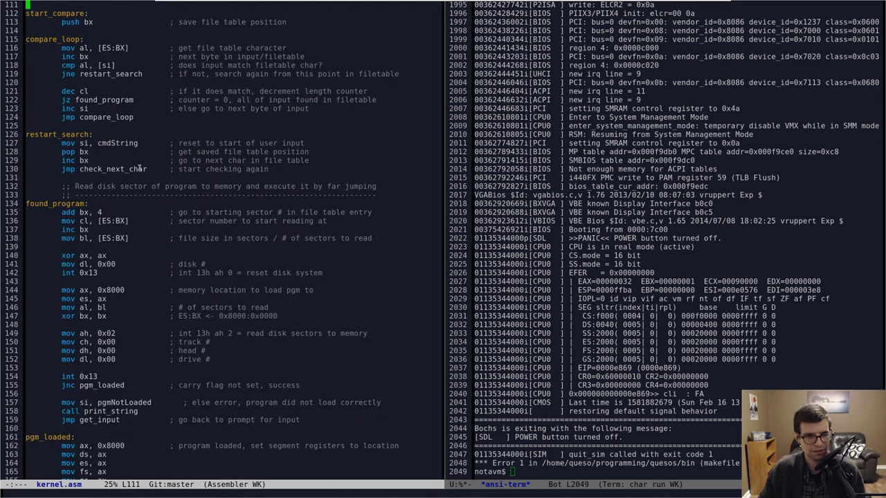
scroll(down, 3)
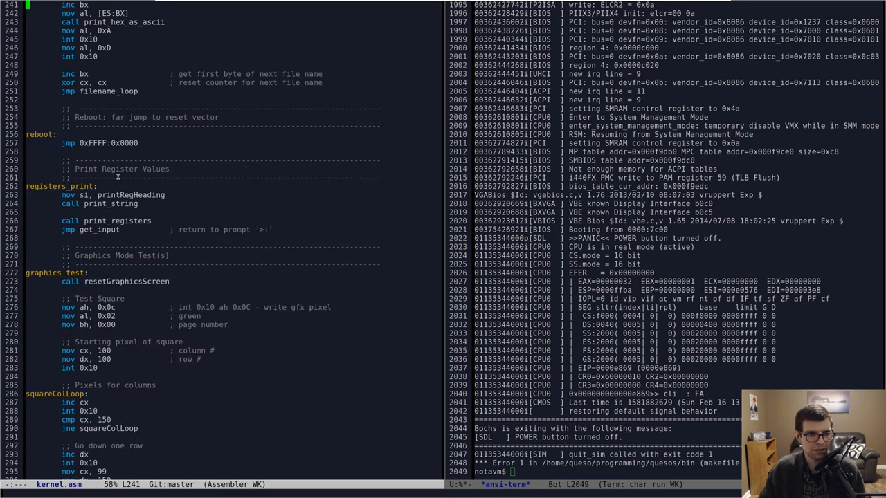
scroll(down, 3)
text(call)
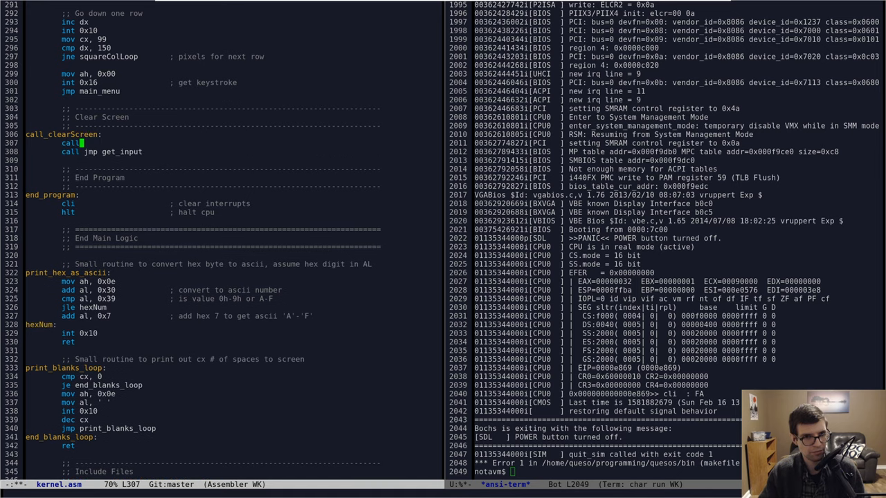
text(resetTextScreen)
click(675, 471)
text(make clean && make run)
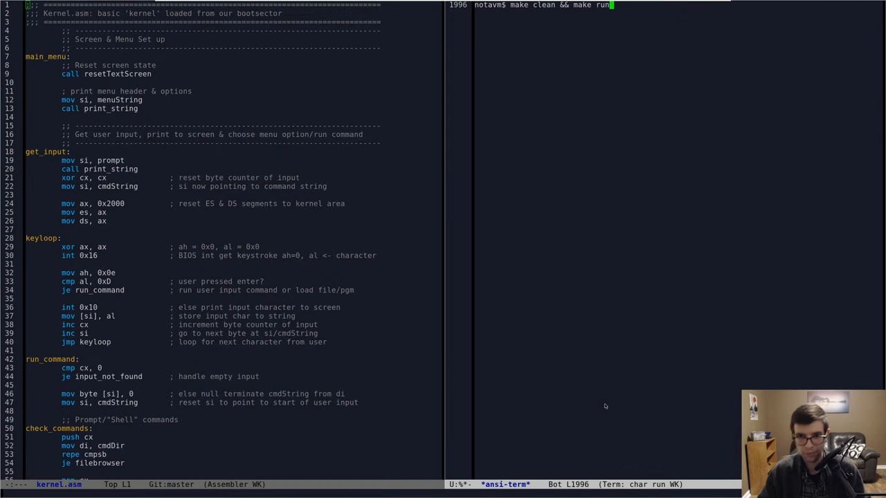
- Add the cmdCls/cmdString repe cmpsb check with 'je clear_screen' and save kernel.asm
key(Return)
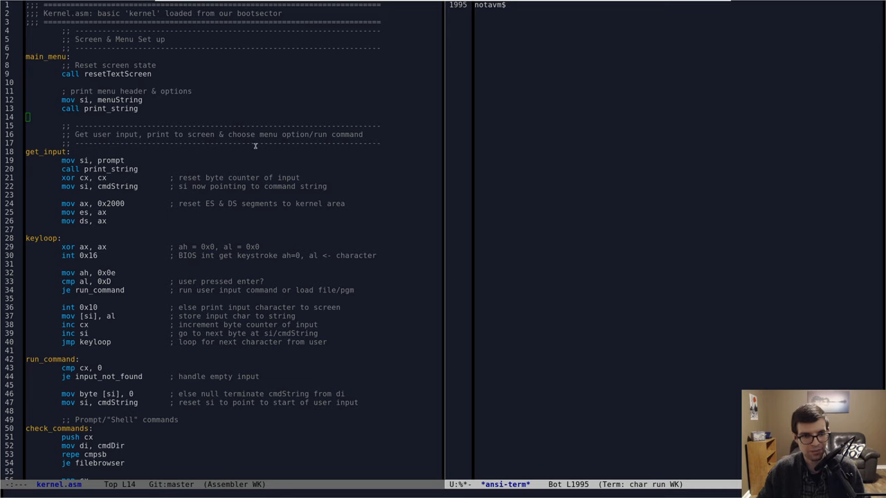
scroll(down, 3)
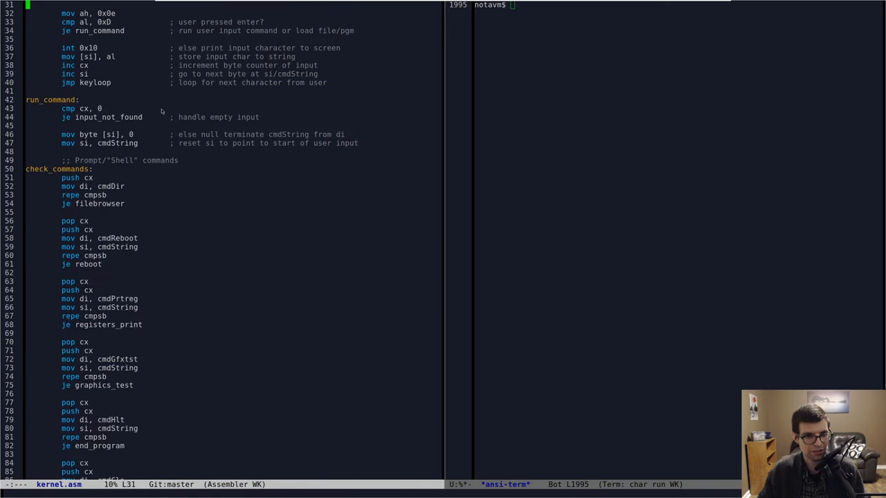
scroll(down, 3)
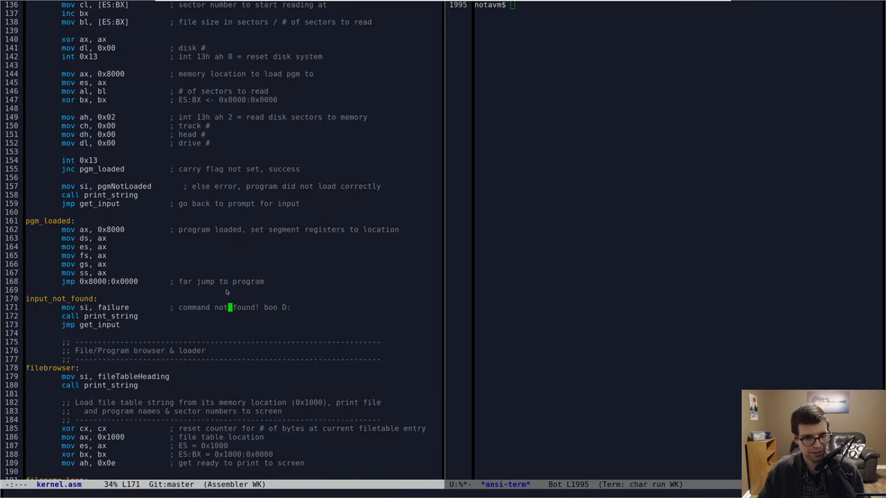
scroll(down, 3)
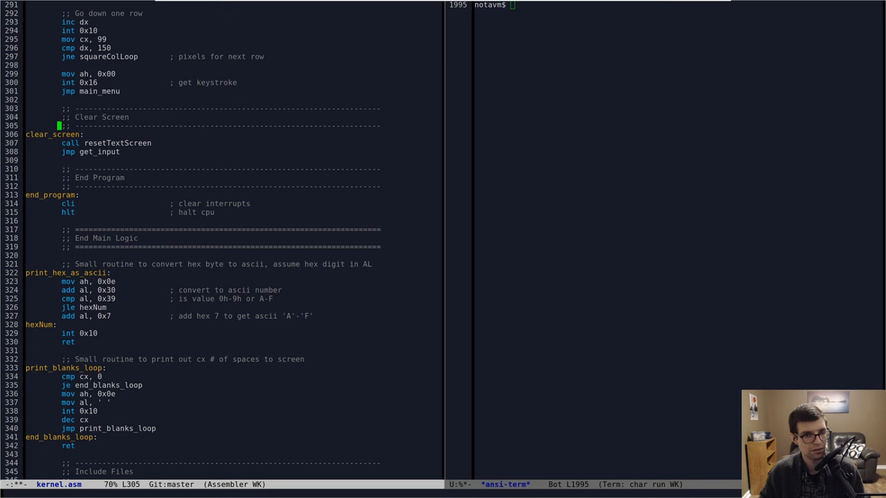
scroll(down, 3)
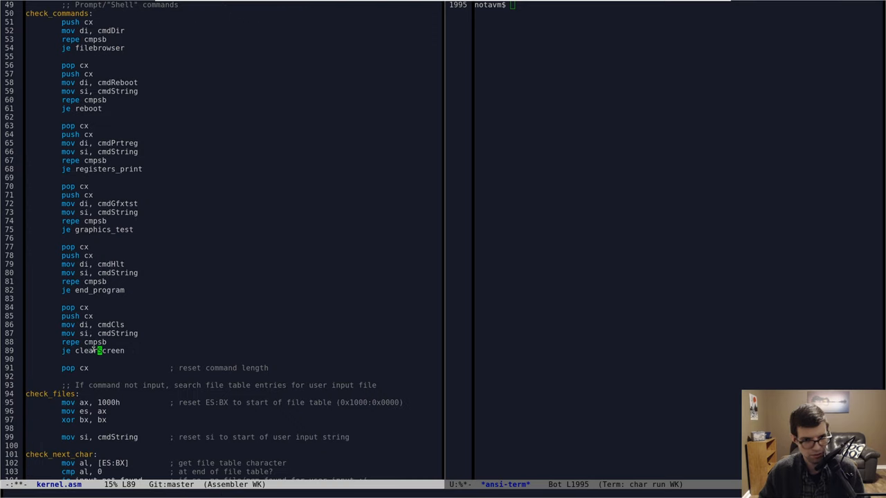
key(ctrl+s)
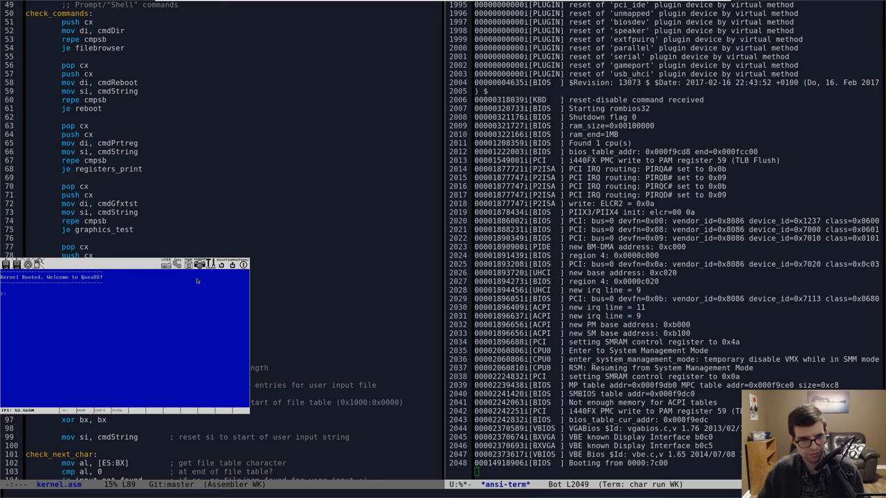
mouse_move(121, 263)
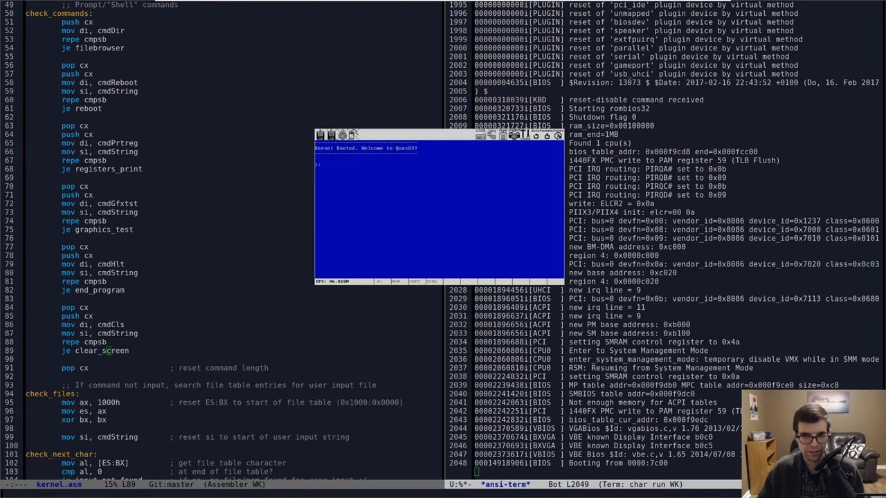
- Enter 'dir' at the QuesOS prompt in Bochs to show the file table listing
text(dir)
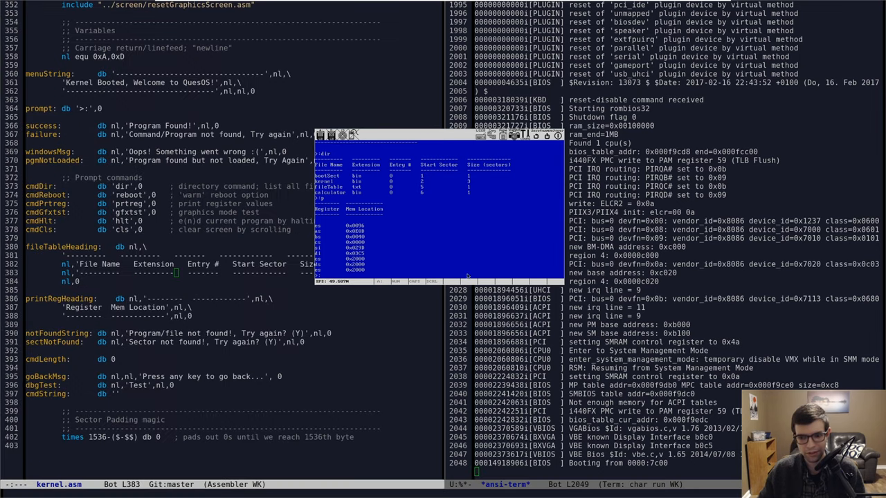
mouse_move(476, 224)
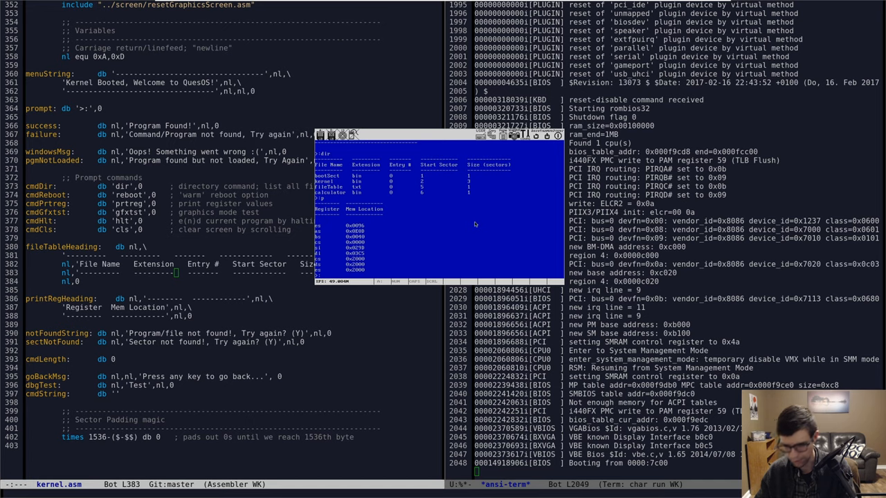